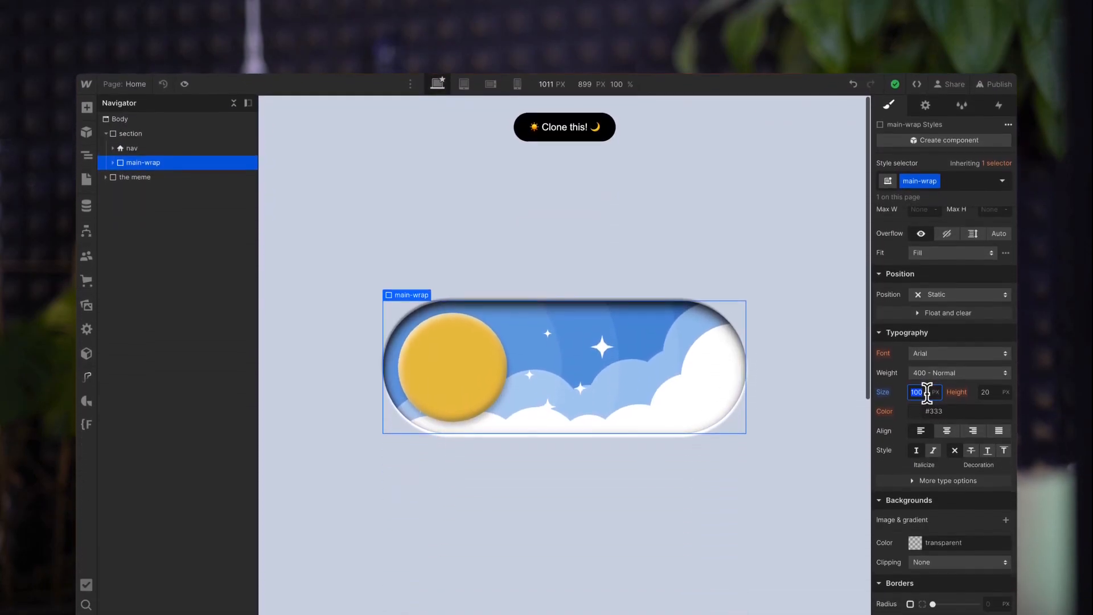
Add a new Section to the page body.
type("110")
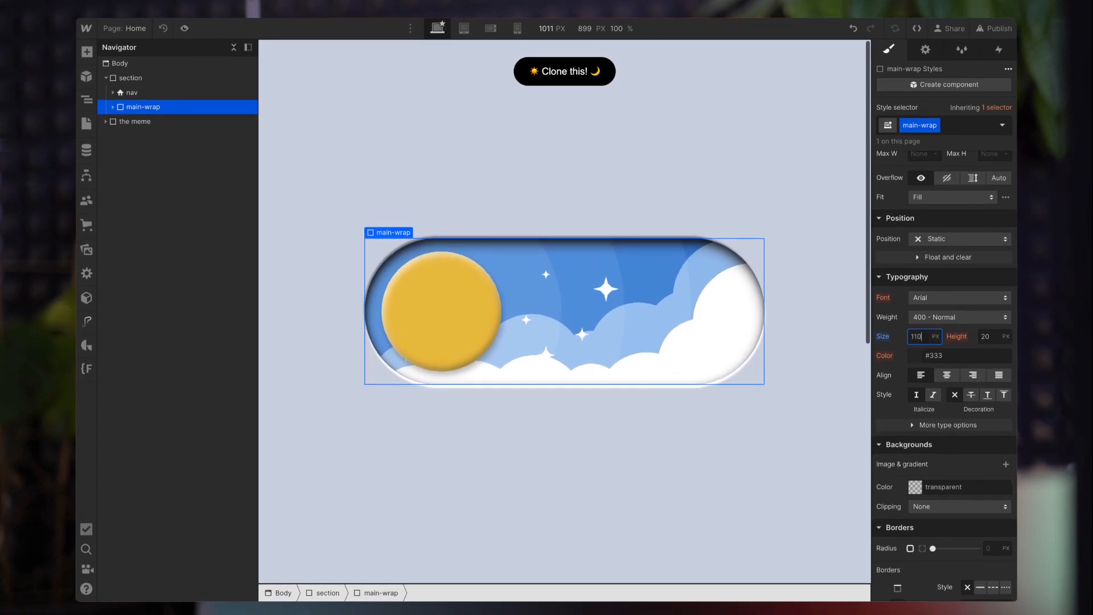
type("60")
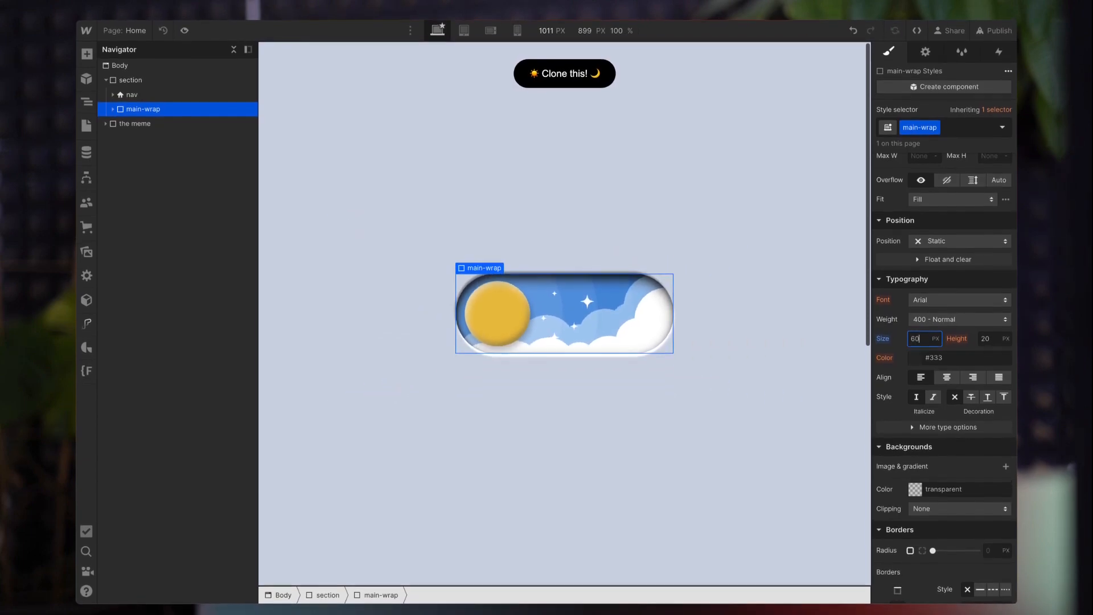
left_click(119, 63)
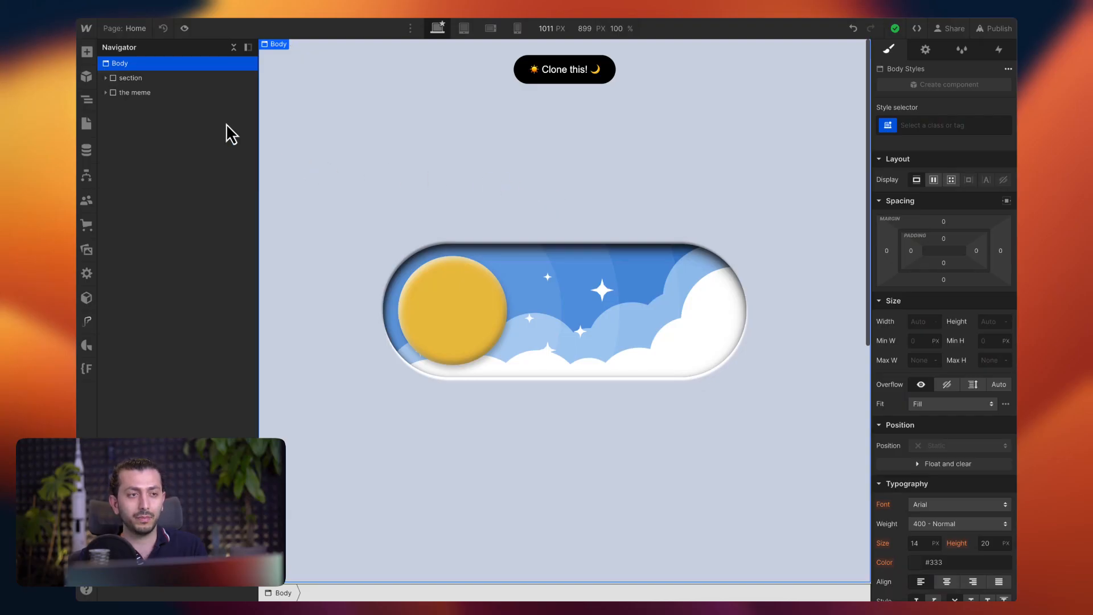
left_click(86, 51)
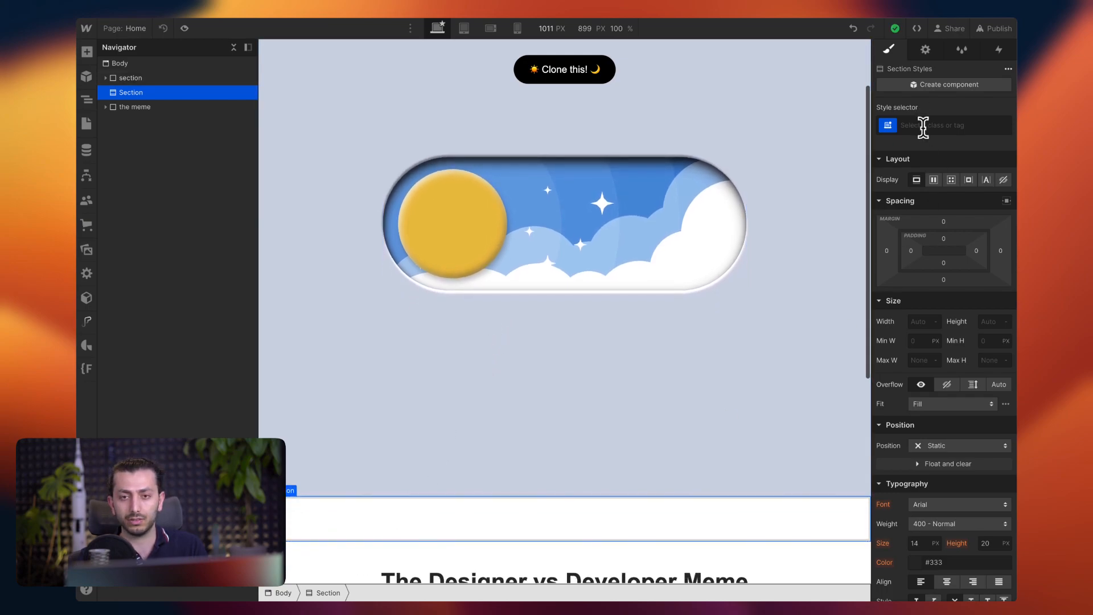
type("section")
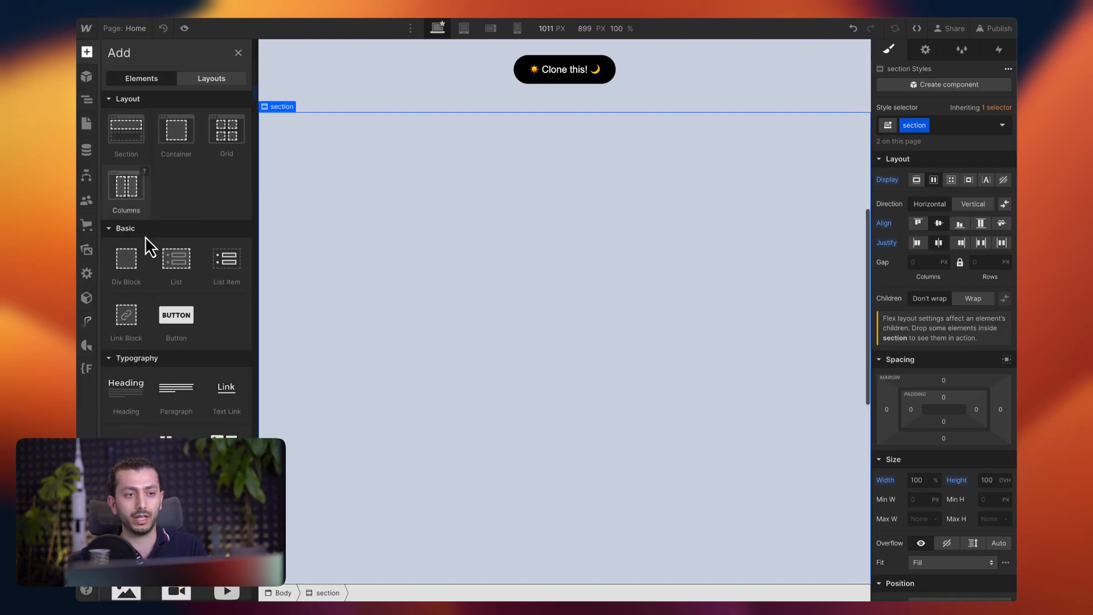
Place a Div Block inside the section and give it the class toggle-wrap.
left_click(86, 100)
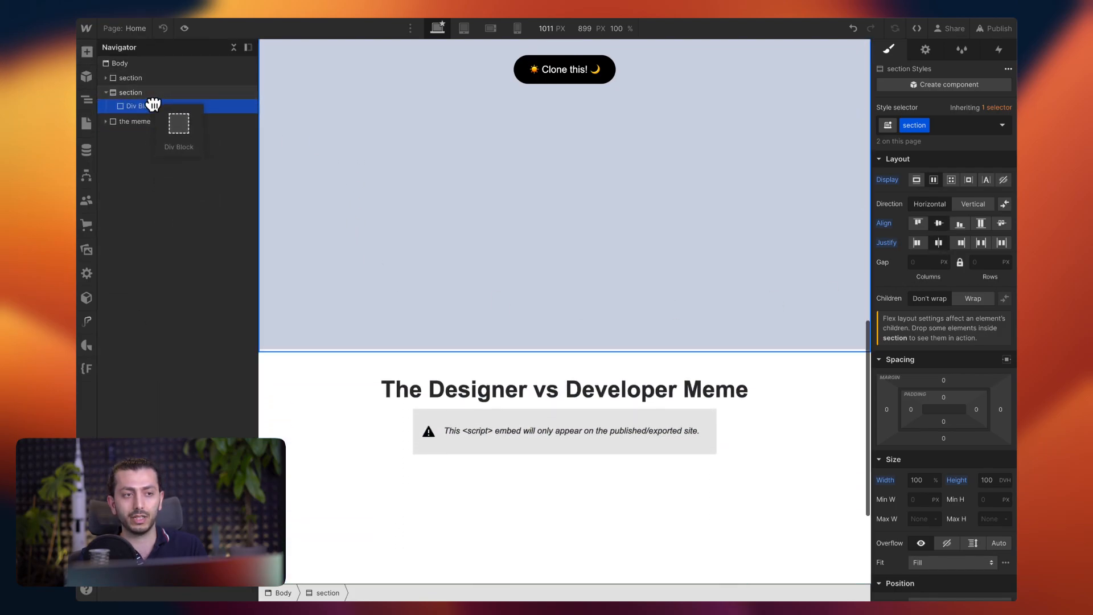
left_click(135, 107)
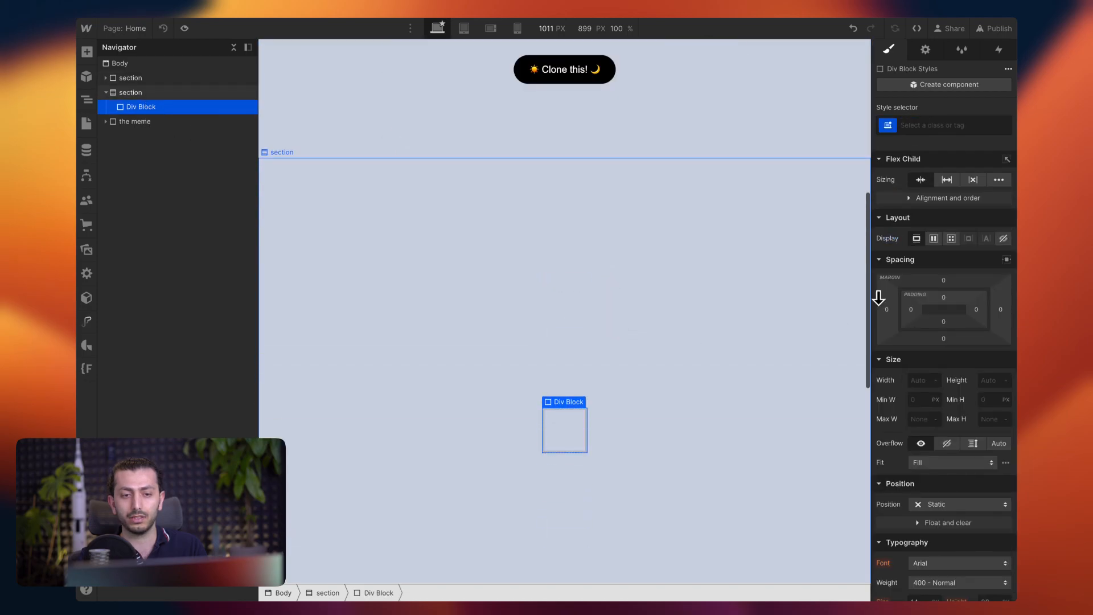
left_click(941, 125)
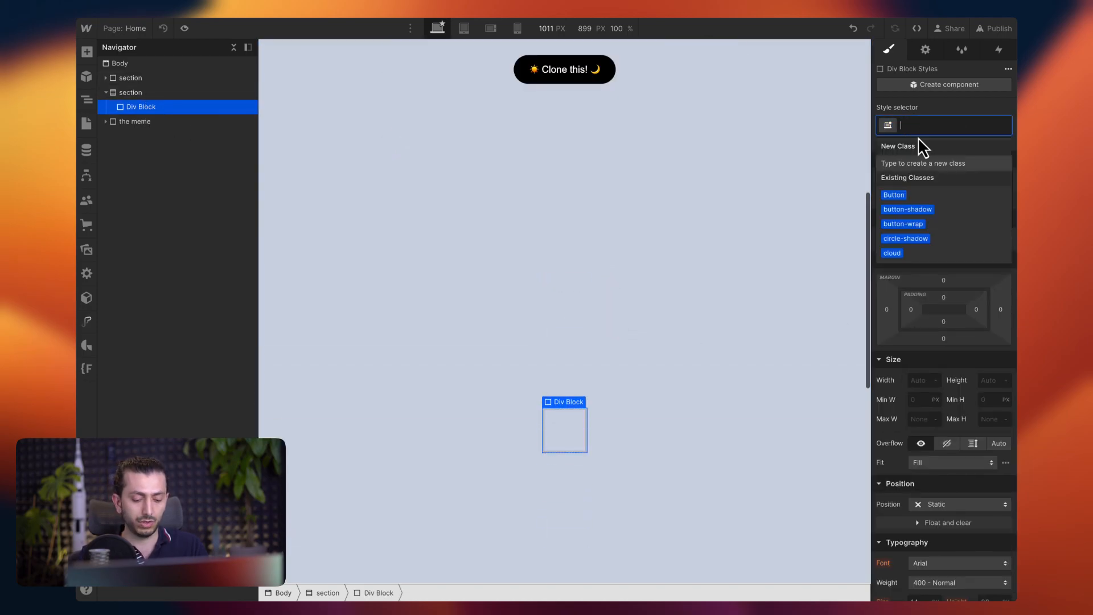
type("toggle-w")
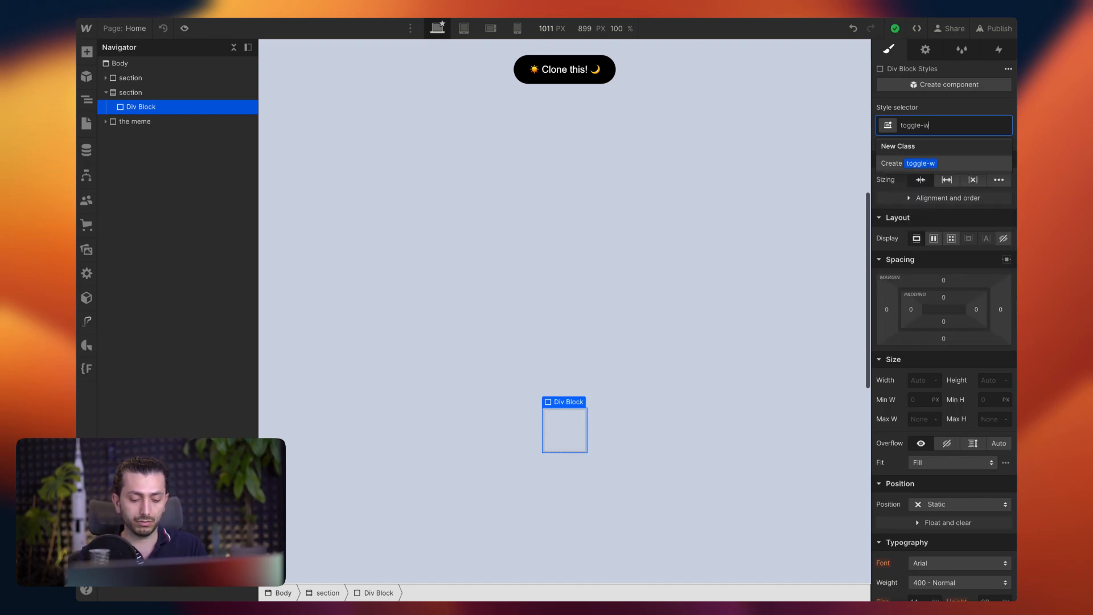
key("Enter")
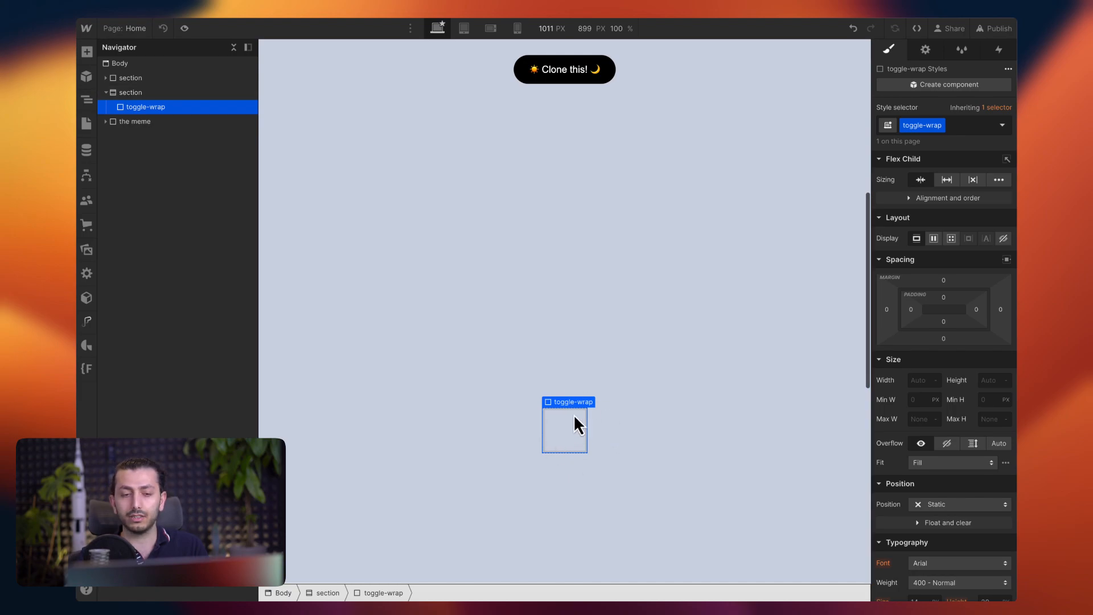
Style toggle-wrap as a 200 × 80 px blue pill with 100 px border radius.
left_click(920, 380)
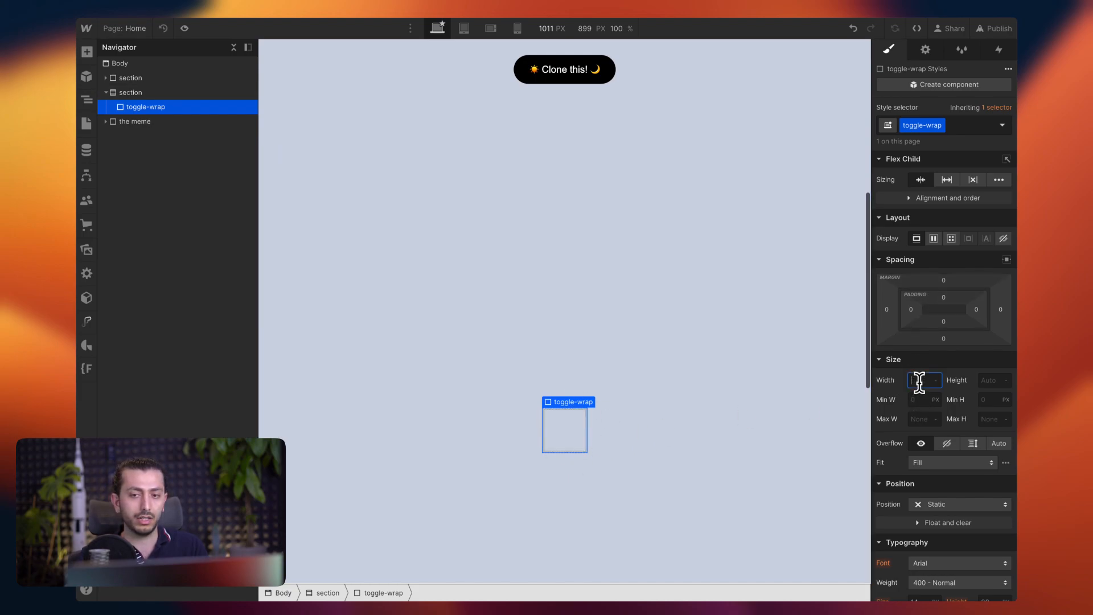
type("2")
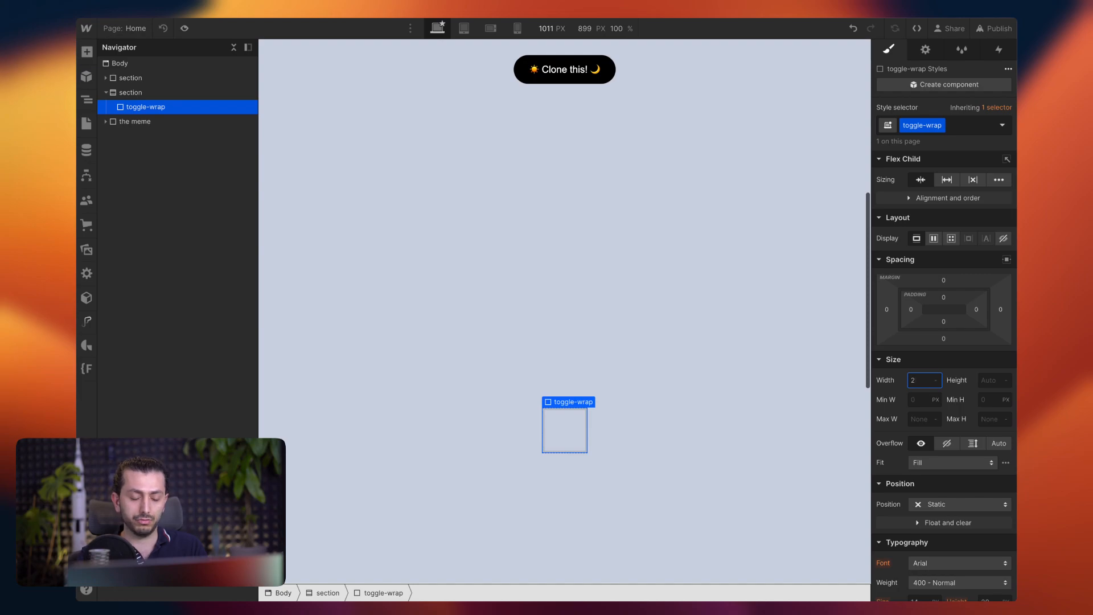
type("00")
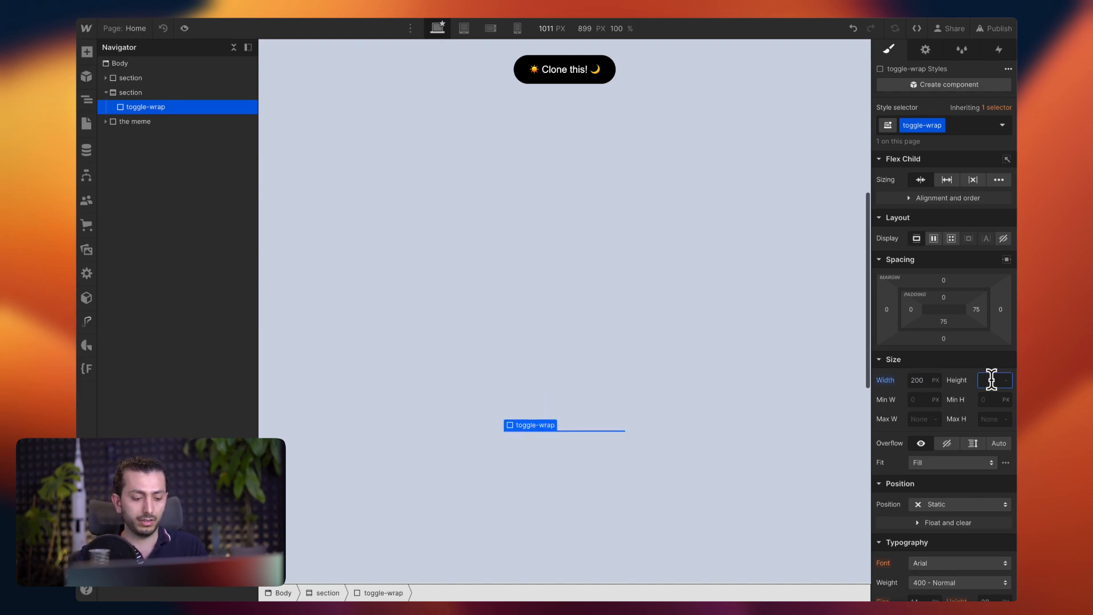
type("80")
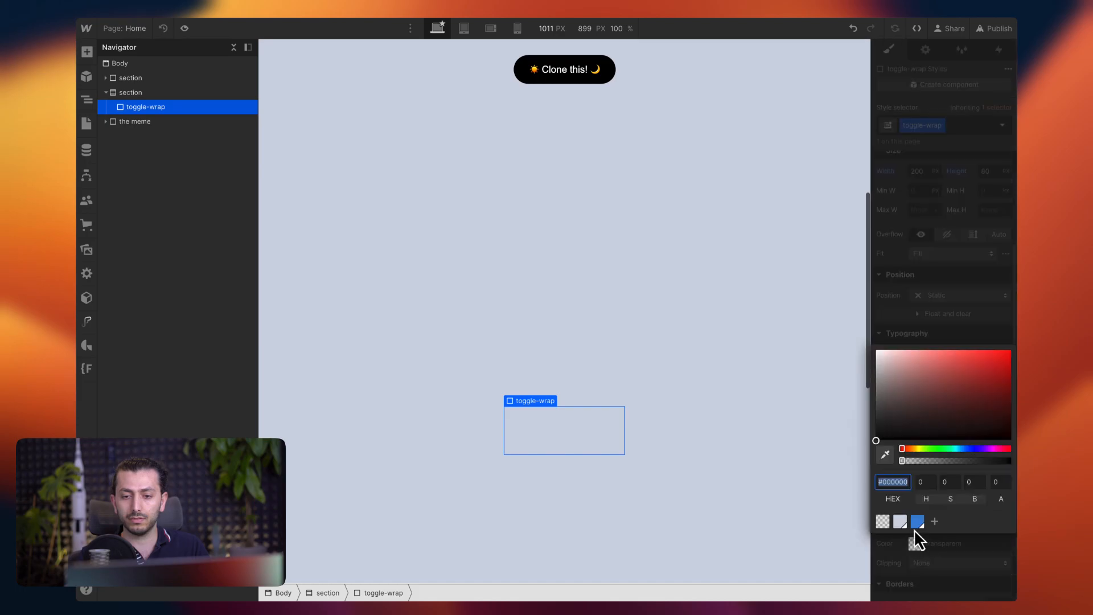
left_click(917, 520)
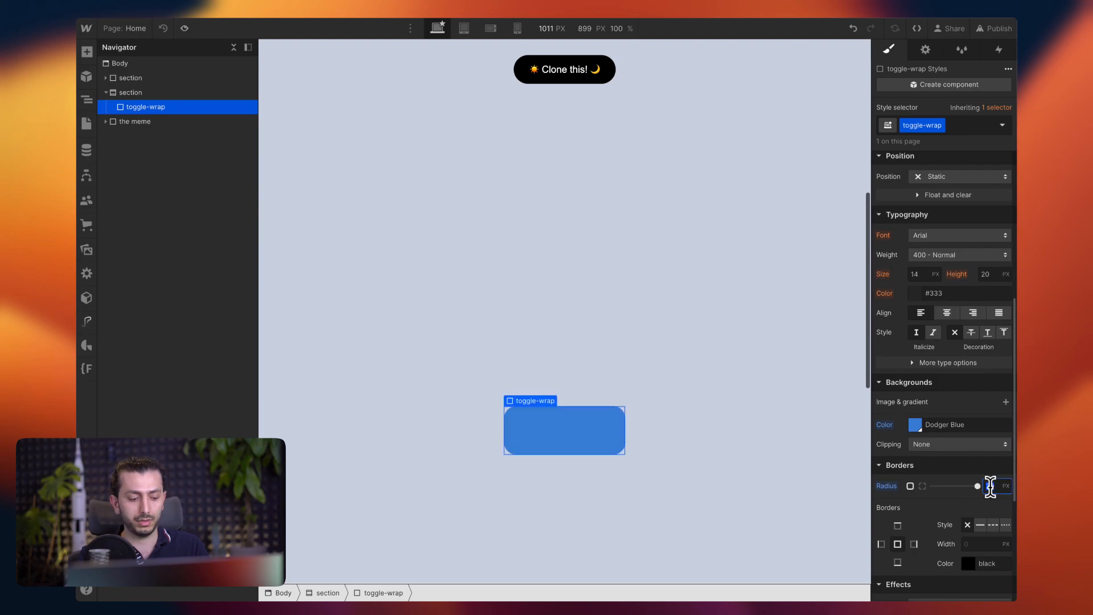
type("100")
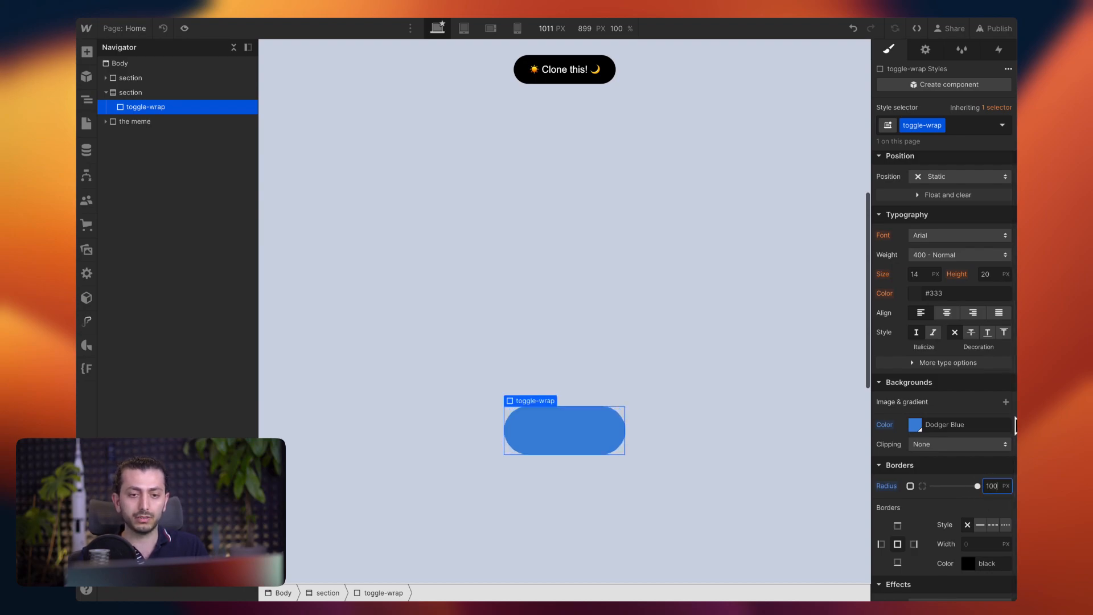
left_click(131, 92)
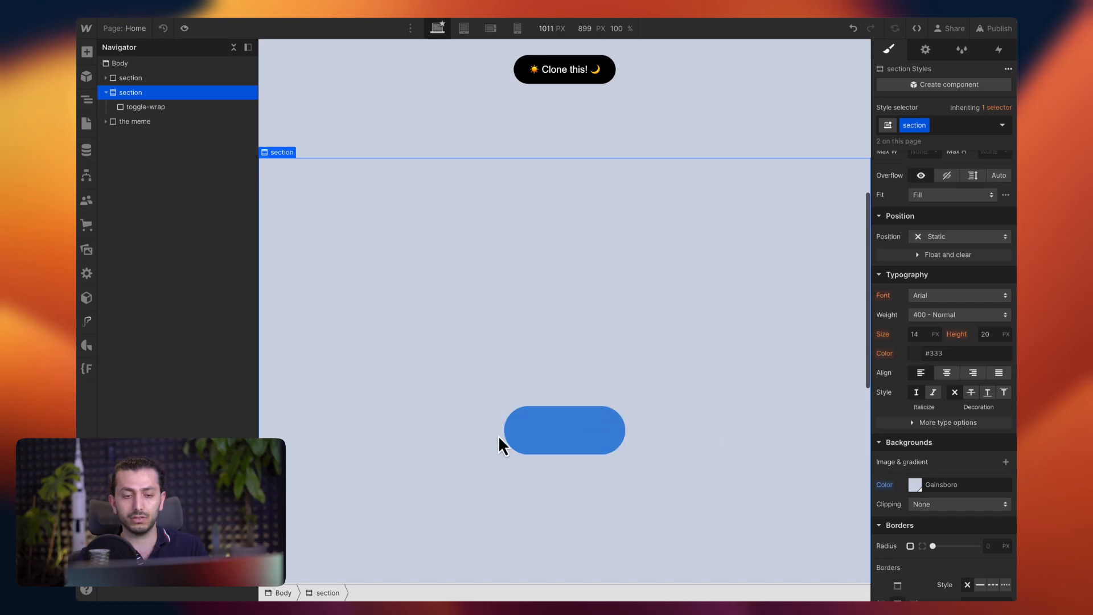
Add a child div inside toggle-wrap with the class bttn and a 70 px width.
left_click(564, 430)
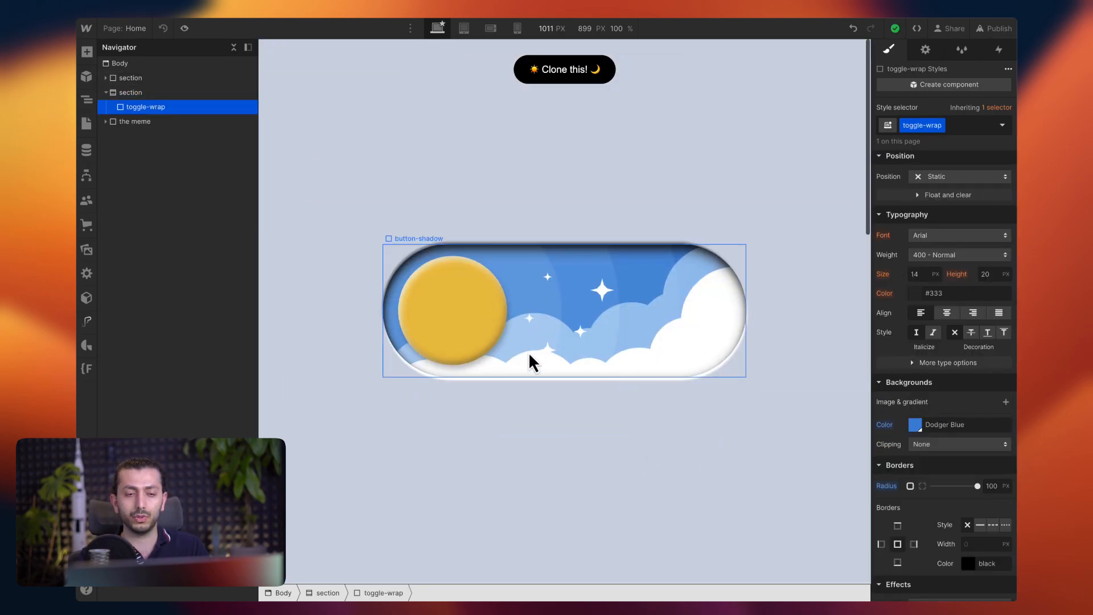
mouse_move(460, 328)
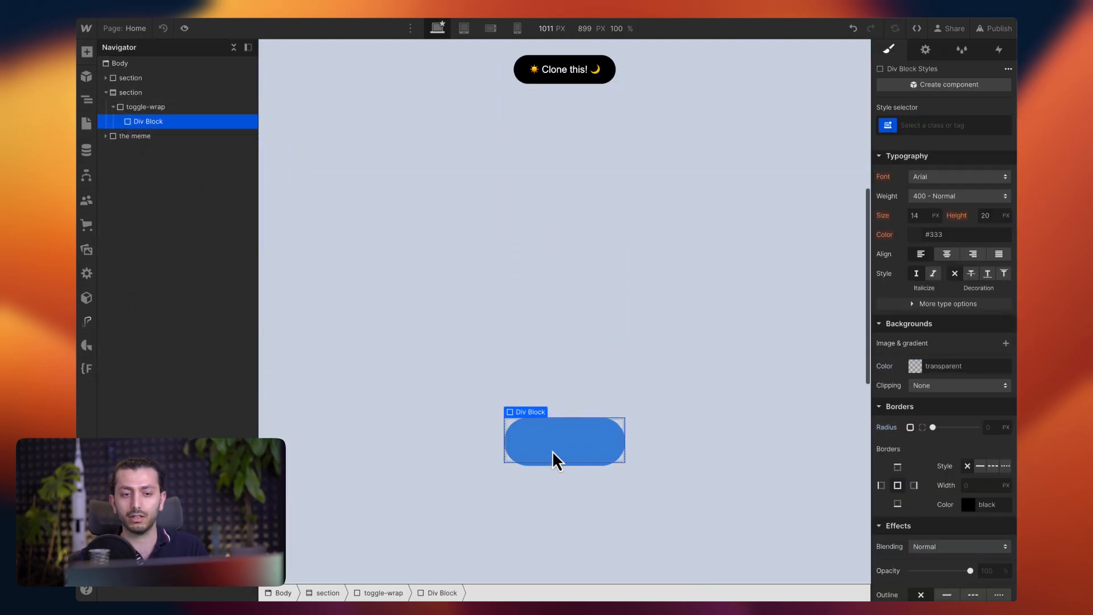
left_click(948, 125)
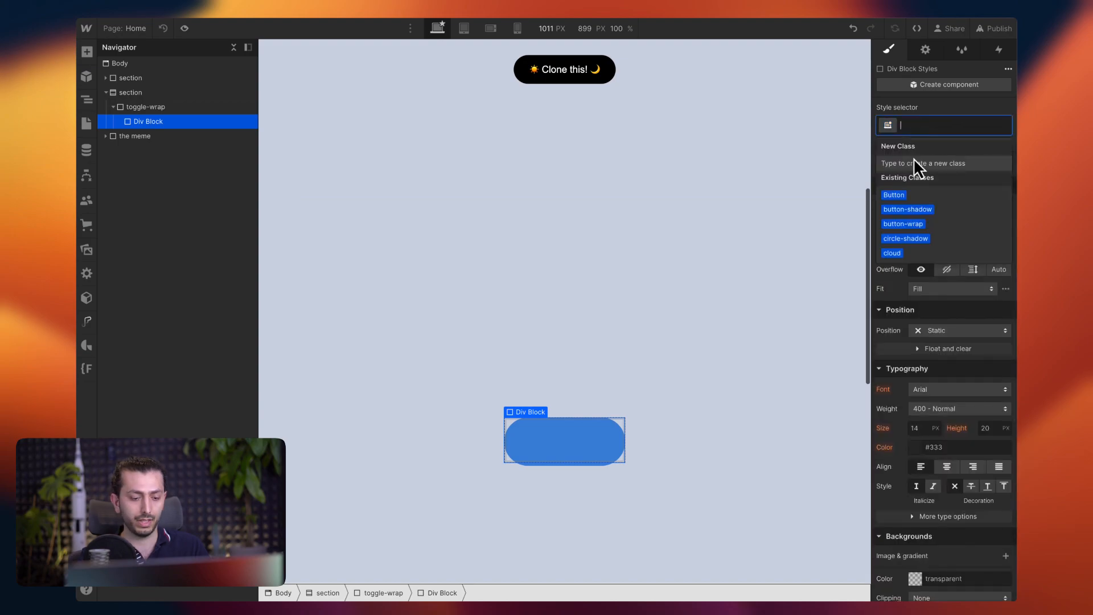
type("button")
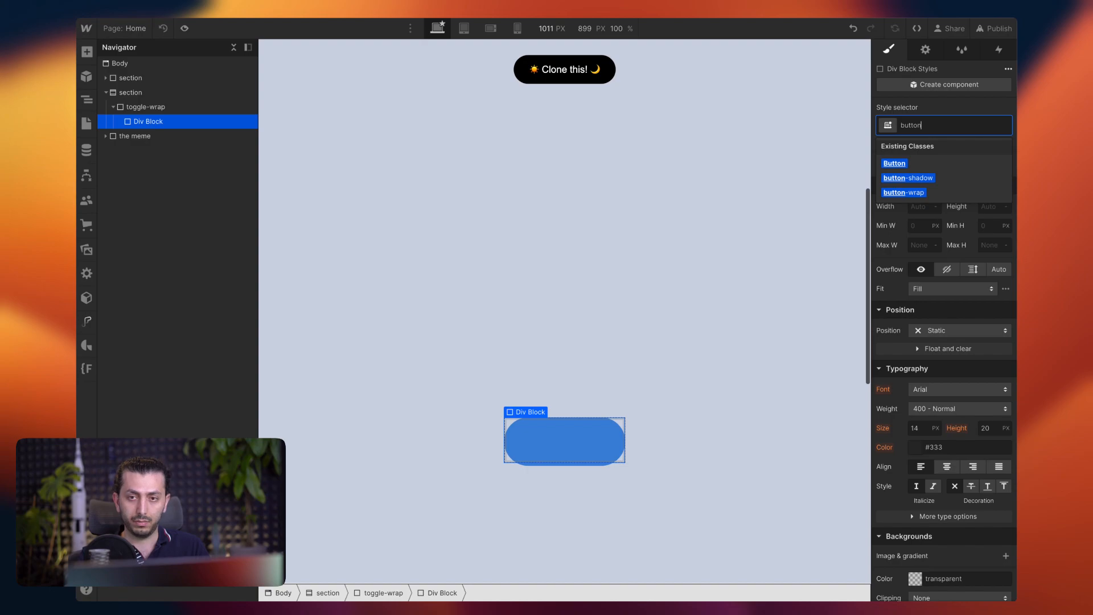
type("-")
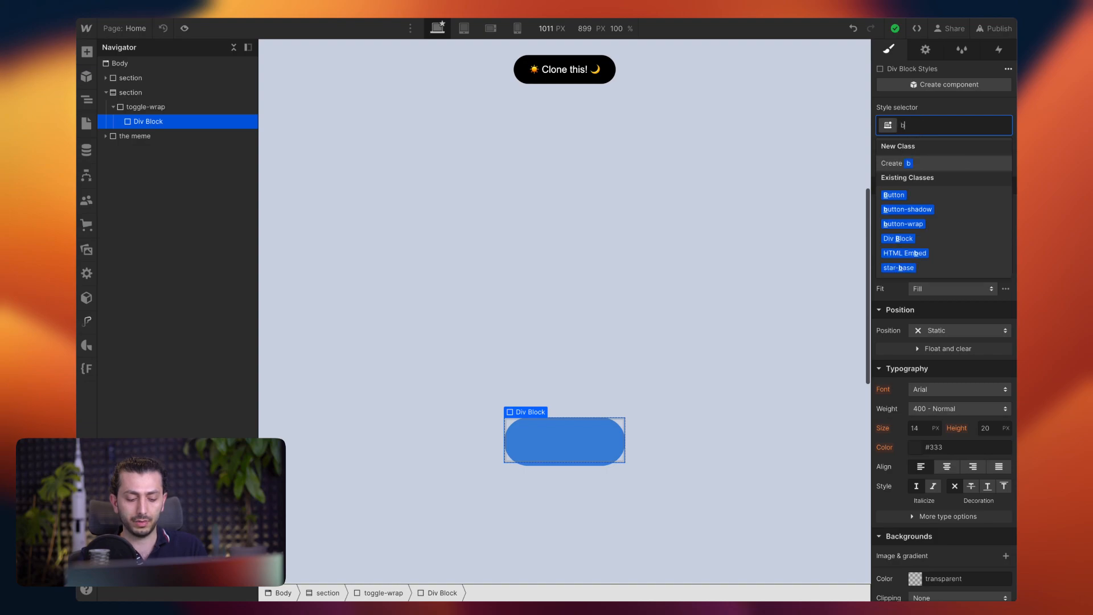
type("ttn")
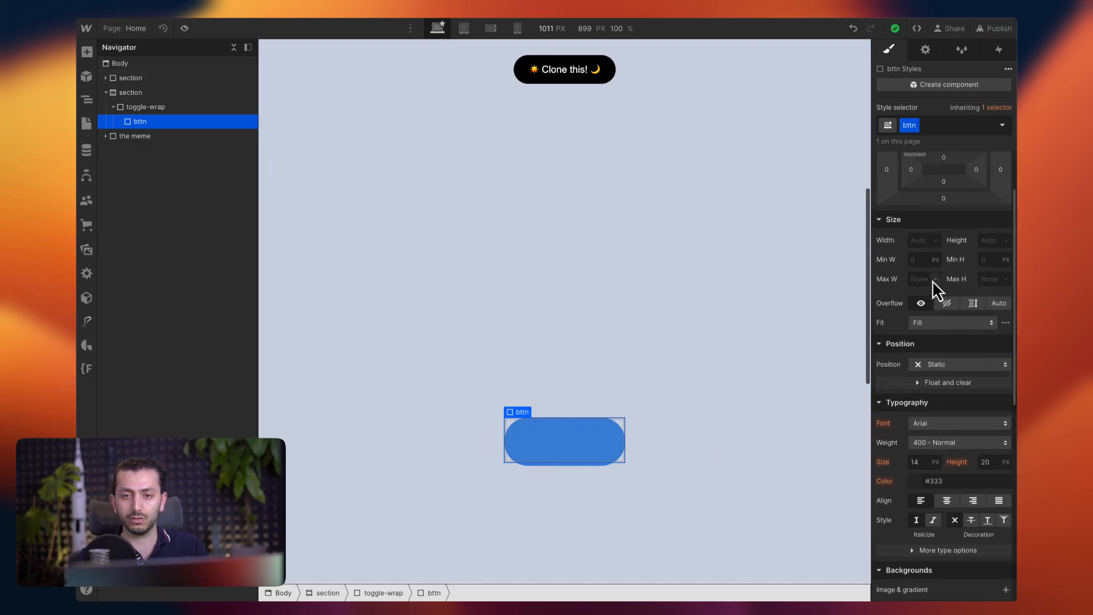
left_click(919, 266)
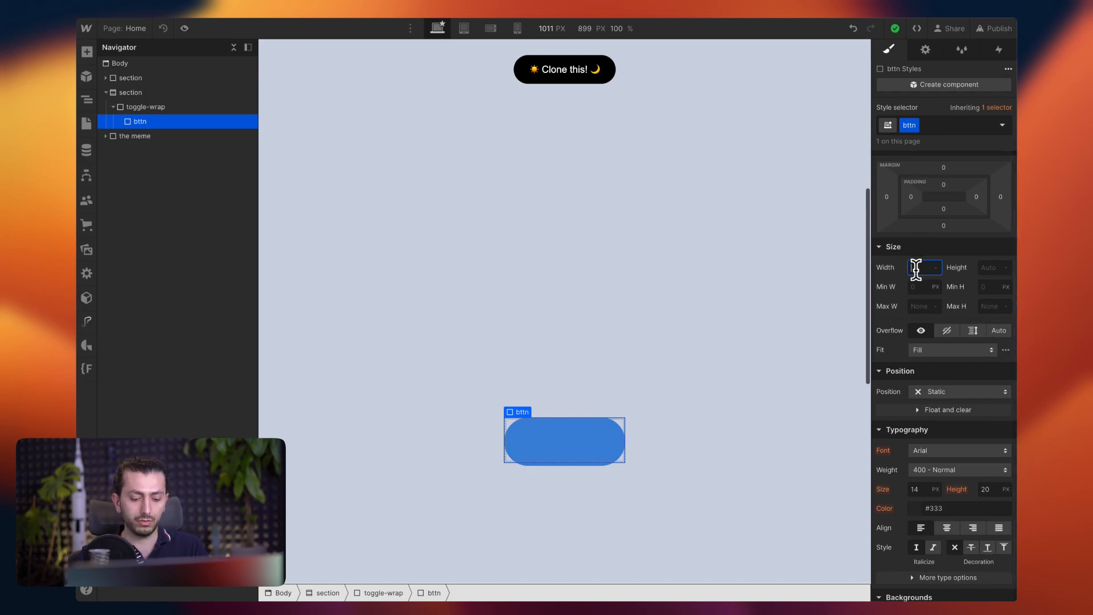
type("70")
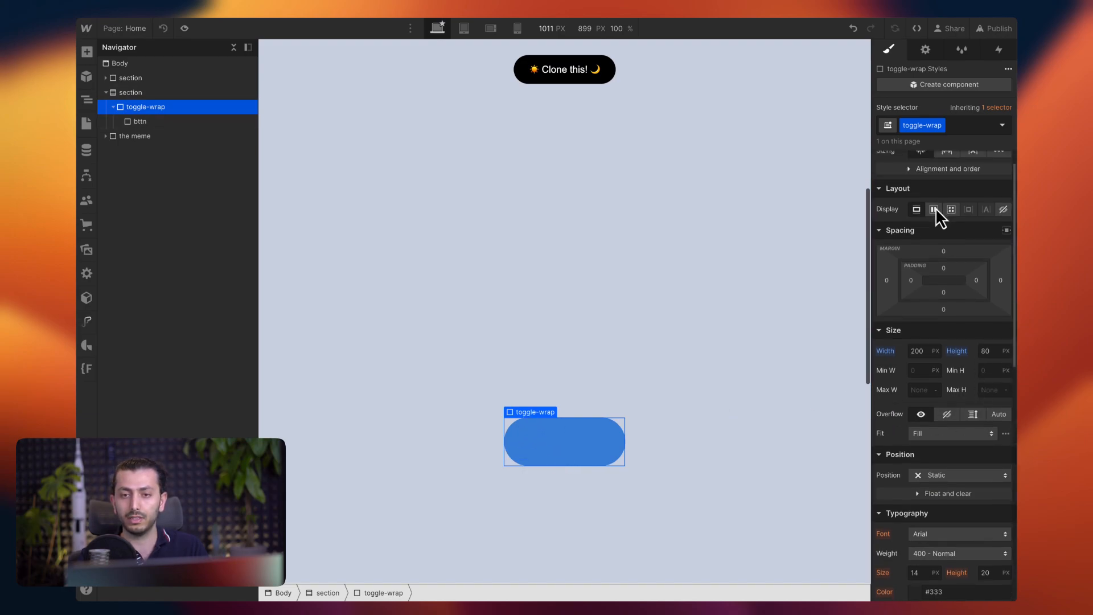
Make toggle-wrap a vertically centered flex layout and give bttn a golden fill.
left_click(933, 209)
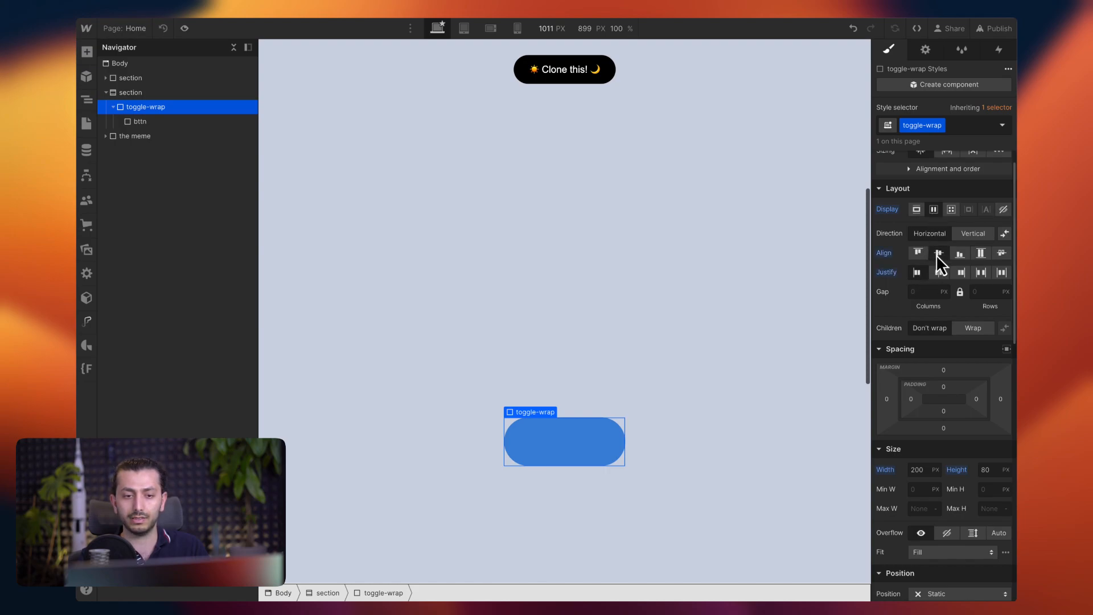
left_click(139, 121)
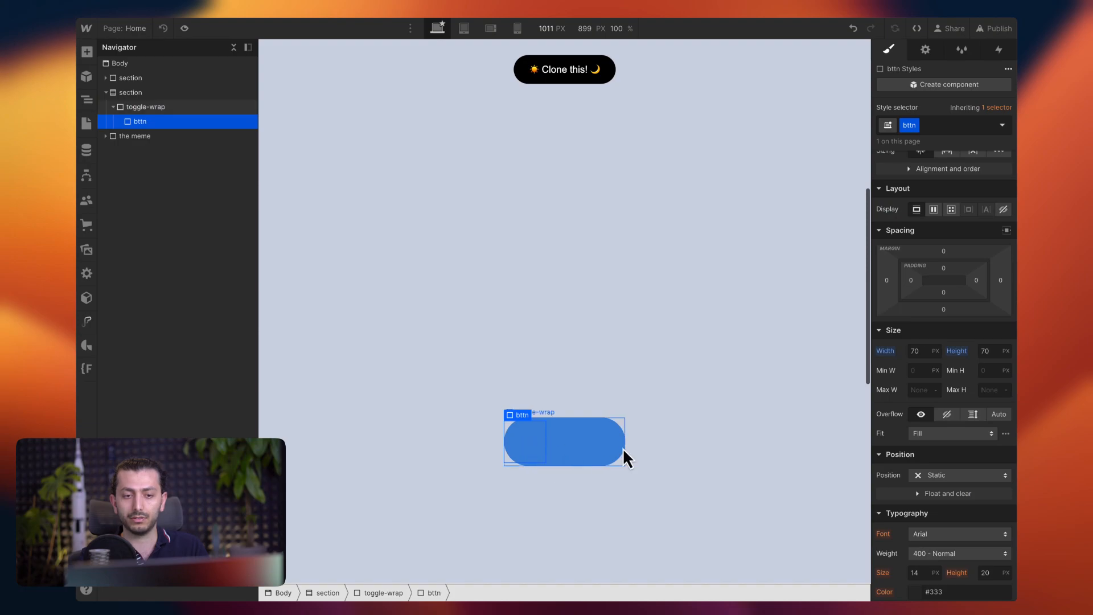
left_click(915, 360)
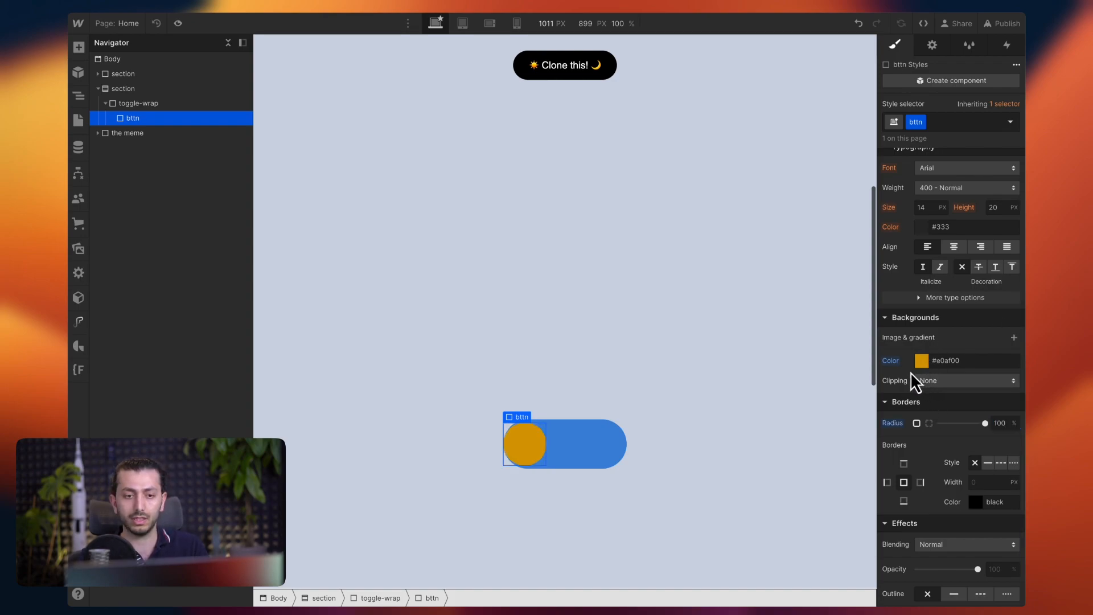
left_click(138, 102)
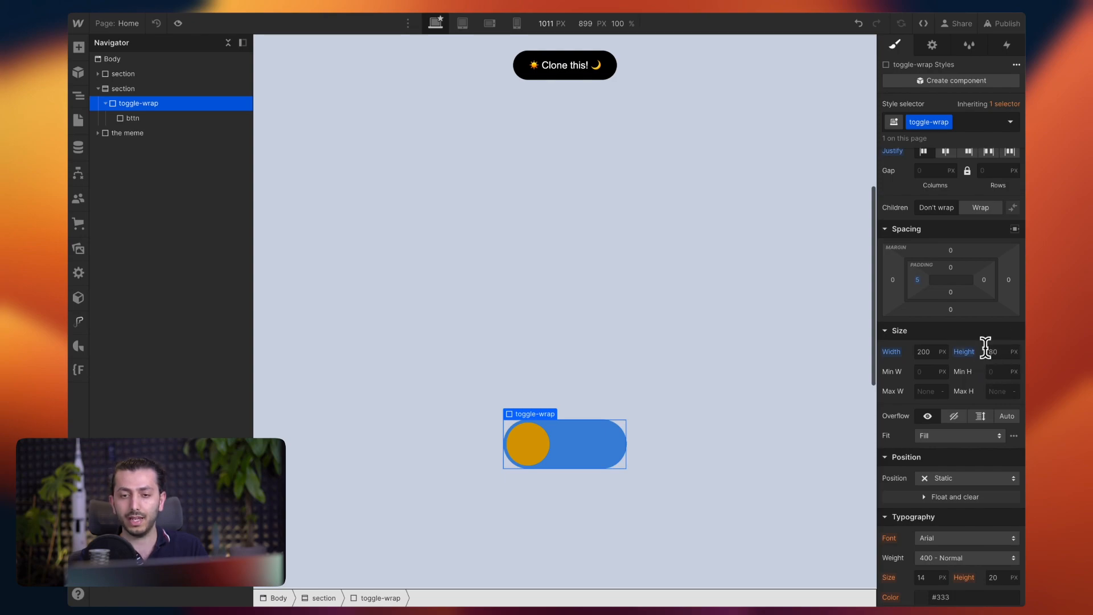
Reselect the toggle wrapper to check the pill and knob sizing.
left_click(132, 117)
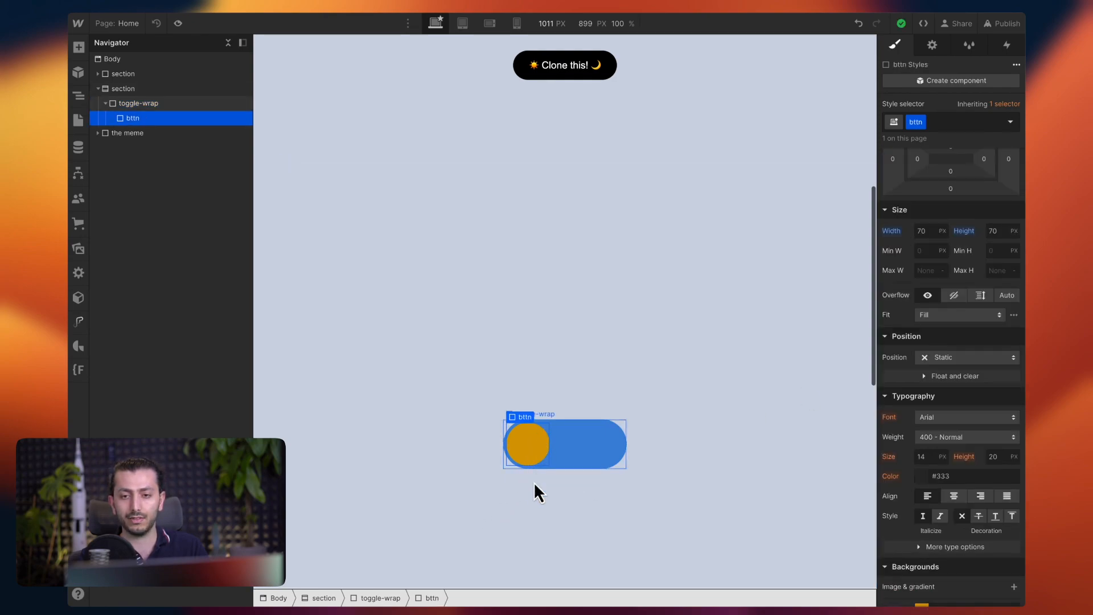
left_click(139, 102)
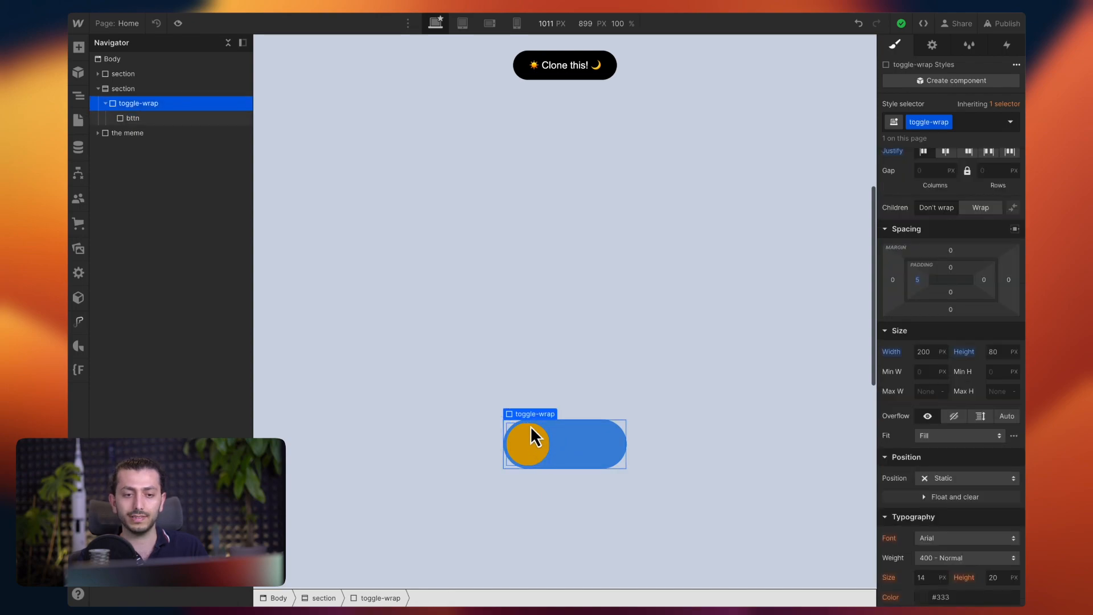
mouse_move(524, 477)
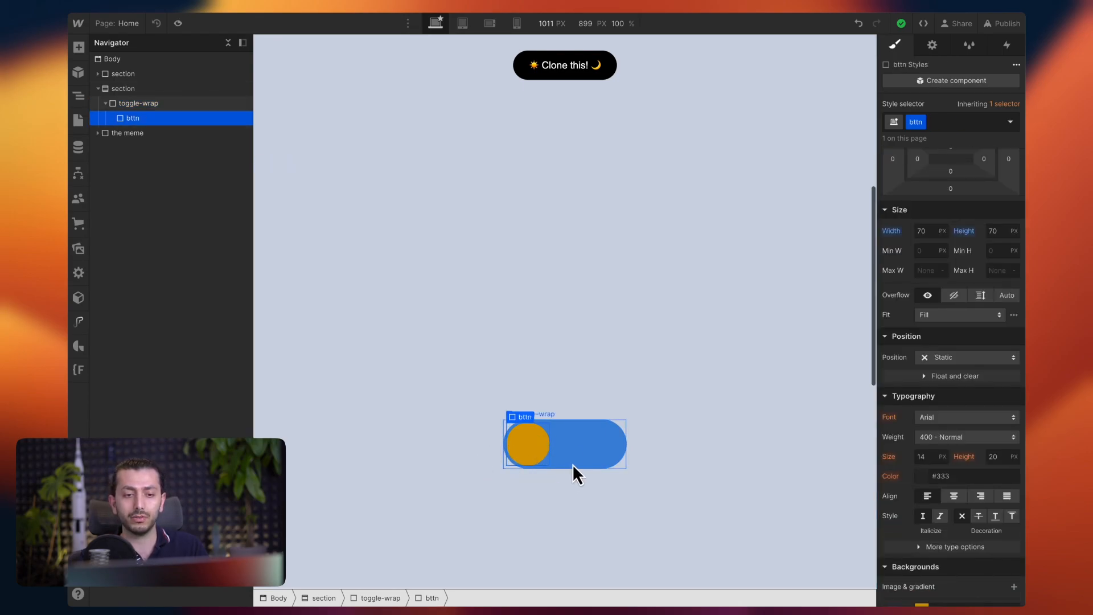
left_click(138, 103)
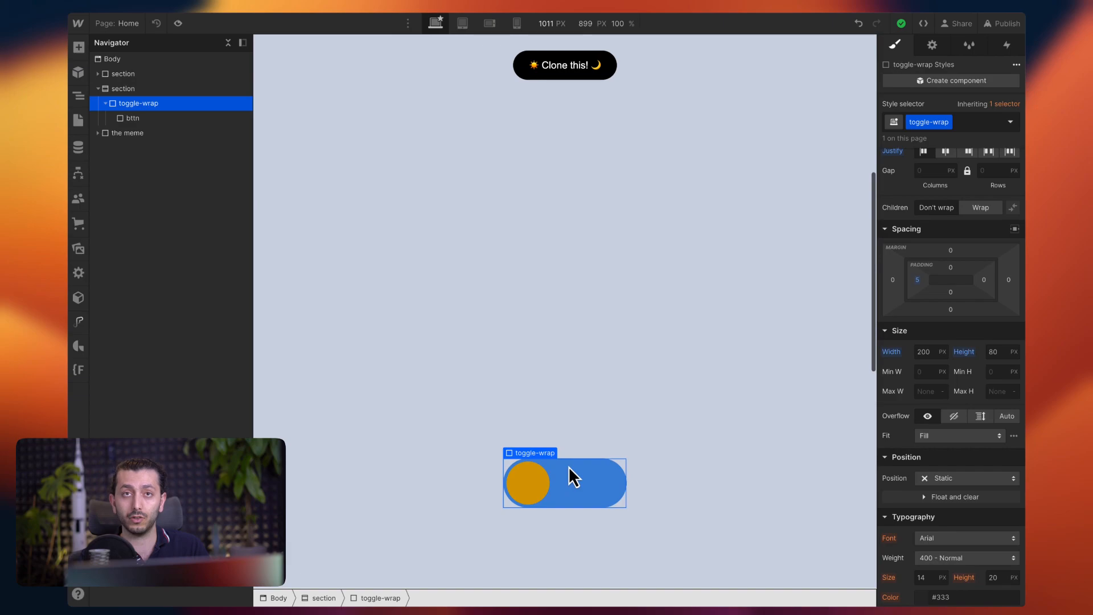
mouse_move(966, 77)
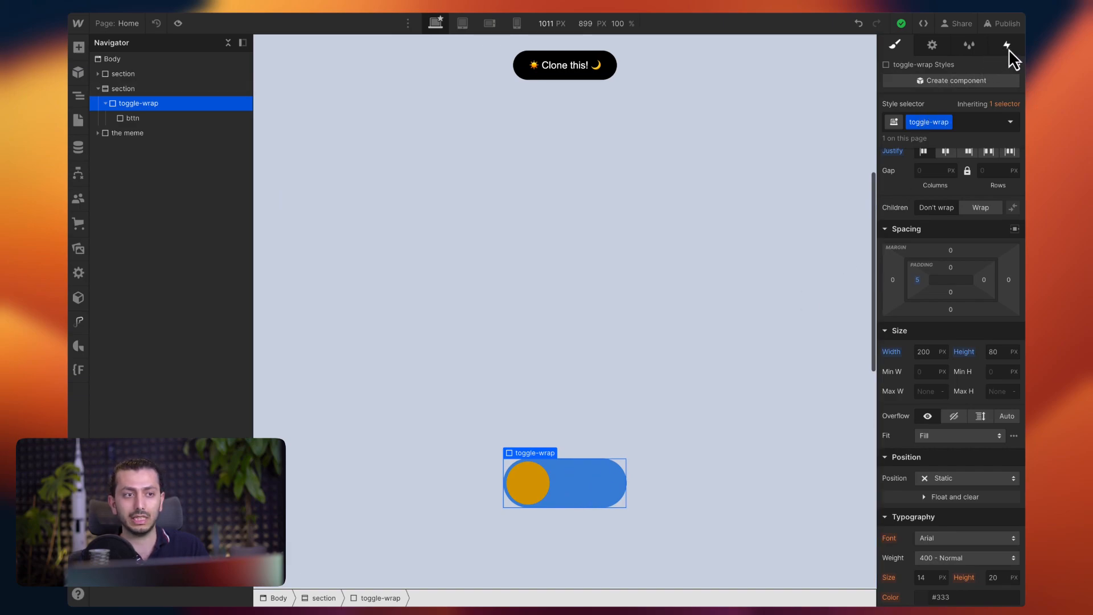
Add a Mouse click trigger on toggle-wrap whose first click starts an animation.
left_click(1005, 44)
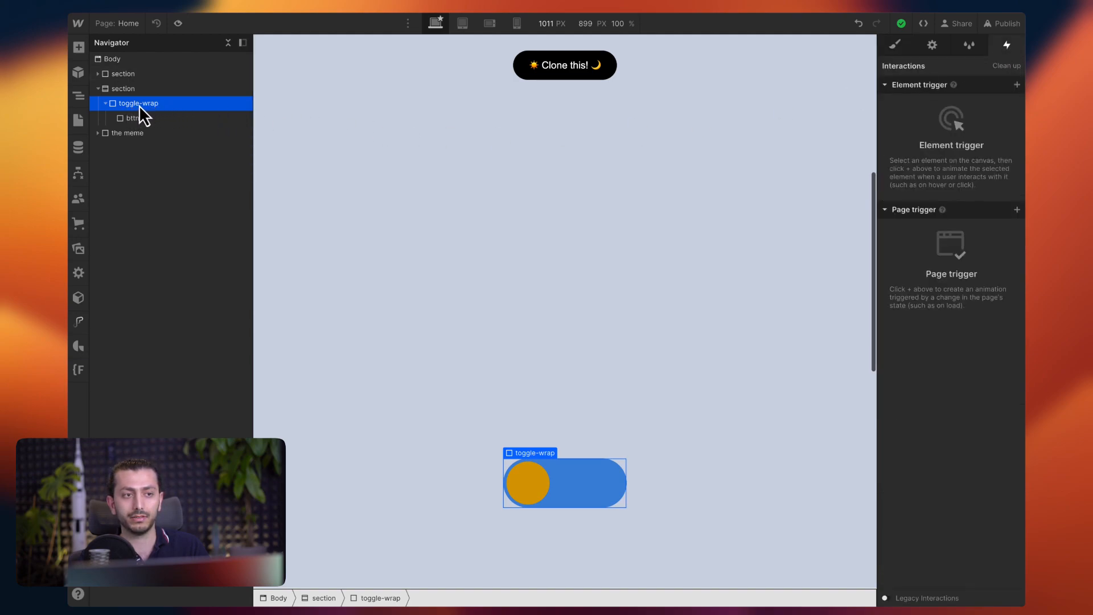
mouse_move(936, 101)
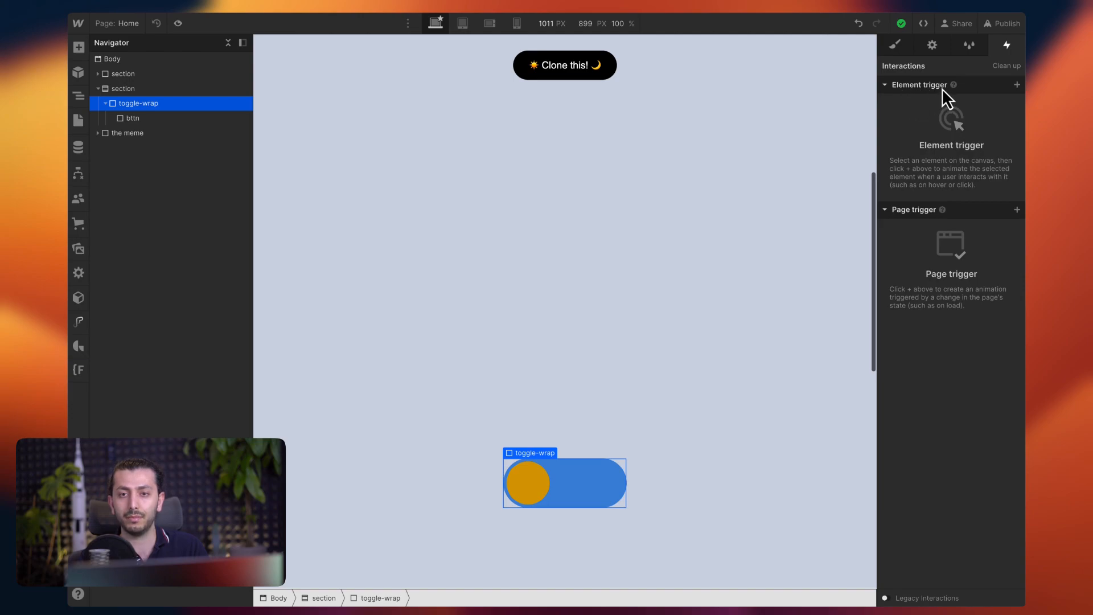
left_click(1016, 84)
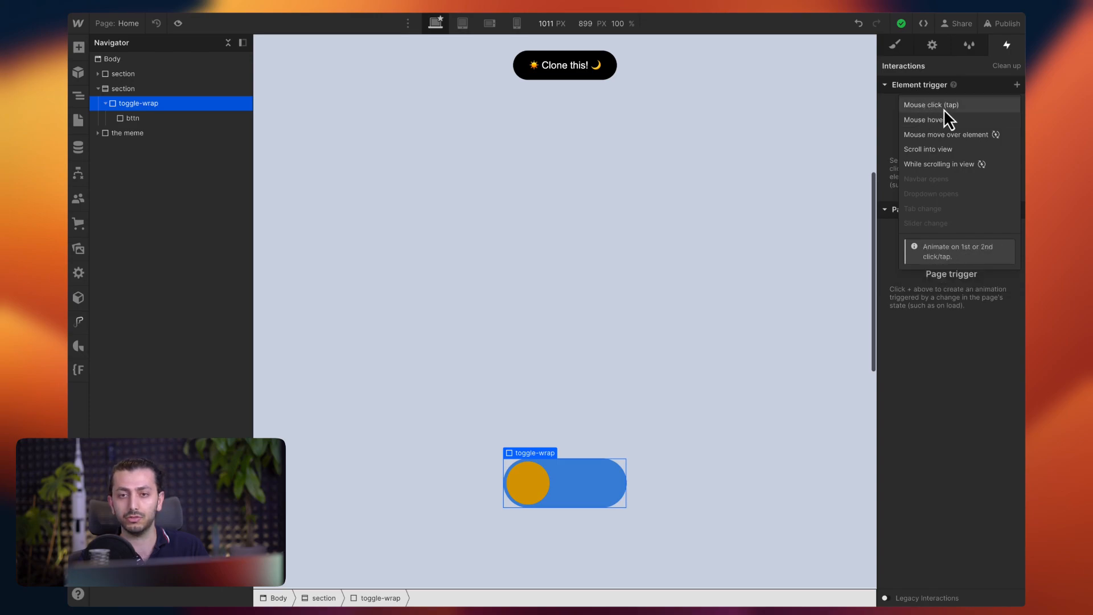
left_click(932, 104)
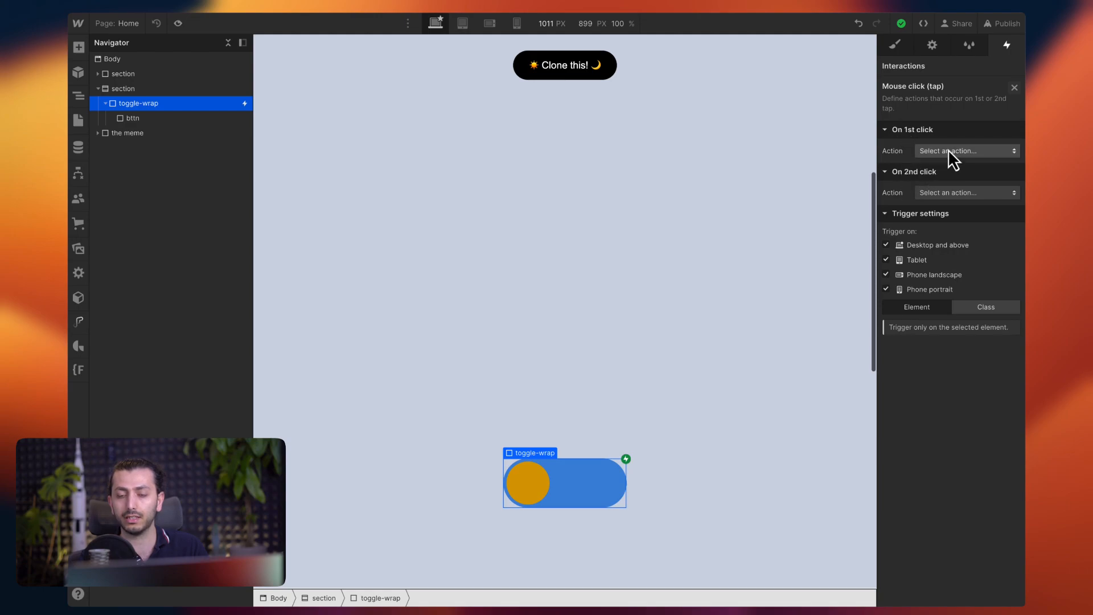
left_click(966, 151)
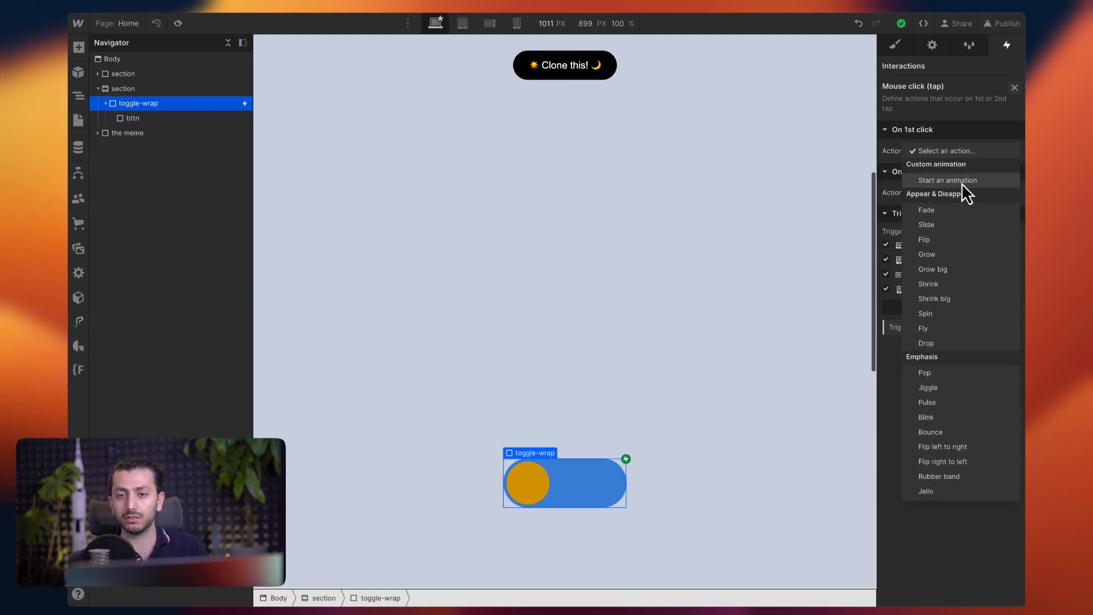
left_click(946, 180)
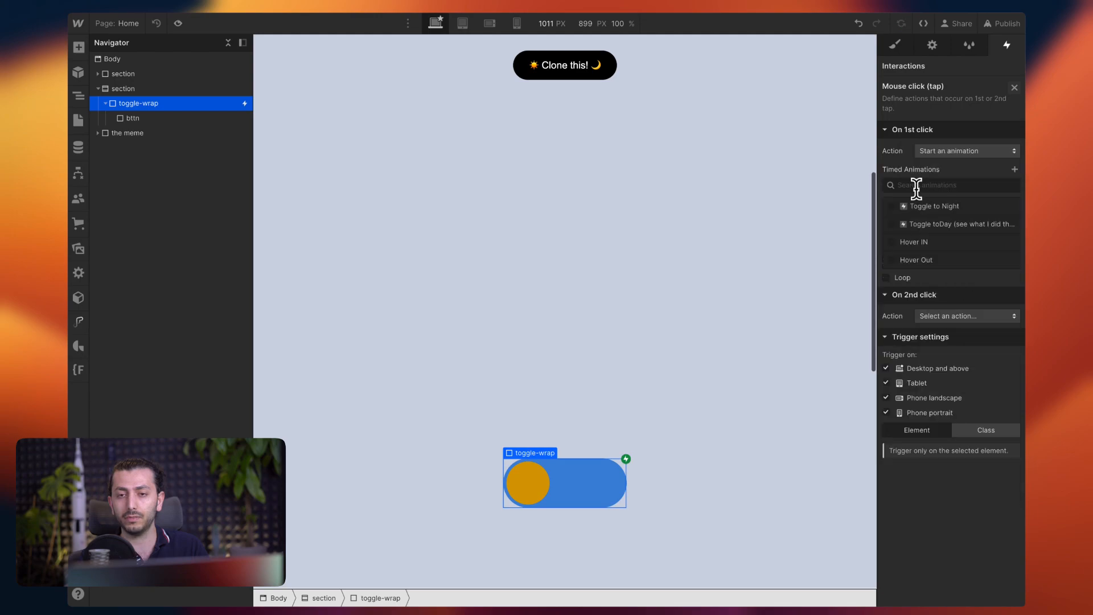
mouse_move(966, 241)
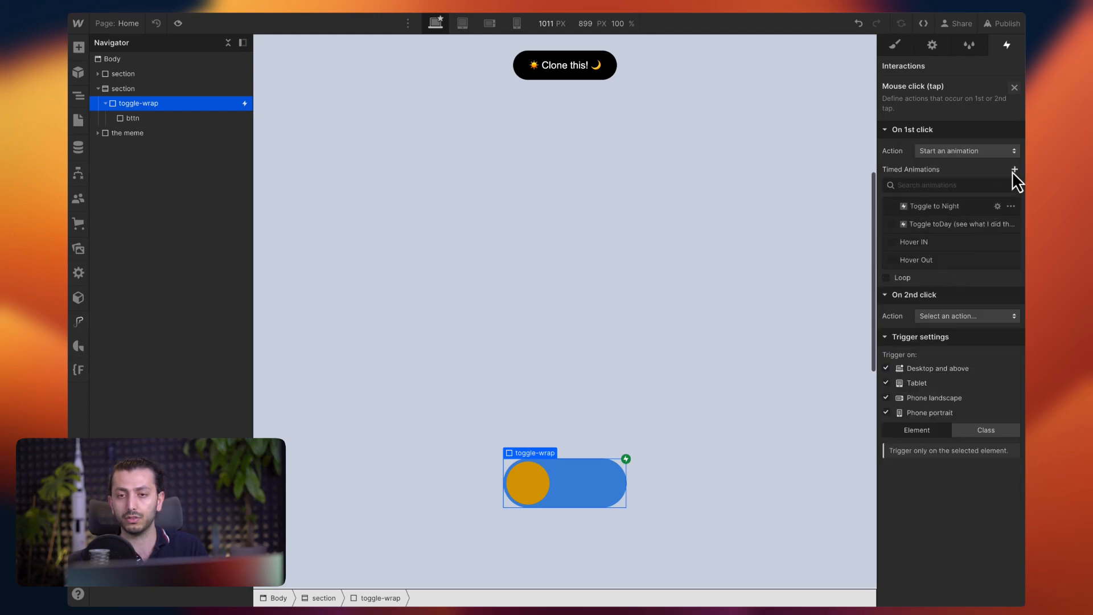
Create a timed animation named toggle 1st click targeting the orange knob.
left_click(1014, 170)
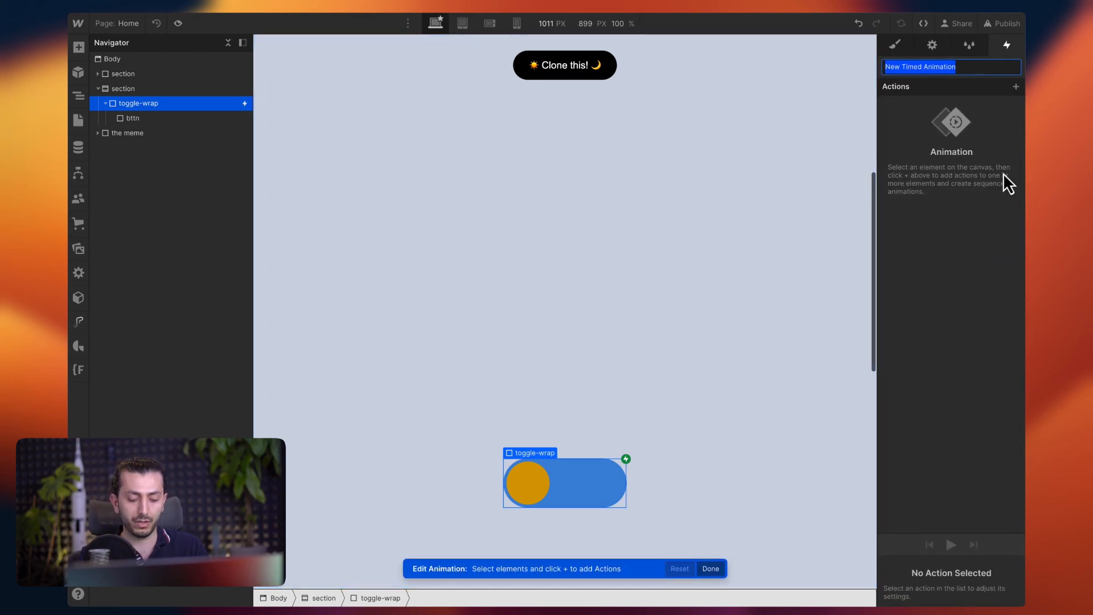
type("tog")
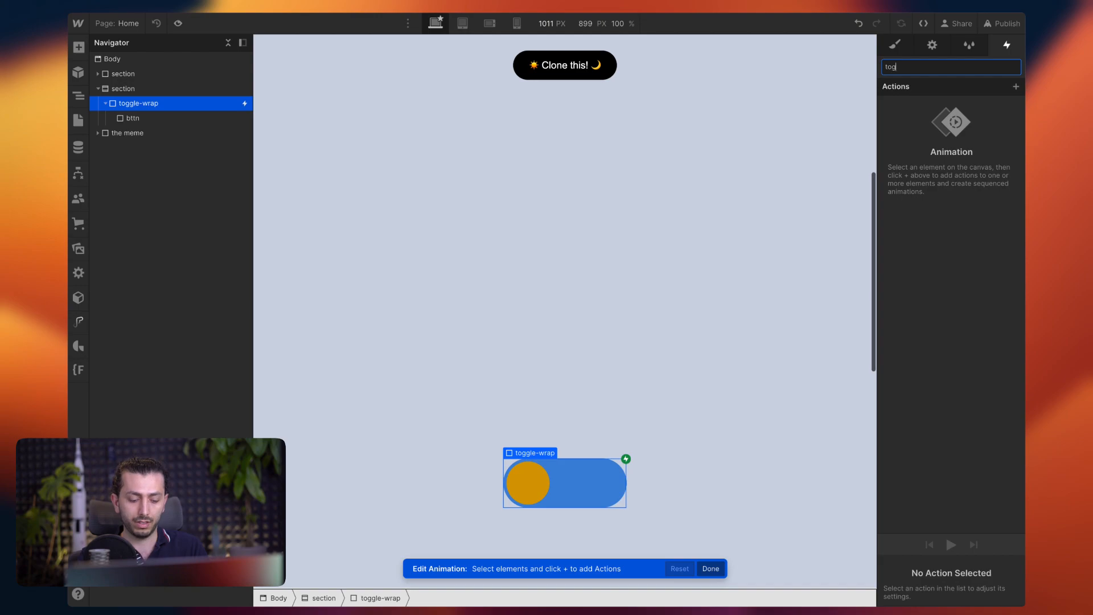
type("toggle vlin")
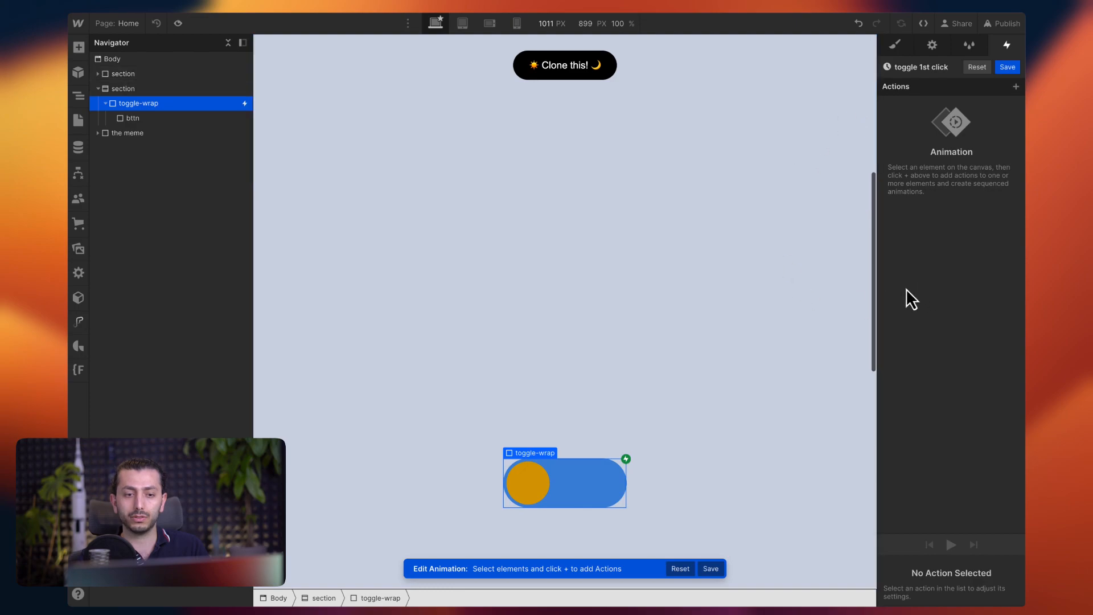
left_click(527, 483)
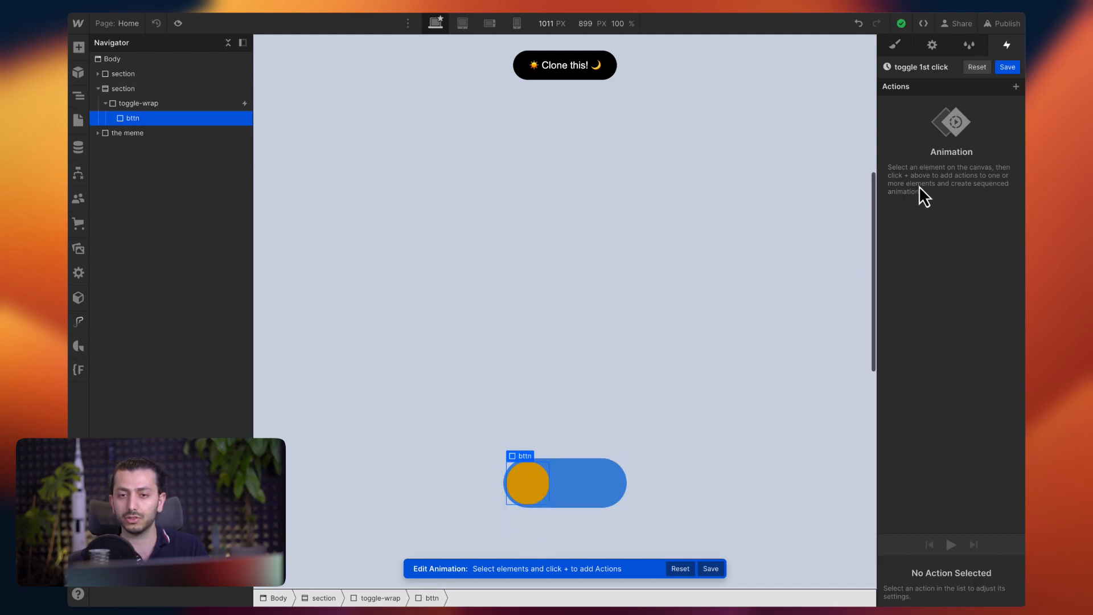
Add a Move action on the knob with a 0 px horizontal offset.
left_click(1015, 85)
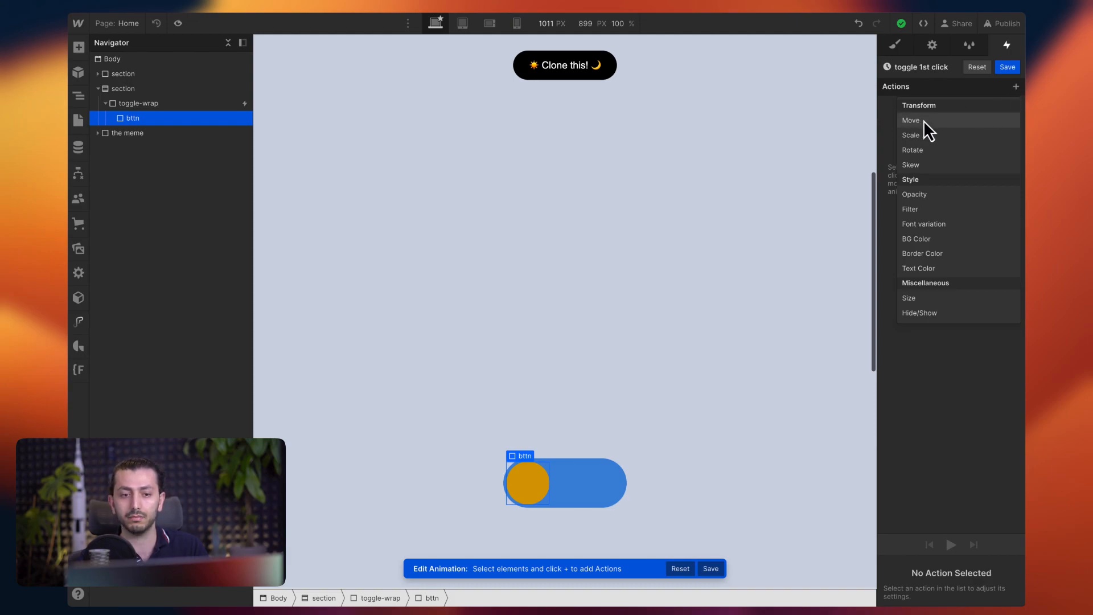
left_click(911, 119)
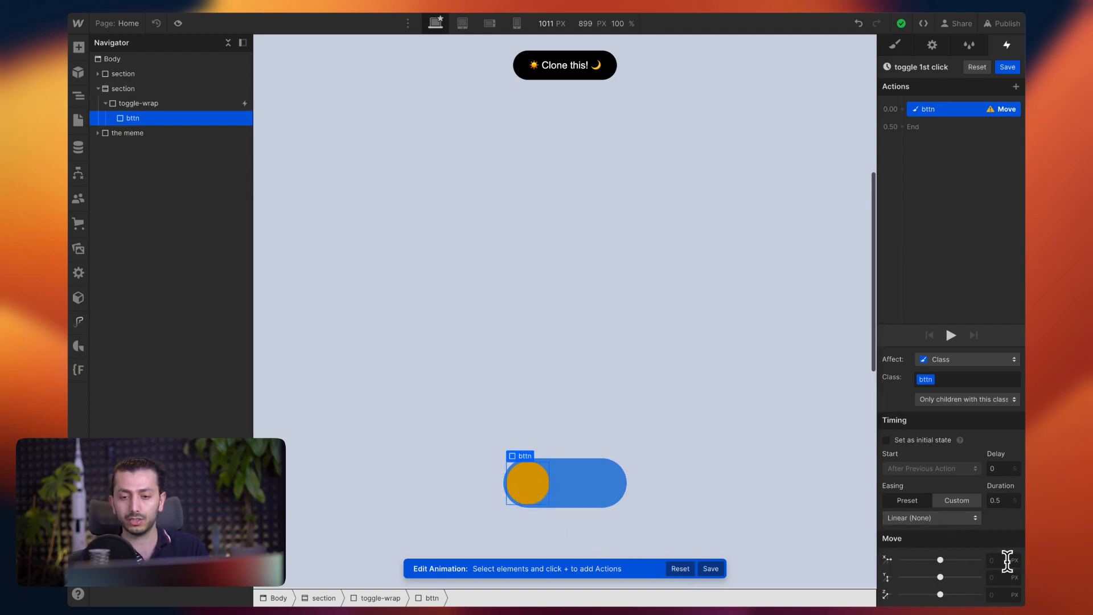
left_click(1000, 560)
type("0")
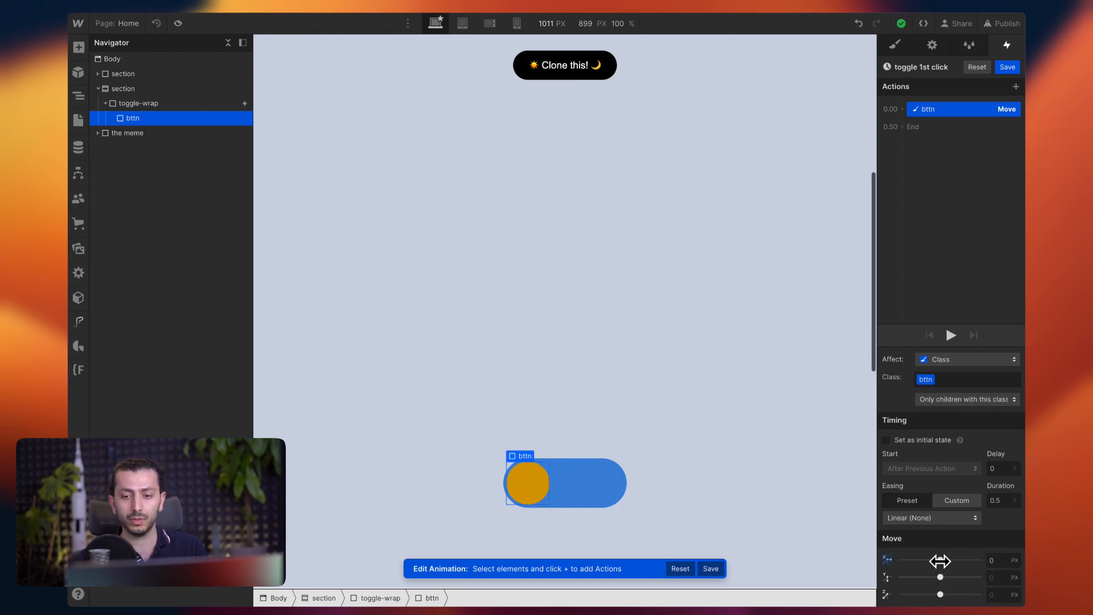
left_click_drag(941, 560, 962, 560)
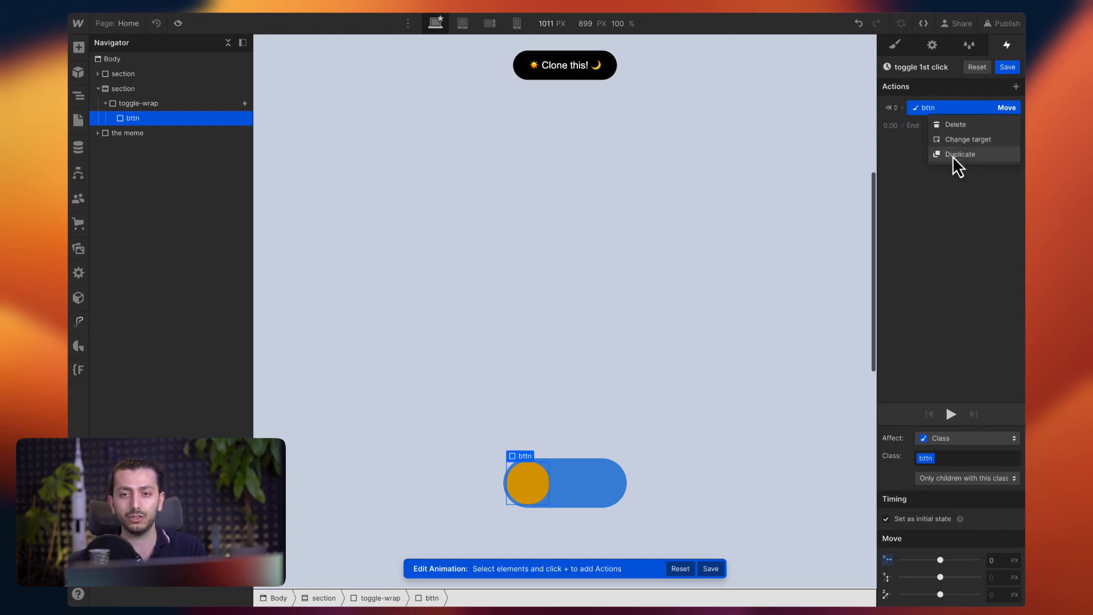
Duplicate the Move action to slide the knob 120 px and preview it.
left_click(961, 154)
type("120")
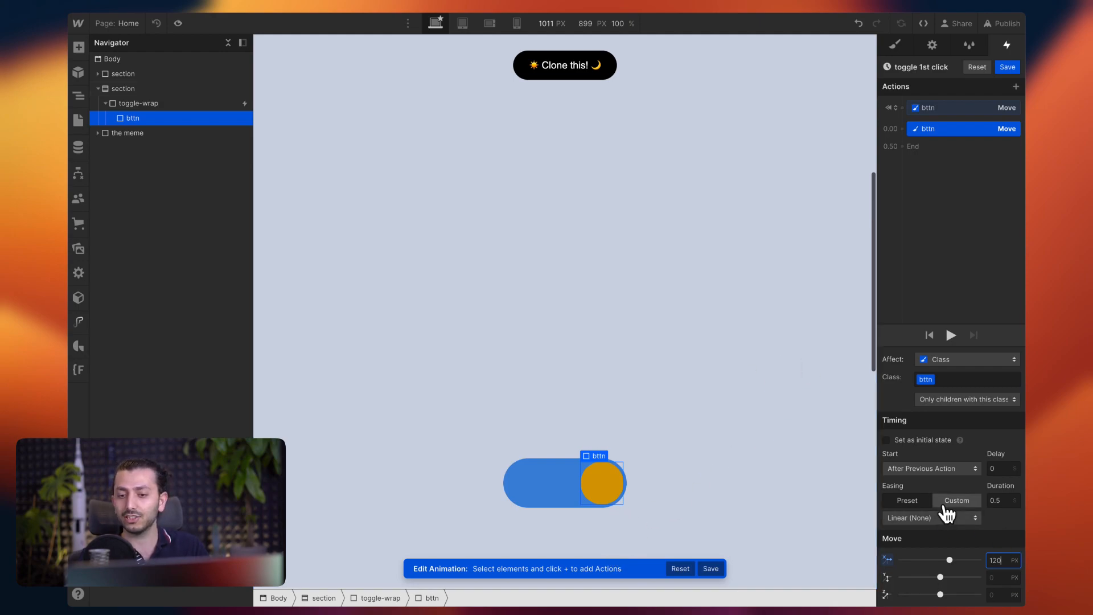
mouse_move(961, 357)
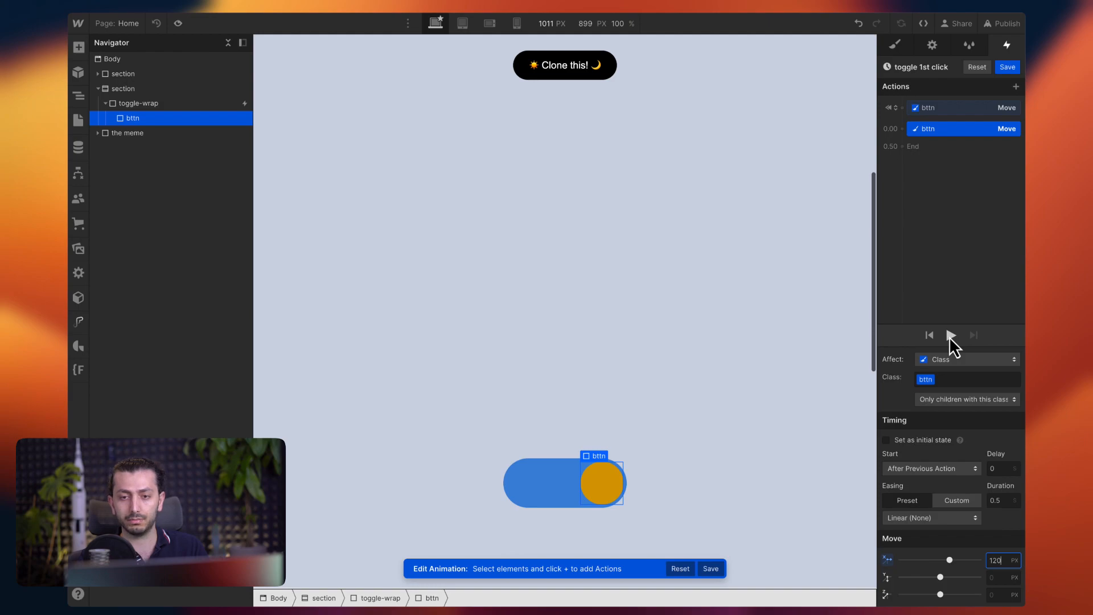
left_click(949, 335)
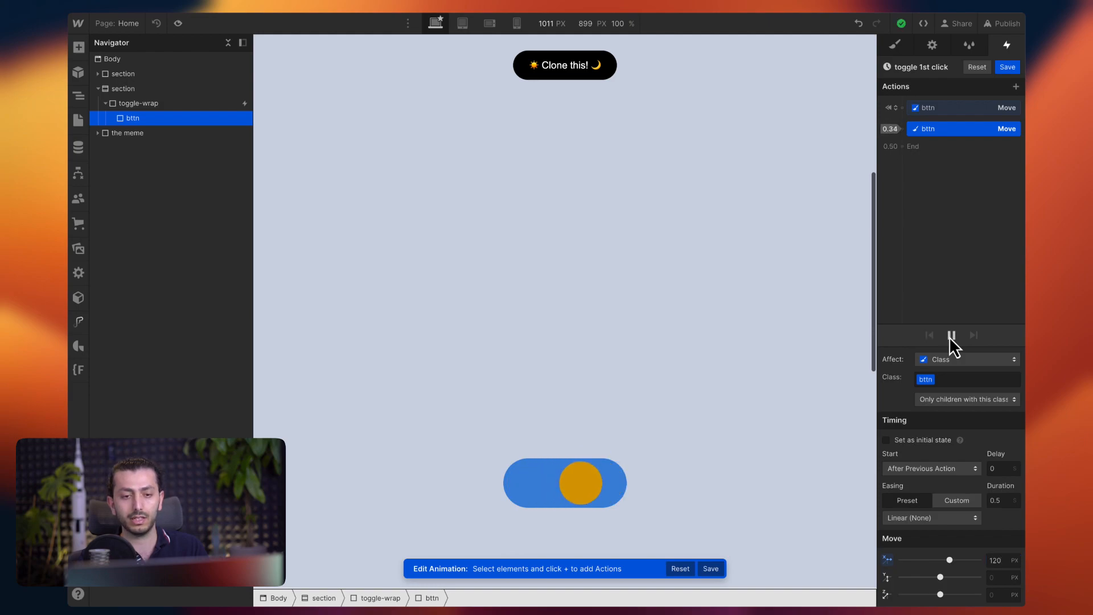
left_click(952, 335)
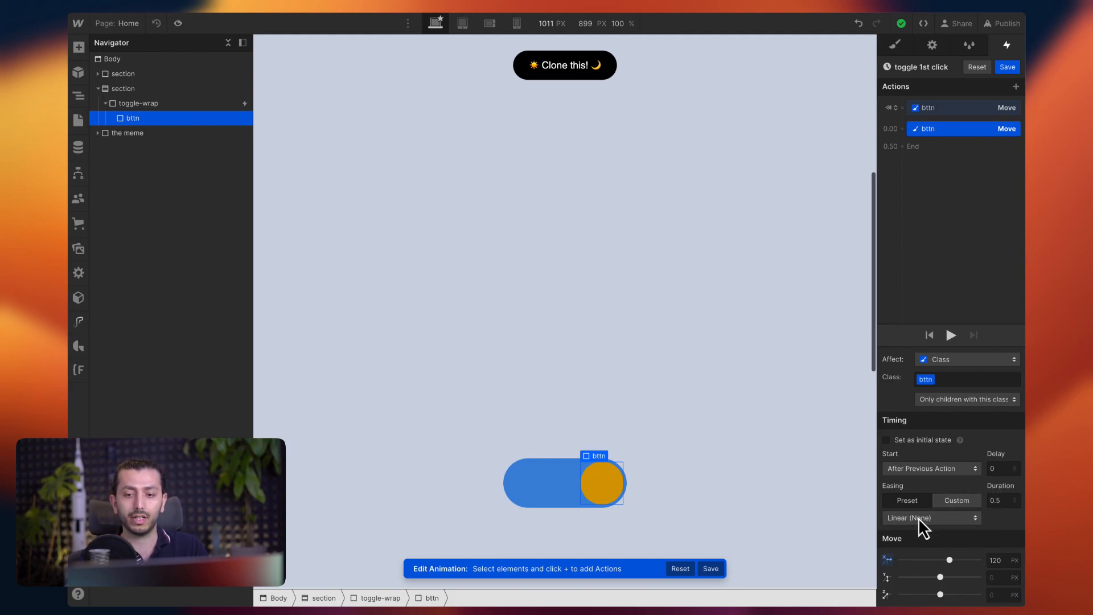
Give the move an Ease In Expo curve over 1 second and preview the eased slide.
left_click(956, 501)
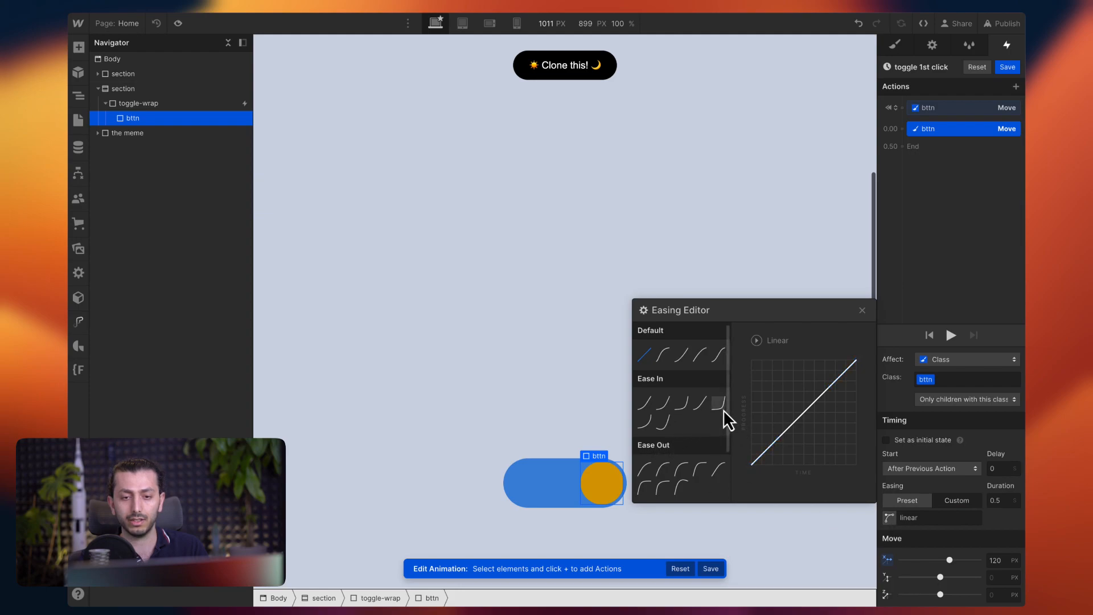
left_click(715, 400)
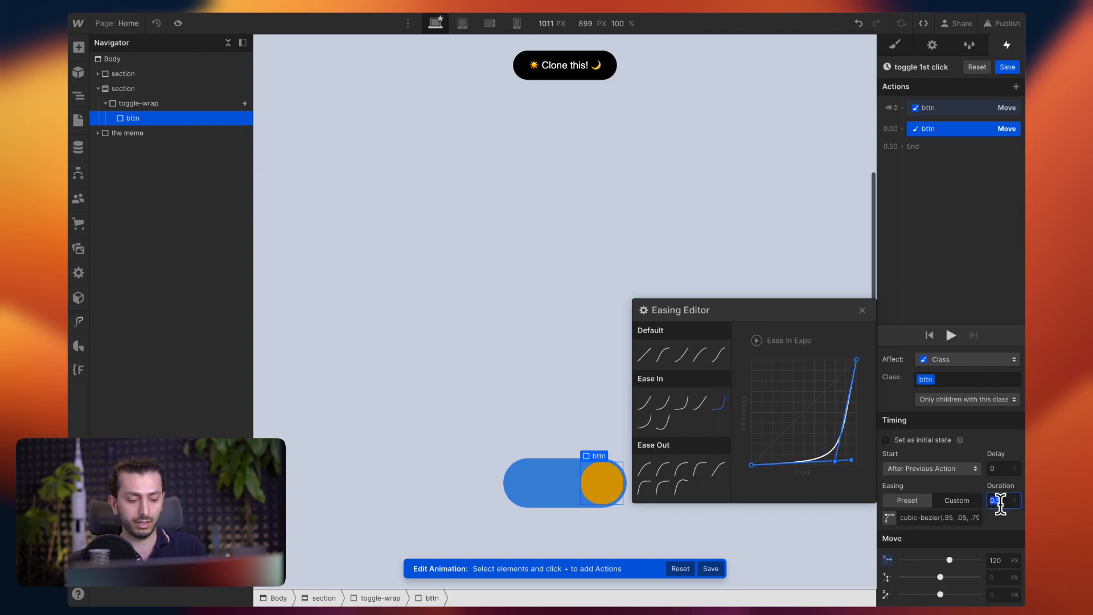
type("1")
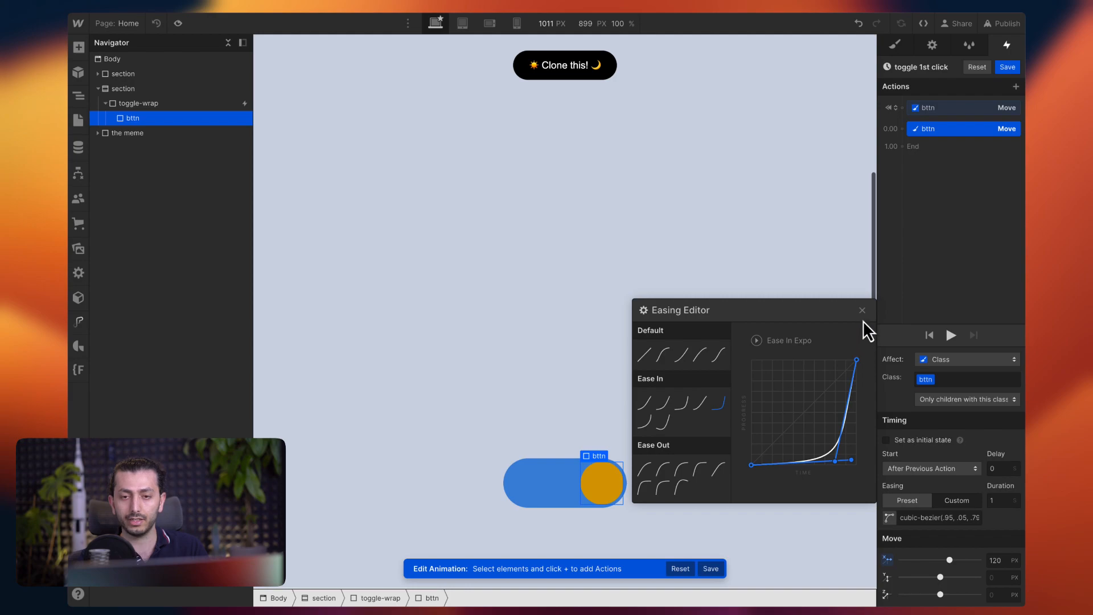
left_click(950, 334)
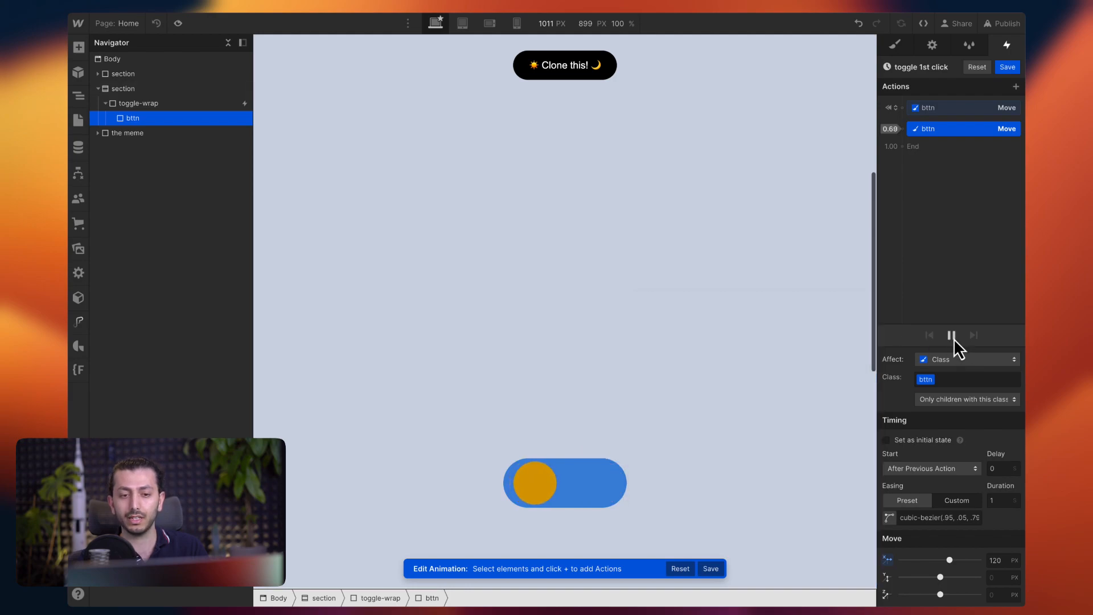
left_click(950, 334)
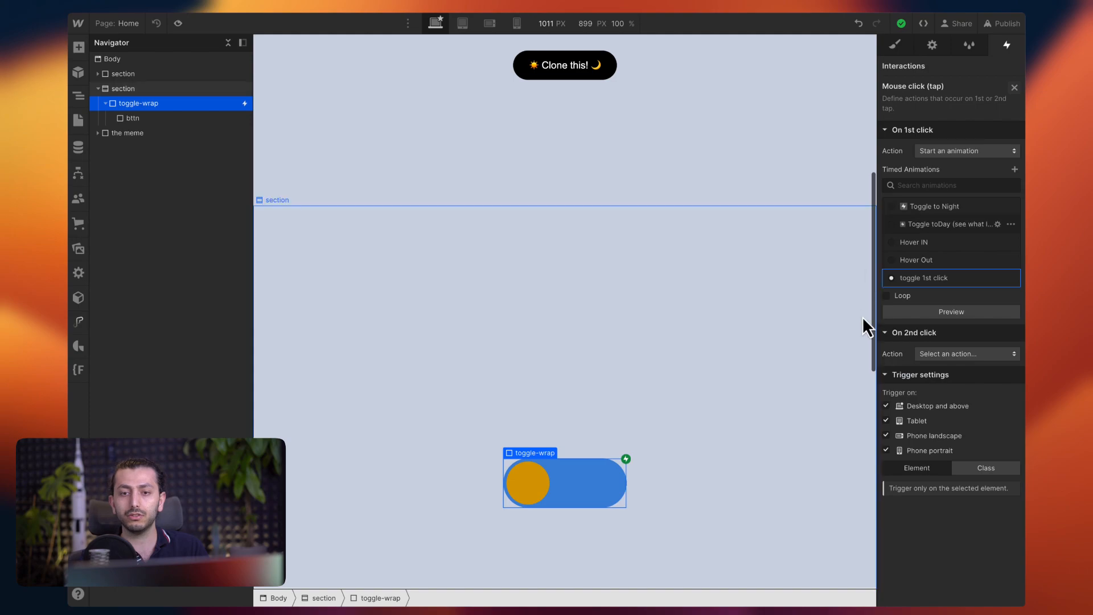
mouse_move(473, 509)
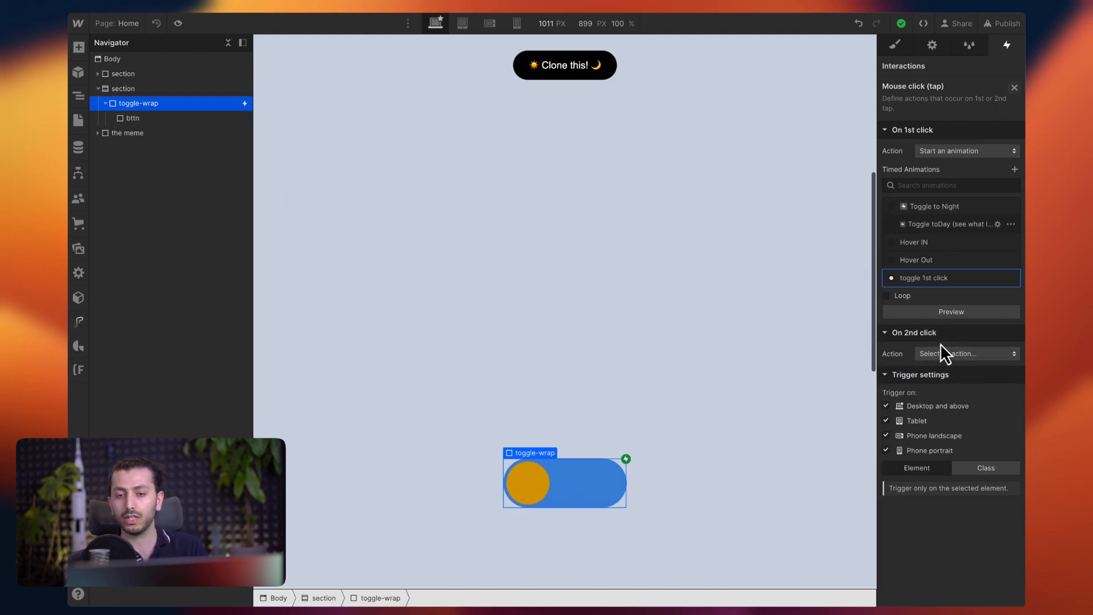
Set the second click to start a duplicate, toggle 1st click 2, opened for editing.
left_click(965, 353)
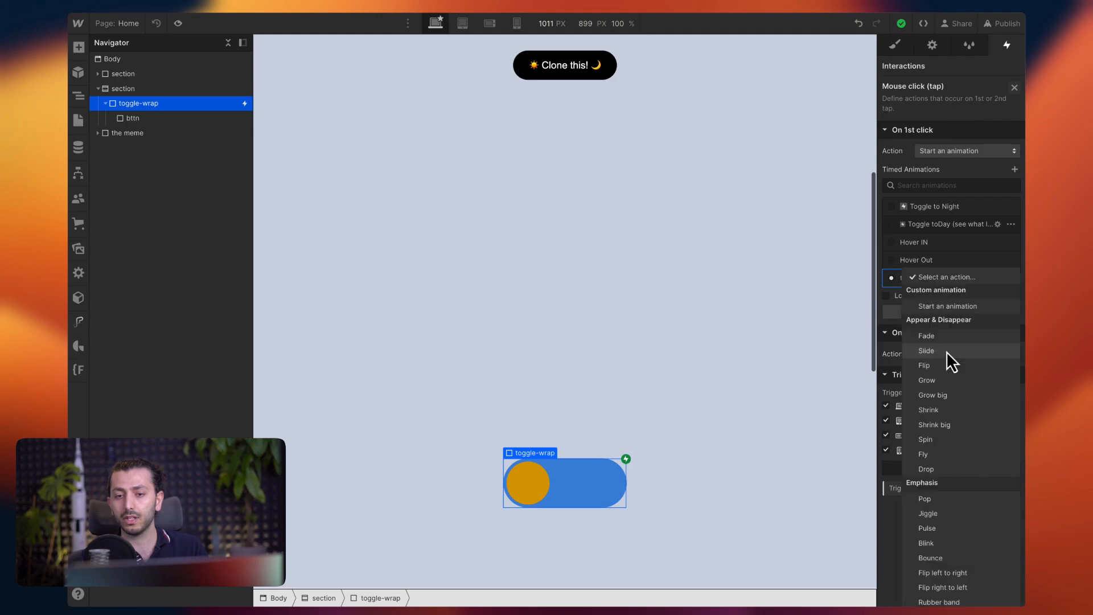
left_click(950, 278)
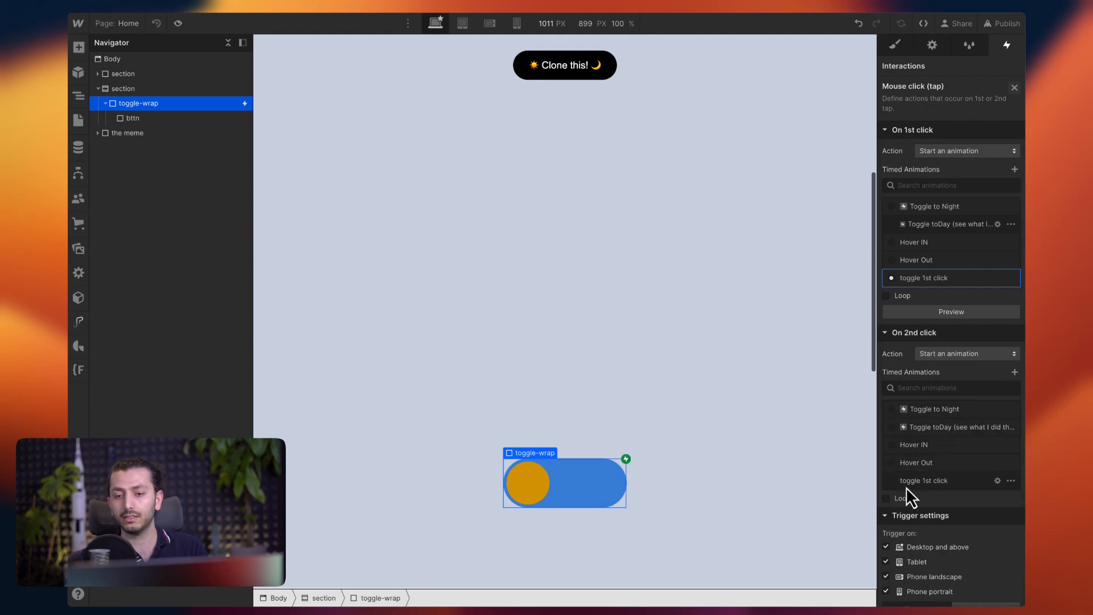
left_click(1009, 479)
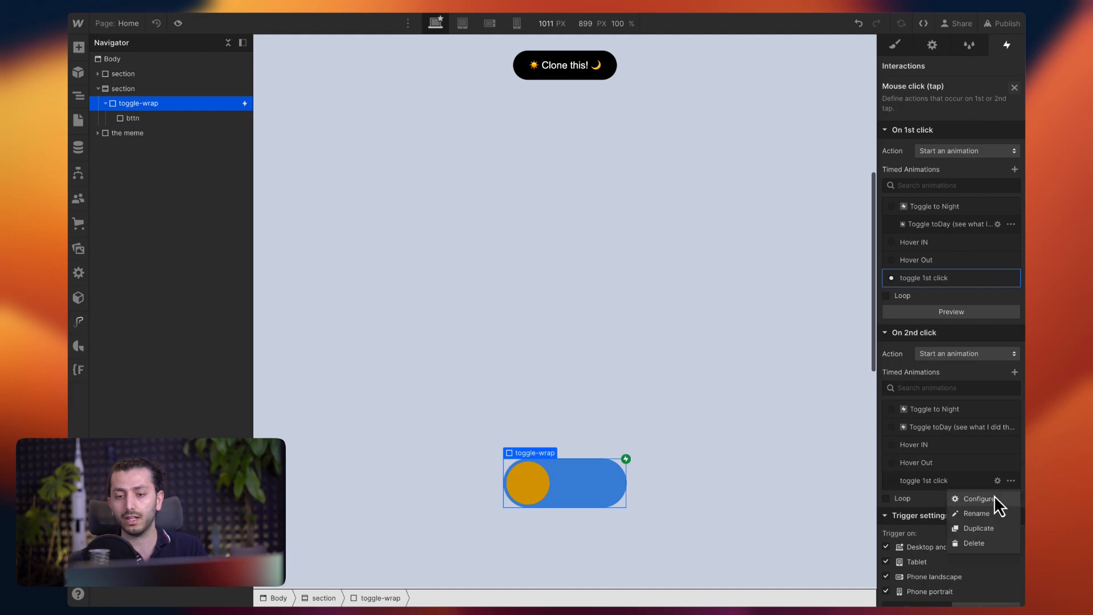
left_click(978, 527)
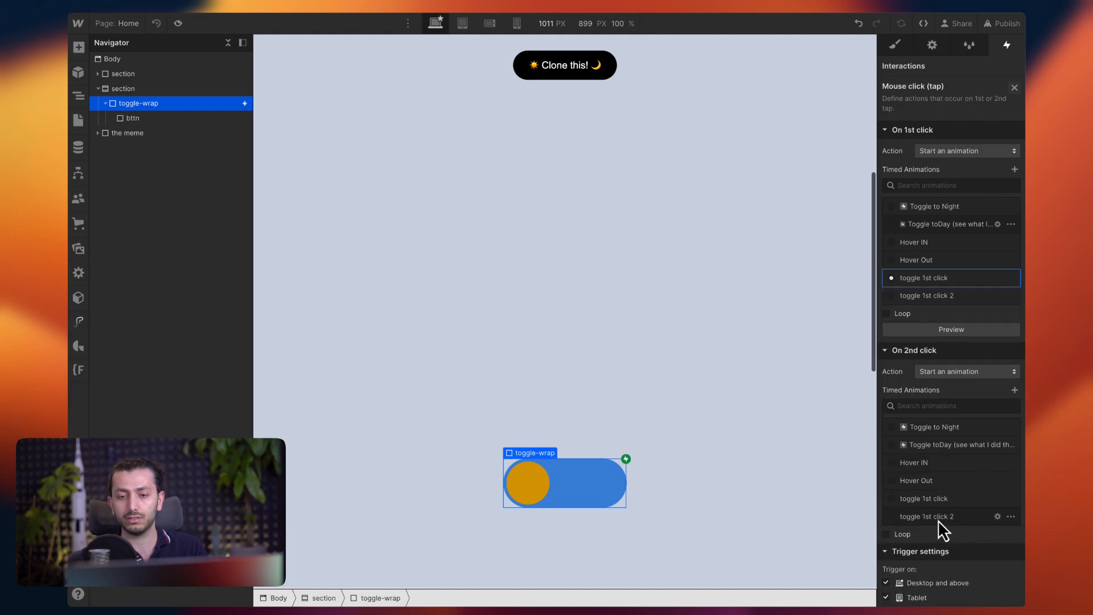
left_click(925, 516)
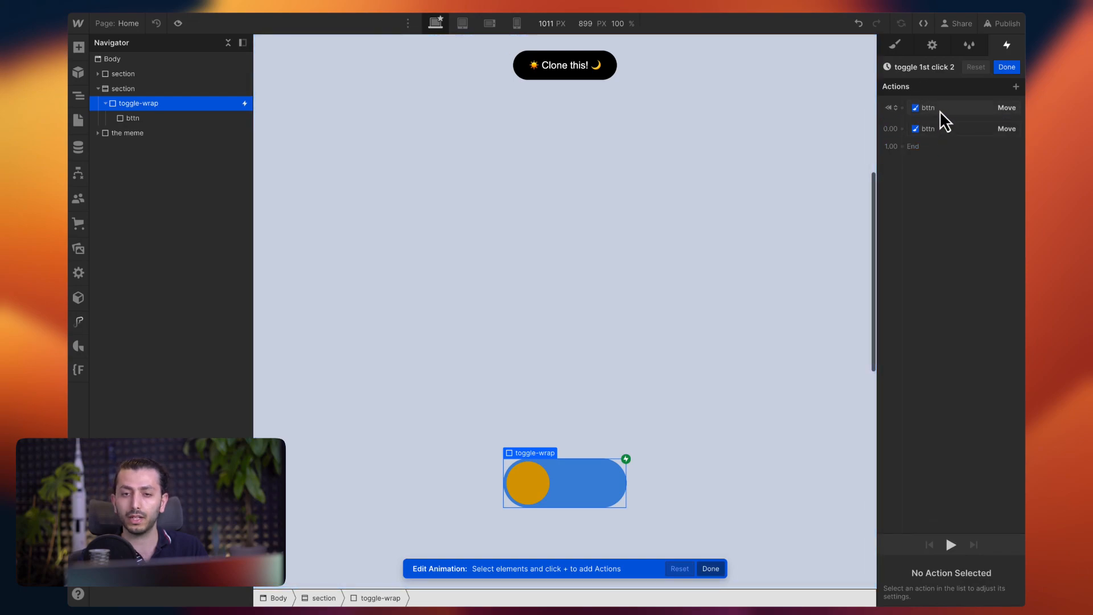
Remove the 120 px move so the knob returns to 0 px with In Sine easing.
left_click(926, 107)
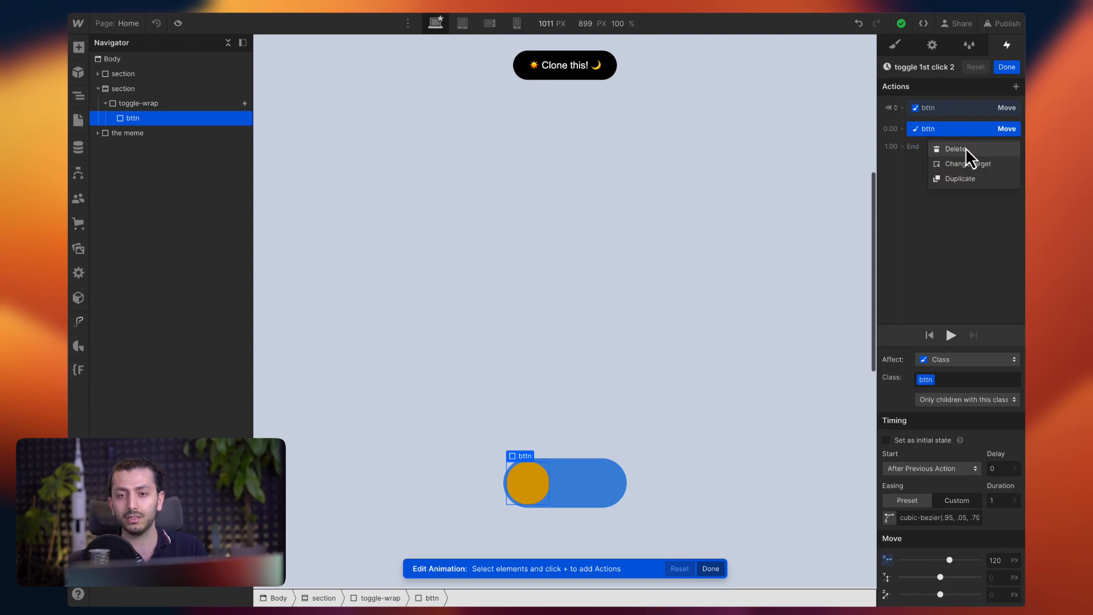
left_click(954, 148)
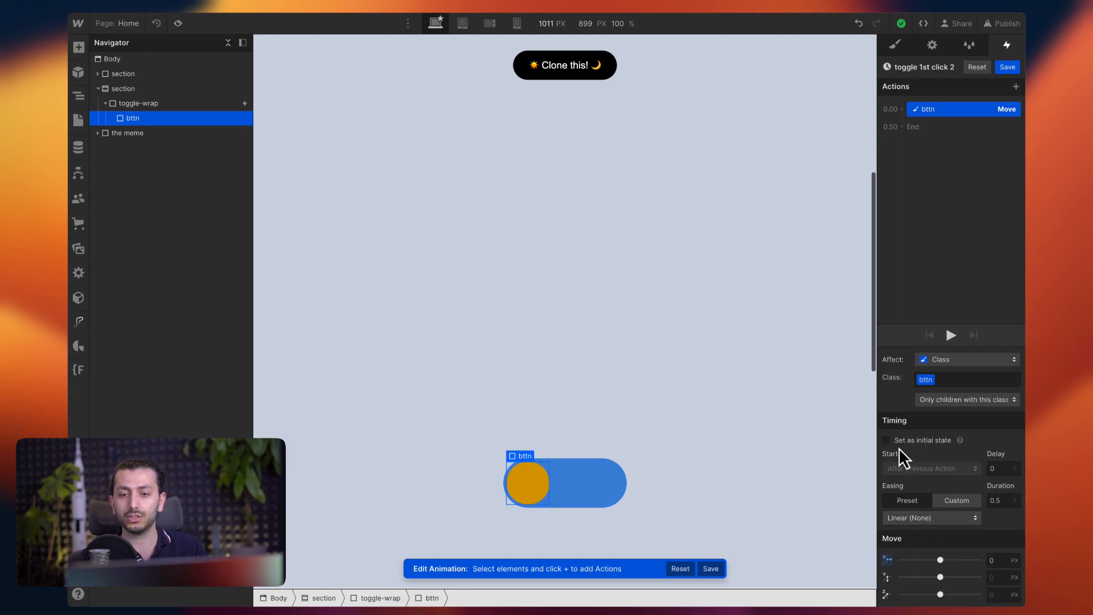
mouse_move(997, 519)
type("1")
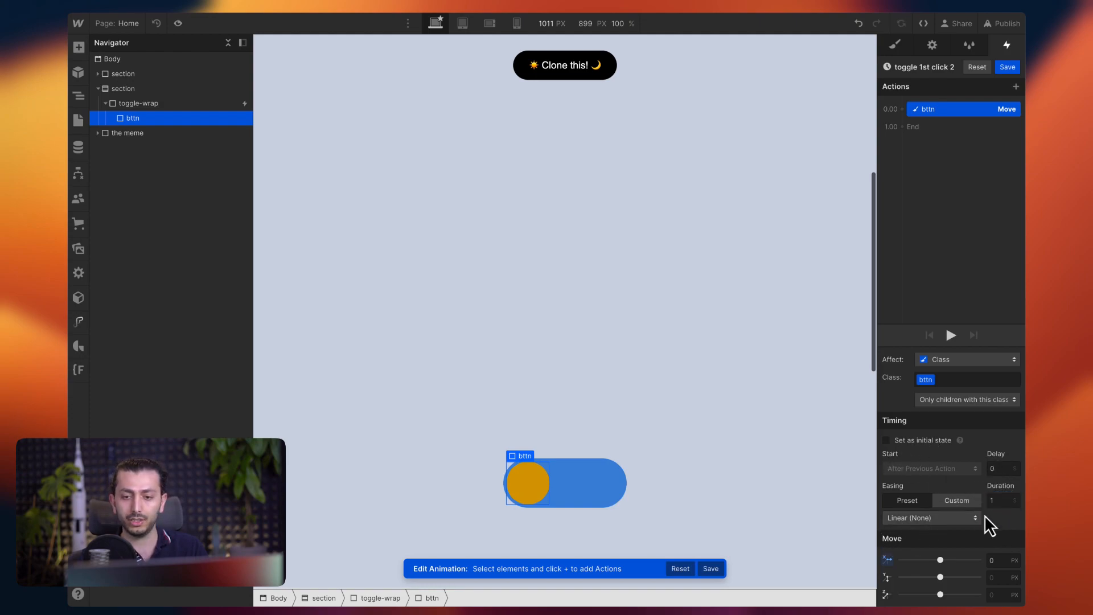
left_click(930, 517)
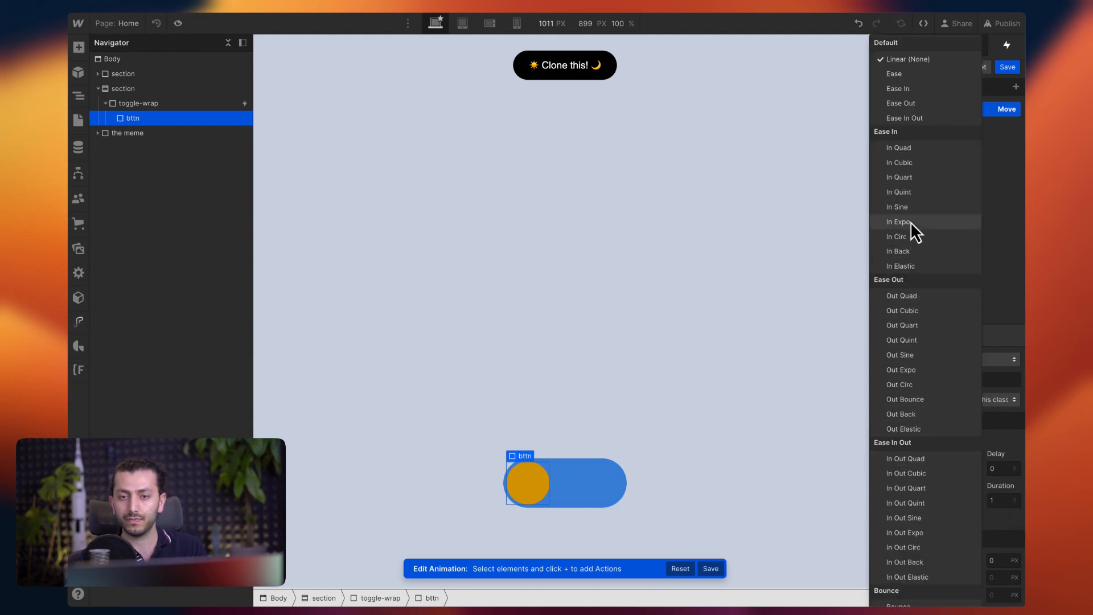
left_click(898, 206)
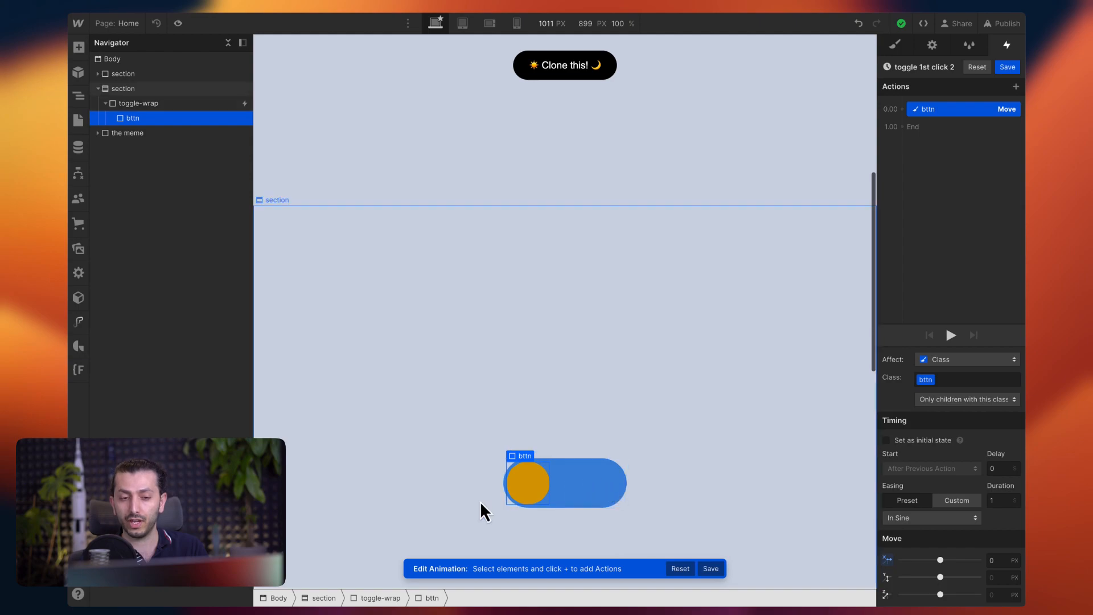
mouse_move(486, 485)
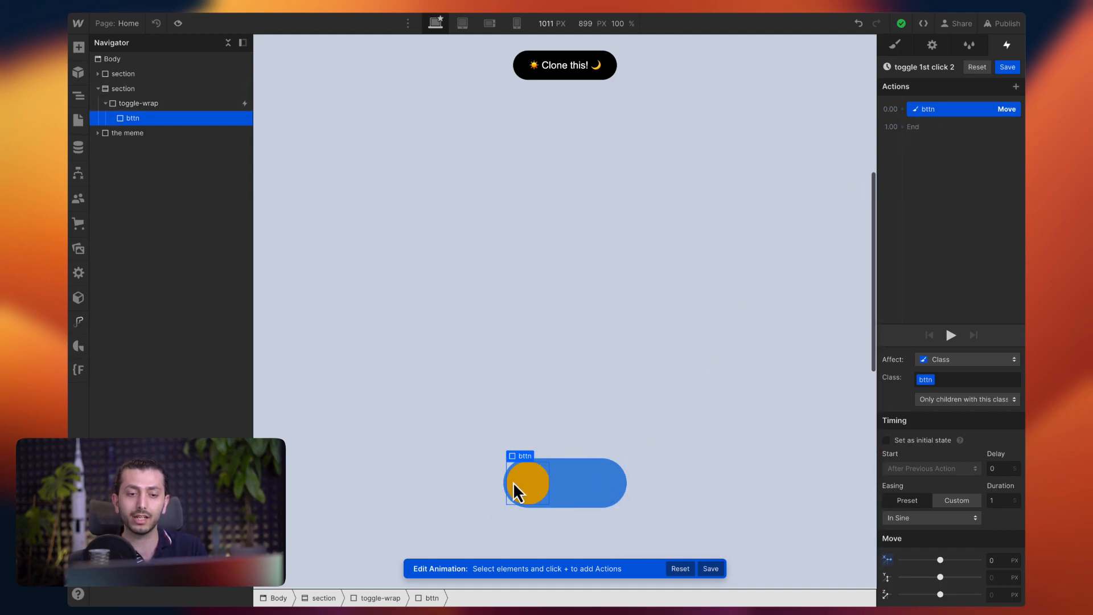
mouse_move(523, 502)
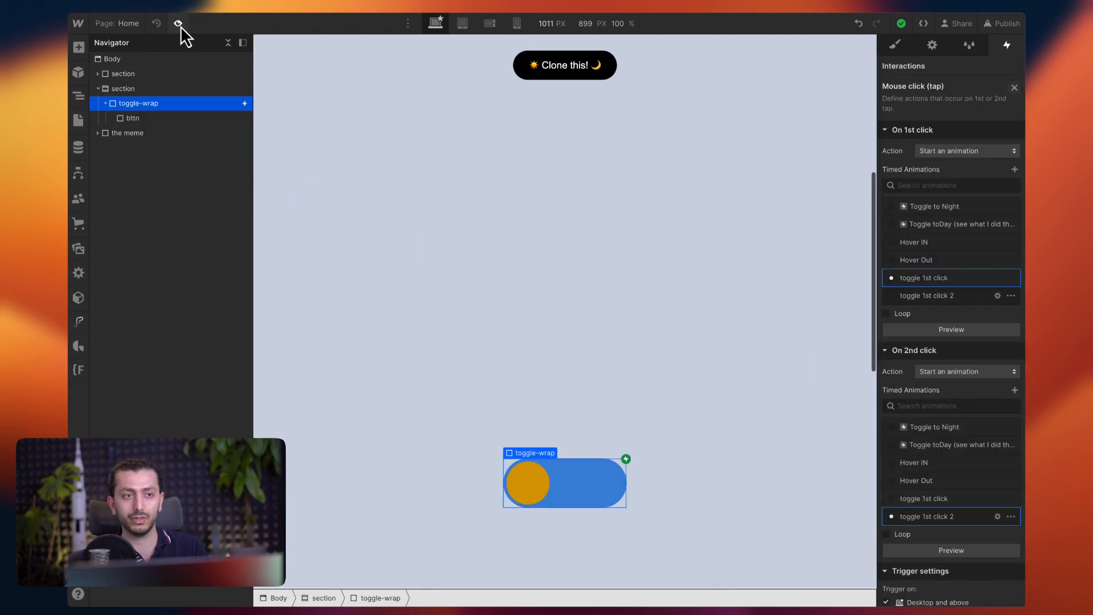
Preview the page and click the toggle to test the knob slide.
left_click(177, 22)
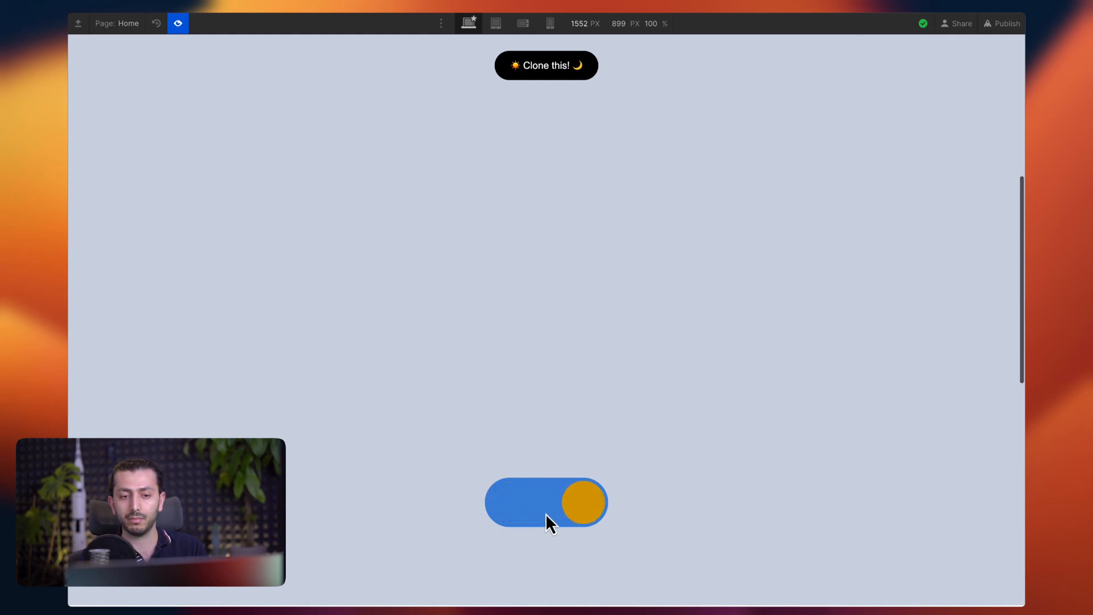
left_click(545, 501)
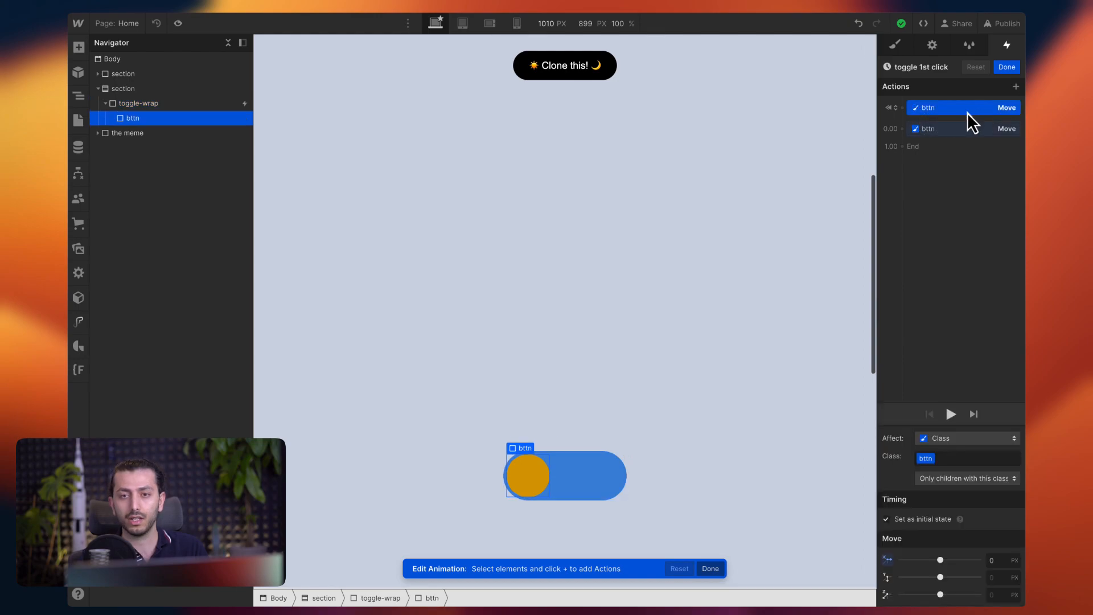
Add a background-colour action on toggle-wrap to the toggle 1st click animation.
left_click(1015, 87)
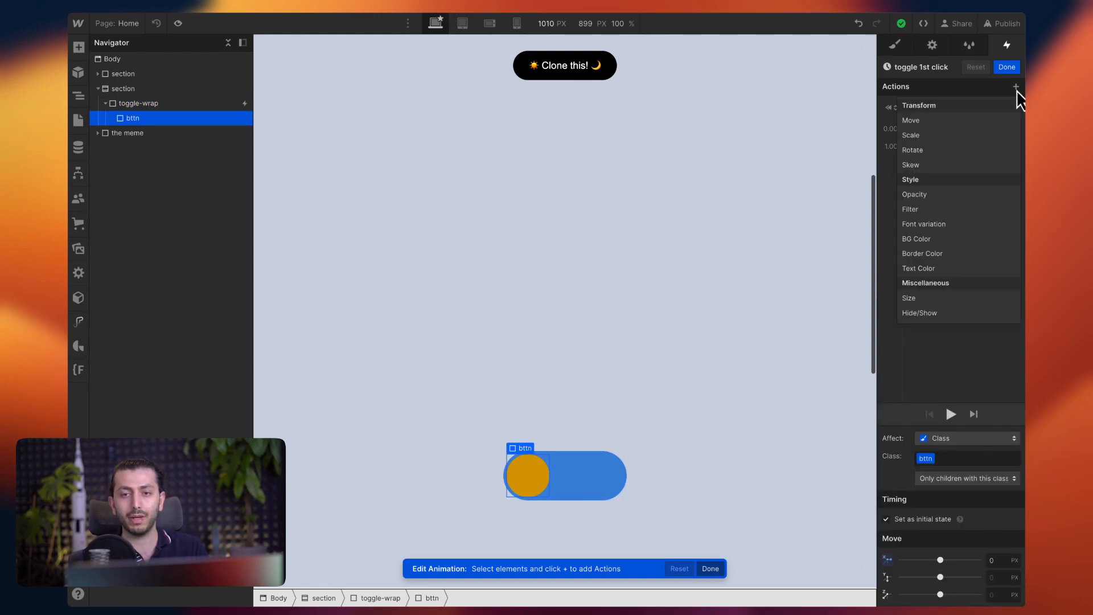
left_click(911, 120)
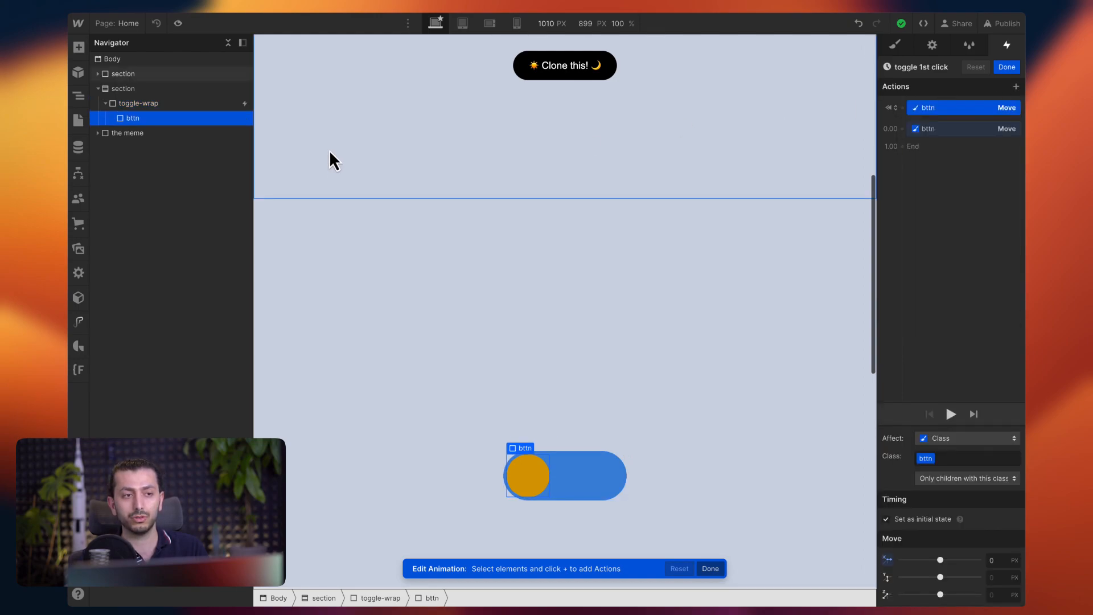
left_click(139, 104)
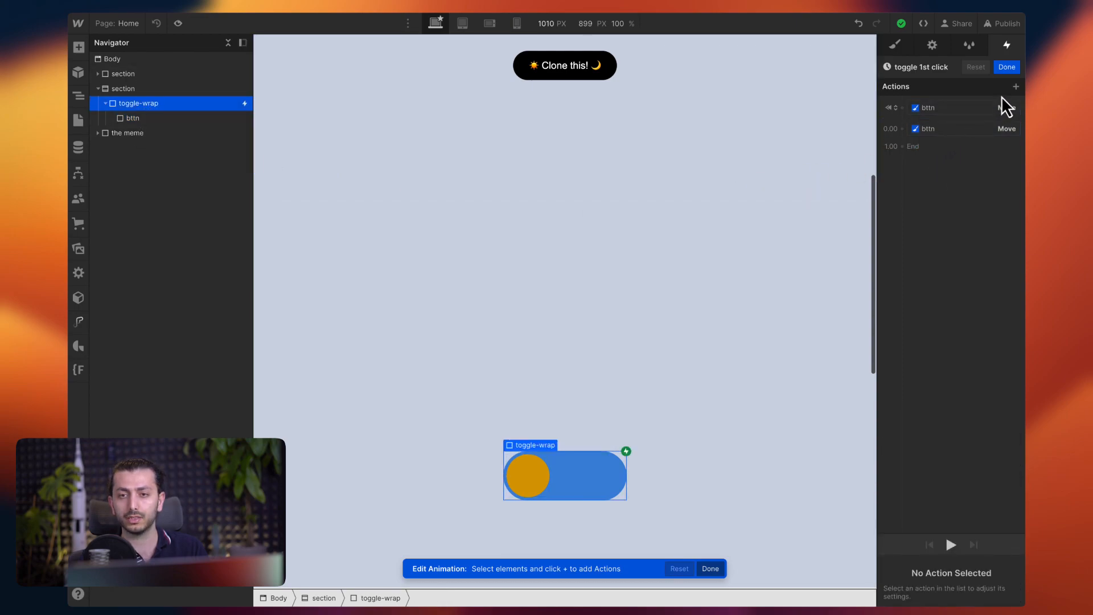
left_click(1015, 85)
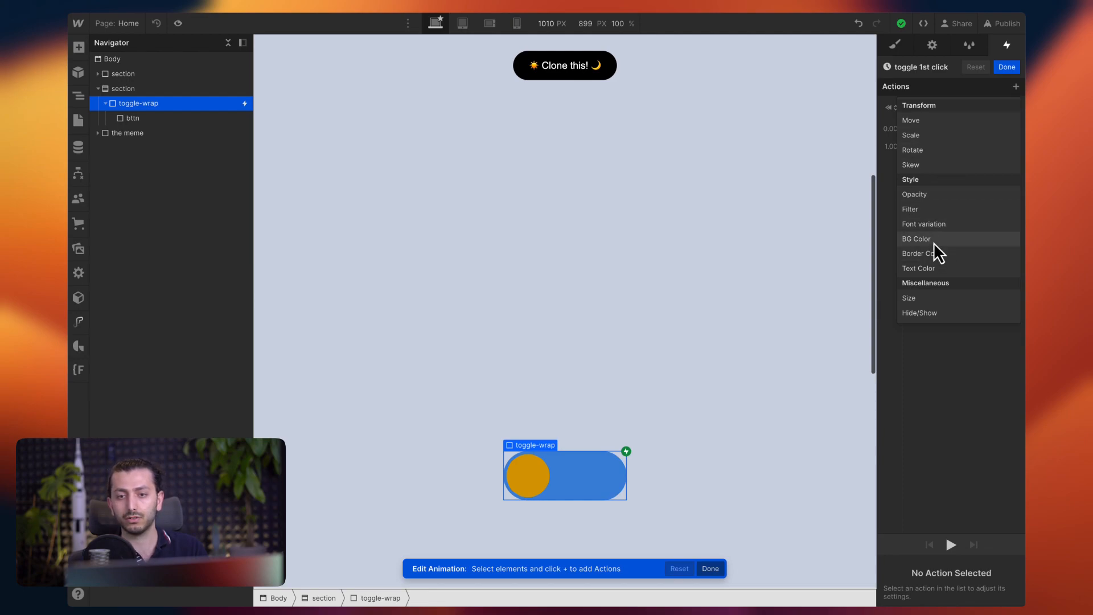
left_click(915, 238)
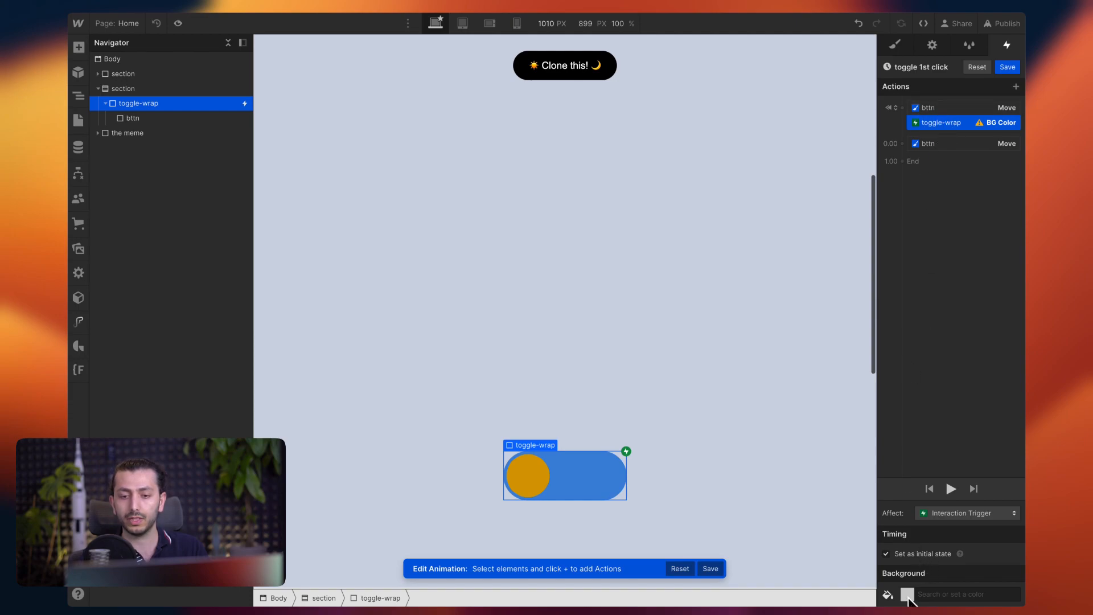
Set the action's starting colour to toggle-wrap's blue and save the animation.
left_click(907, 594)
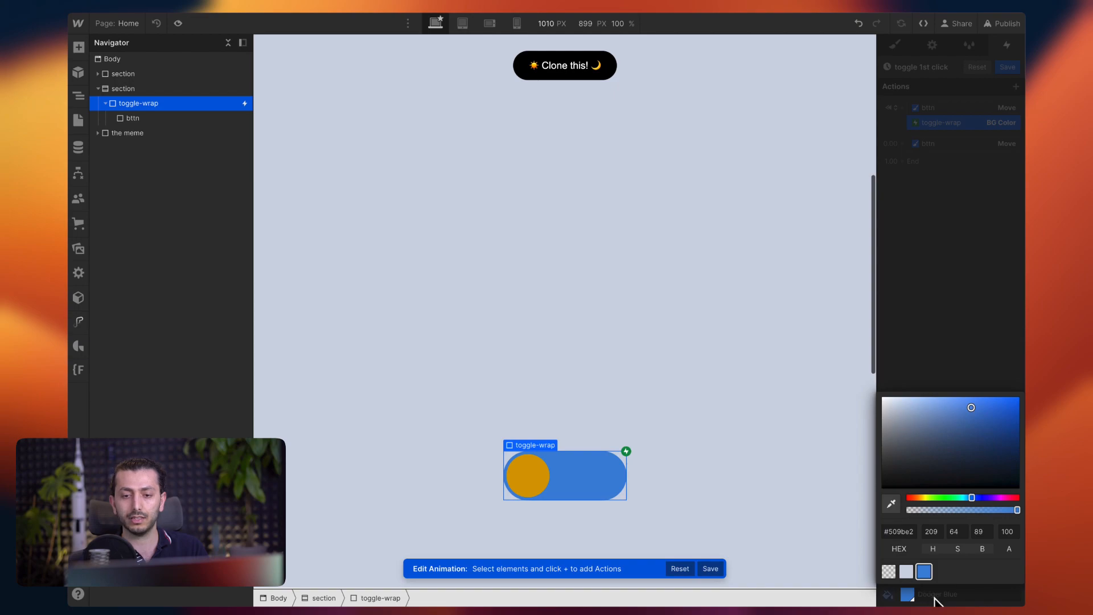
right_click(962, 122)
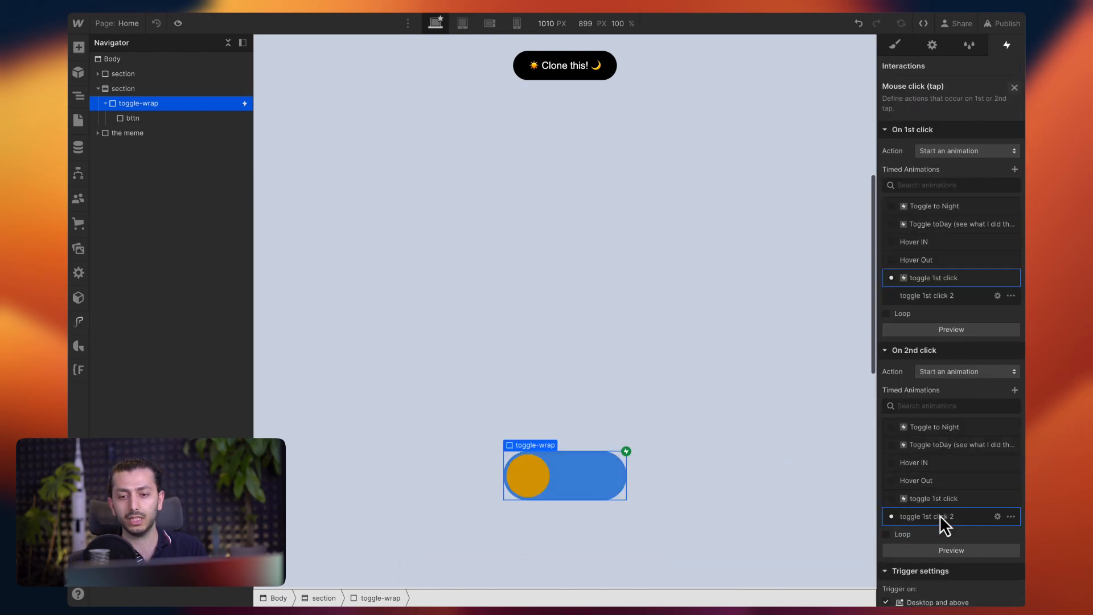
In toggle 1st click 2, add a toggle-wrap BG Color to Dodger Blue starting with the knob move, then preview.
left_click(926, 515)
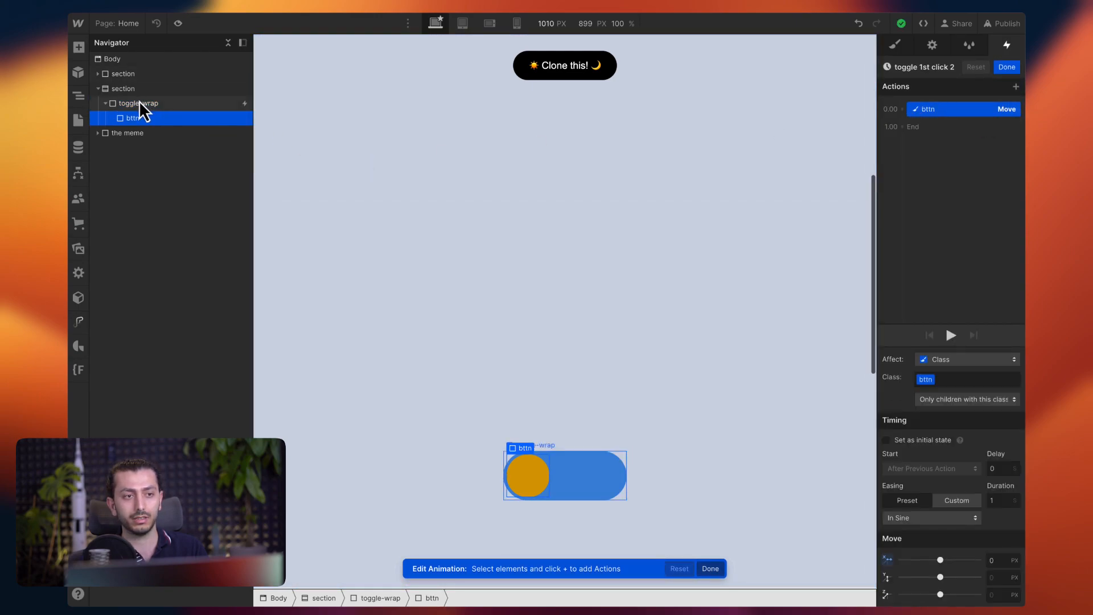
left_click(138, 102)
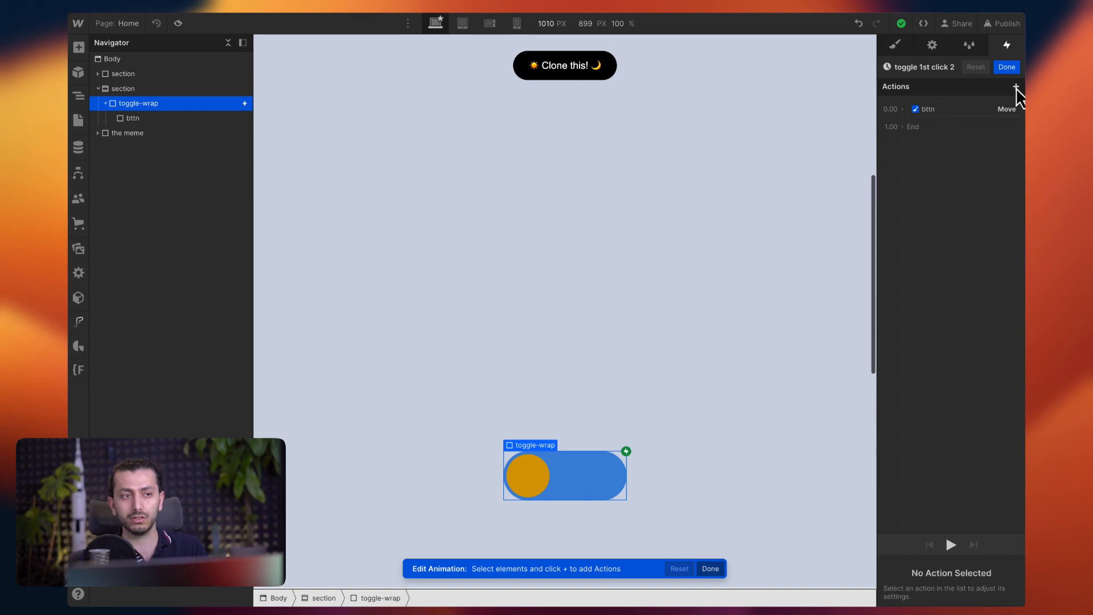
left_click(1015, 85)
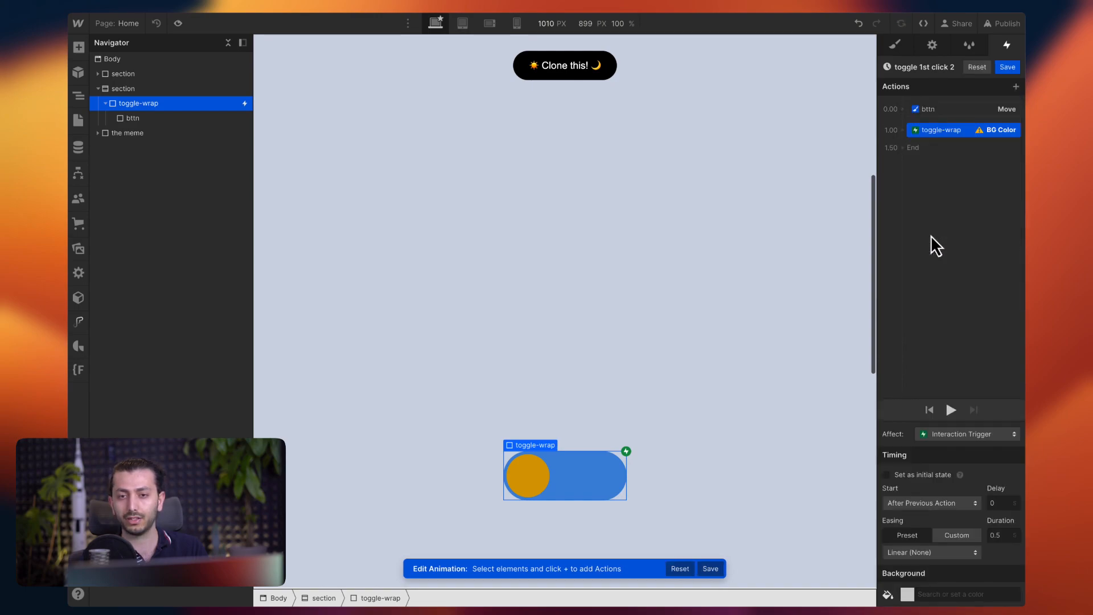
left_click(930, 502)
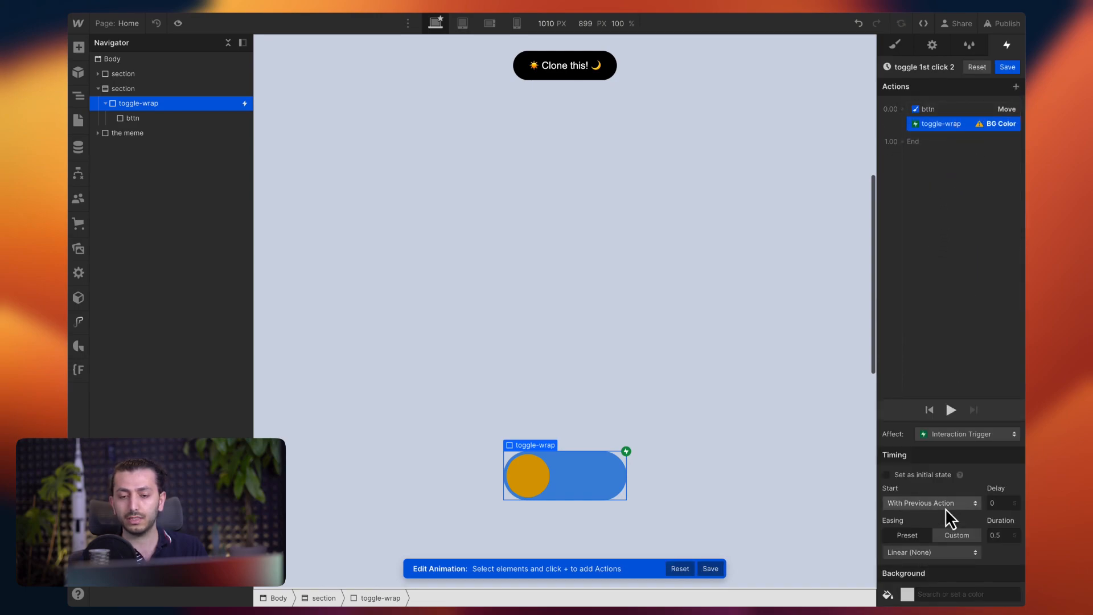
left_click(907, 594)
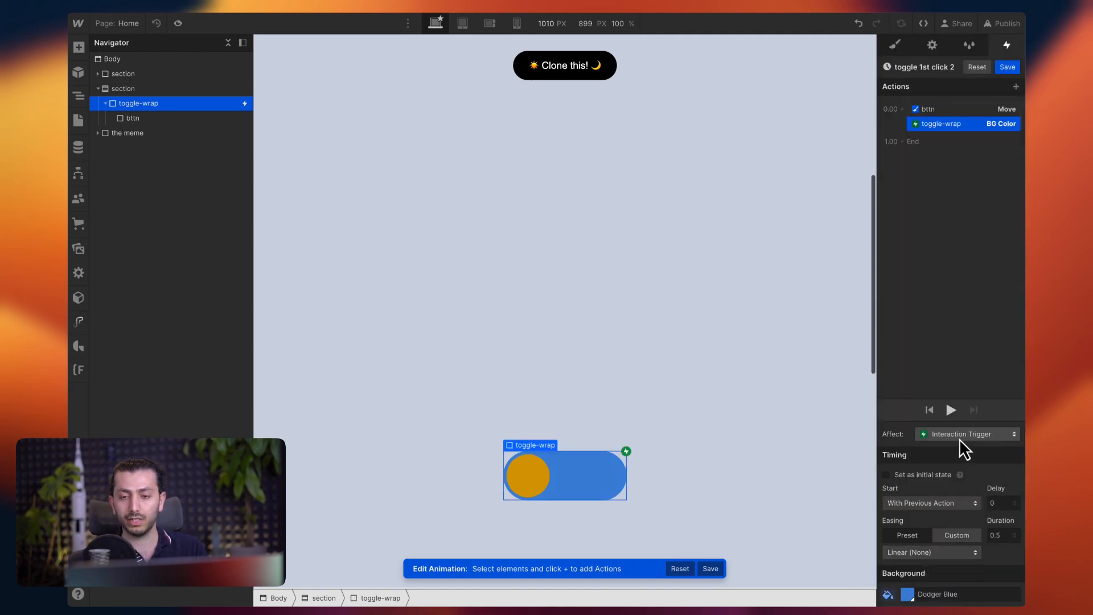
left_click(177, 23)
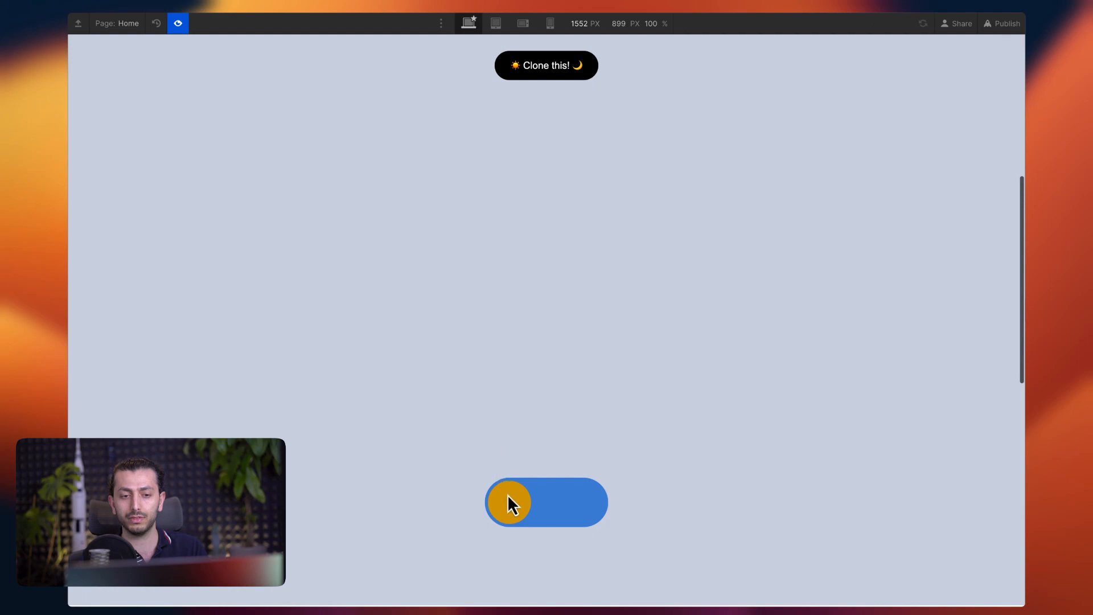
Click the toggle twice in preview to test night and day states, then exit preview.
left_click(509, 502)
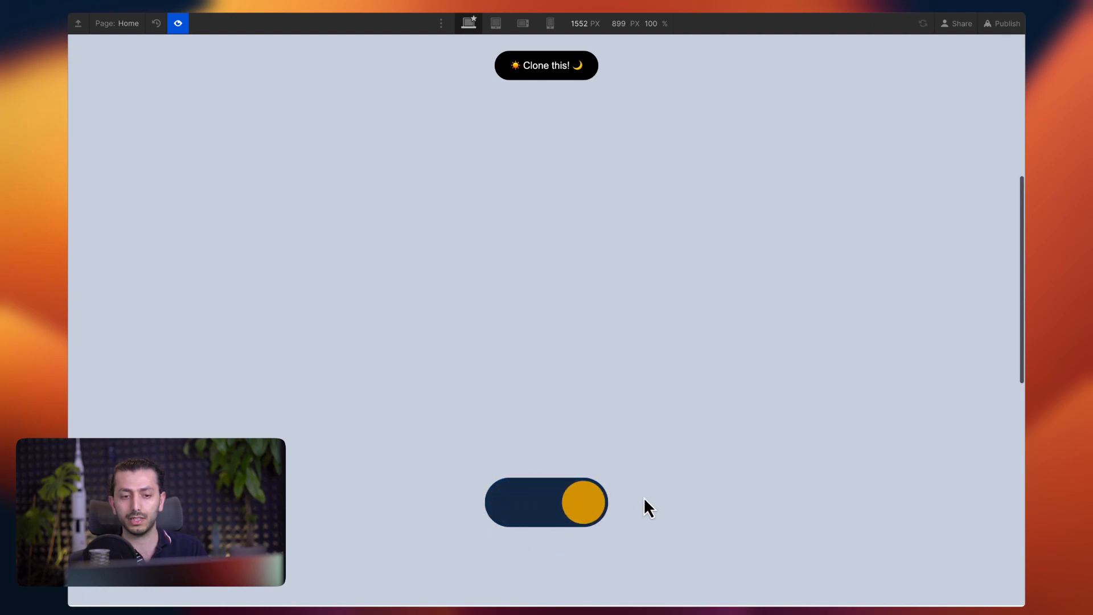
left_click(545, 502)
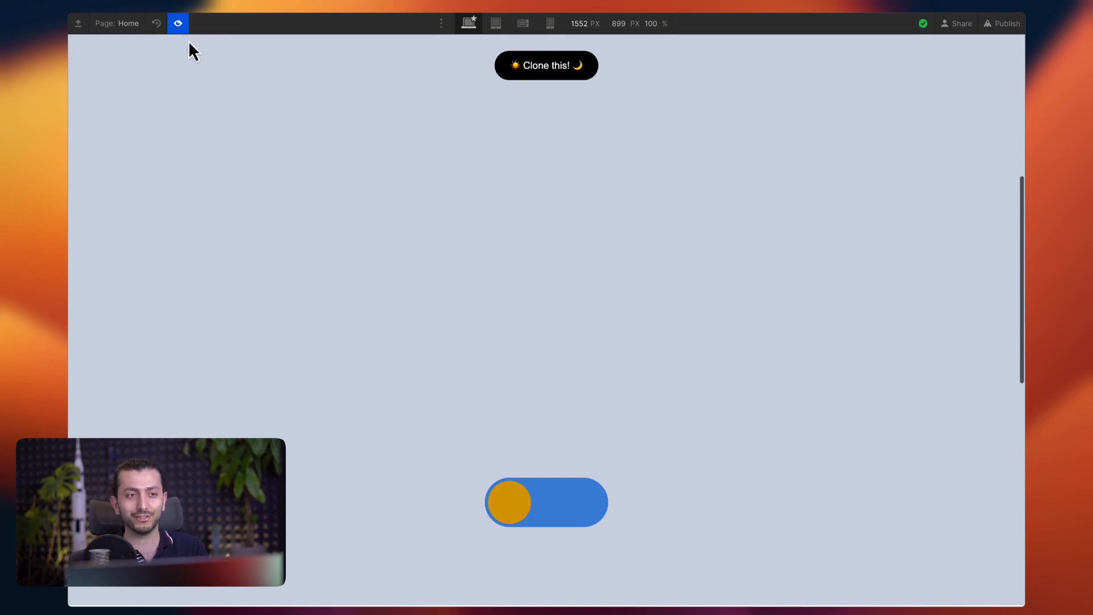
left_click(178, 23)
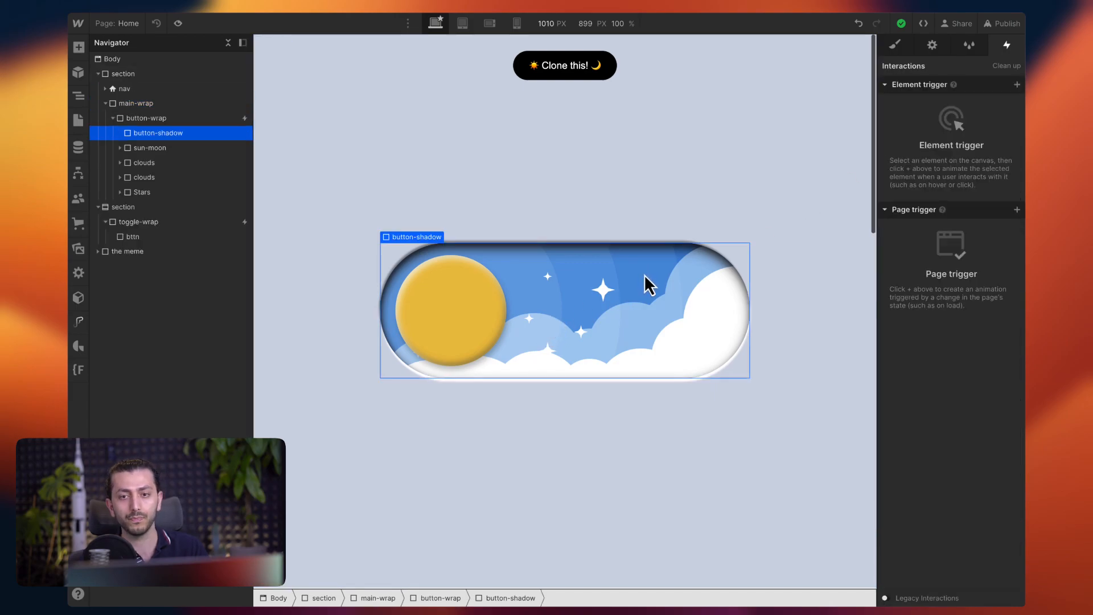
Select button-shadow and review its stacked inner and outer box shadows in the Style panel.
left_click(123, 73)
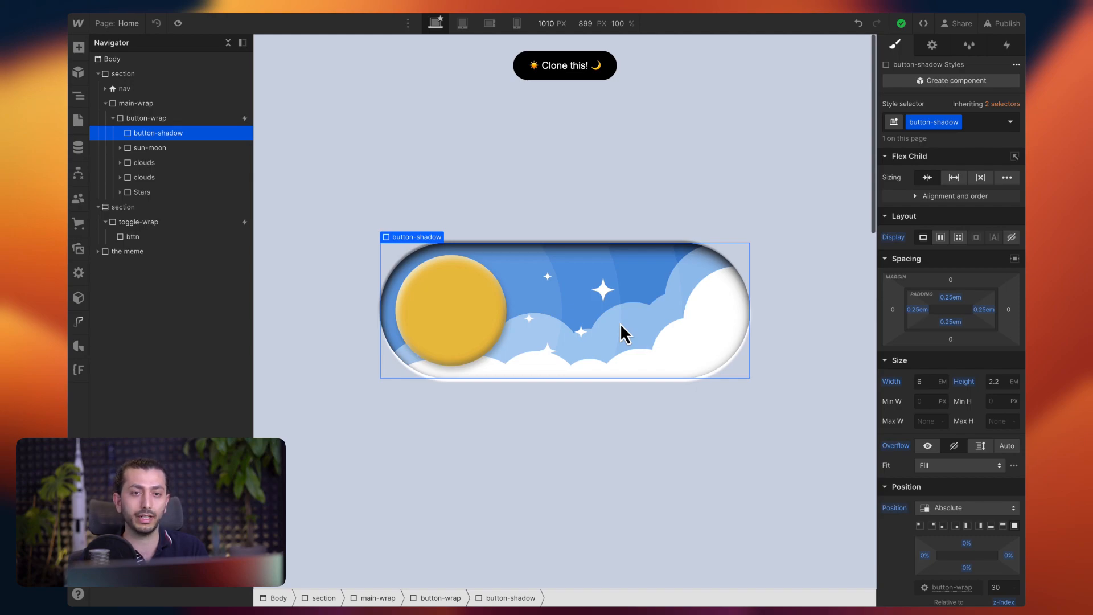
mouse_move(639, 302)
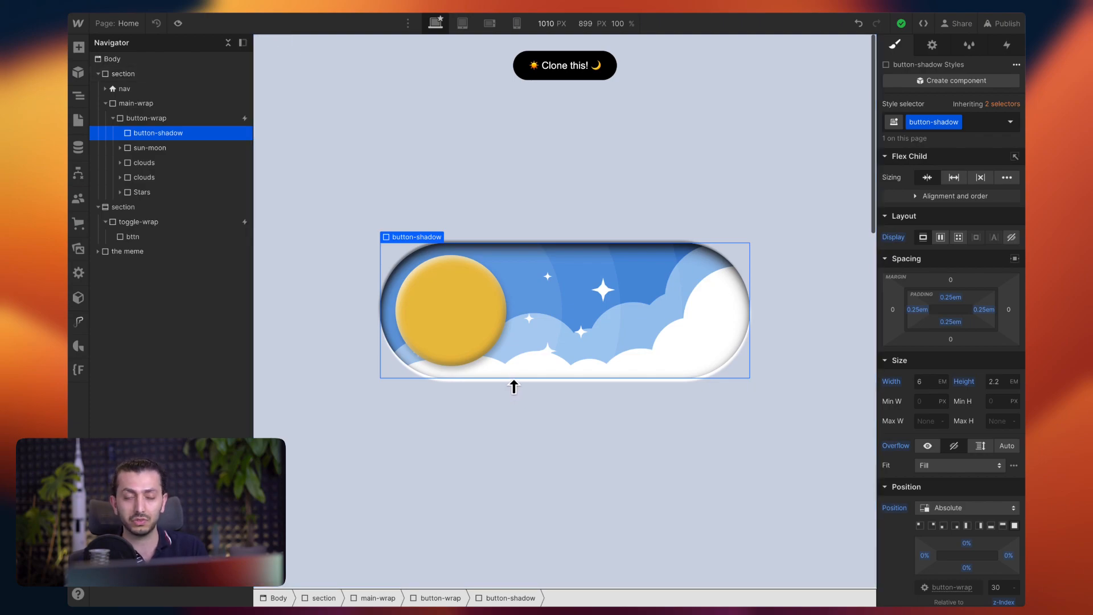
mouse_move(581, 346)
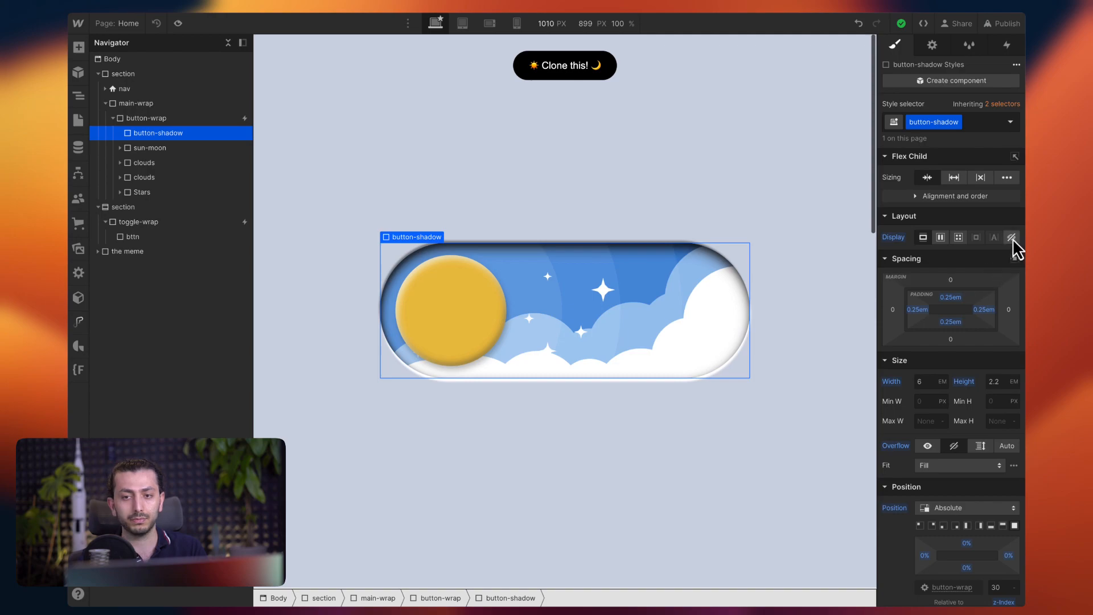
left_click(1011, 237)
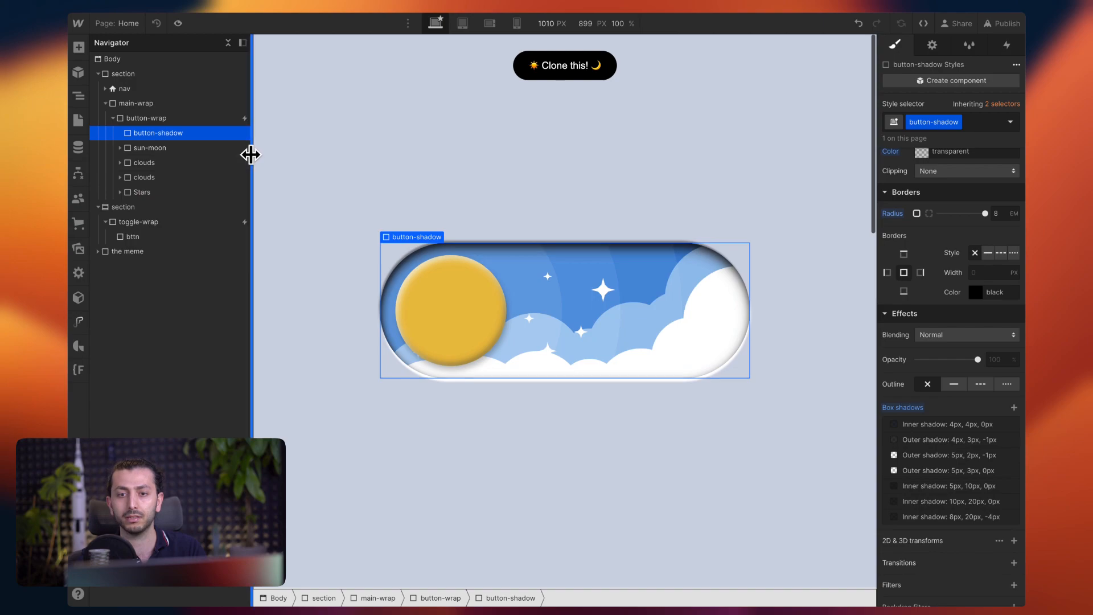
Expand the sun-moon group and select the sun-moon-wrap layer inside it.
left_click(148, 148)
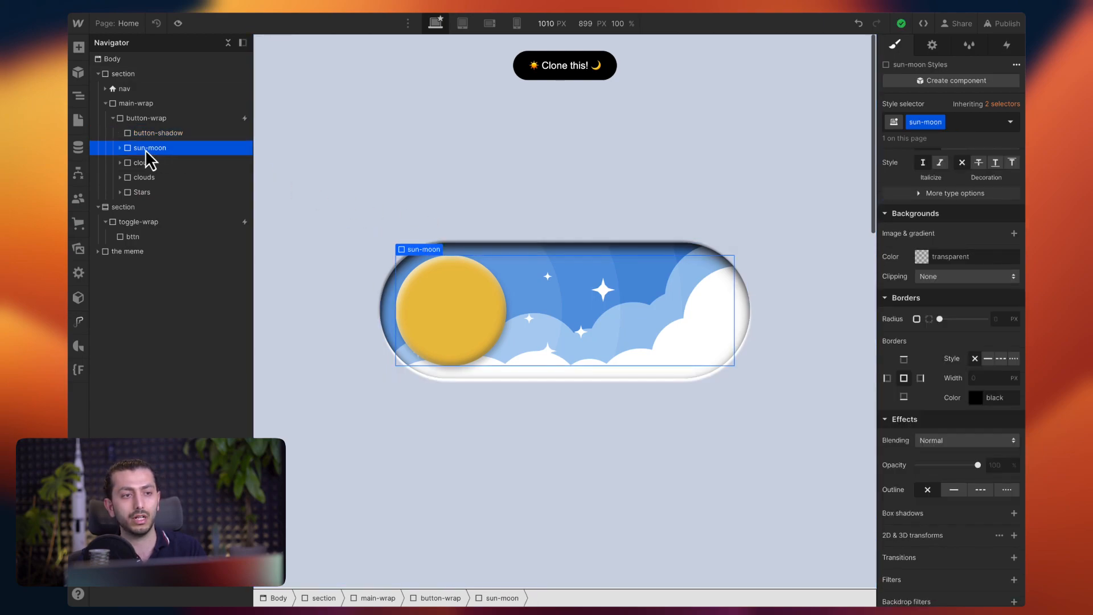
left_click(119, 147)
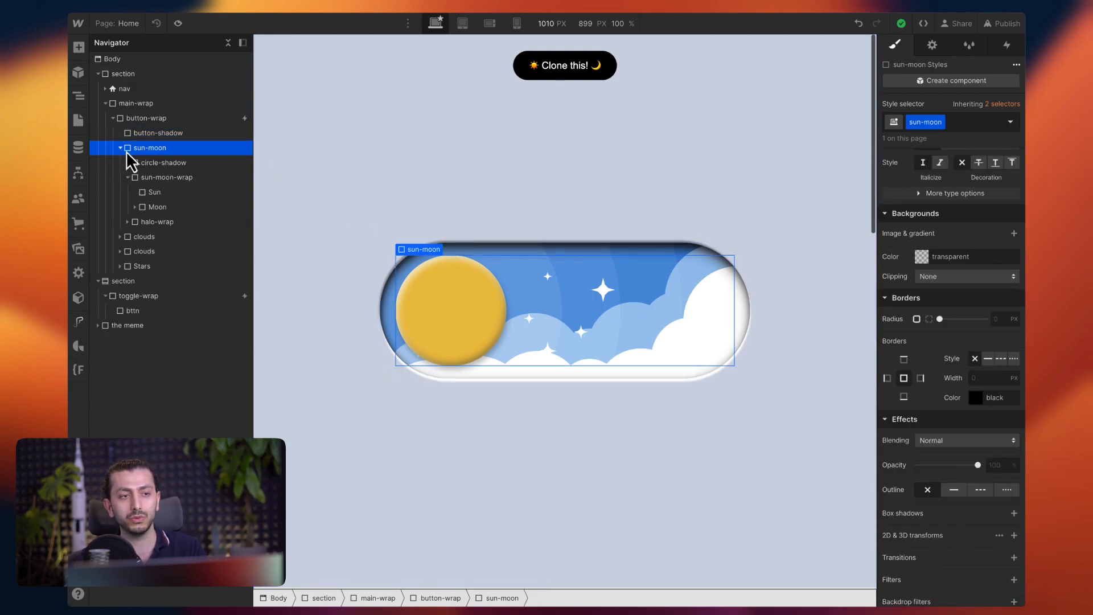
left_click(127, 177)
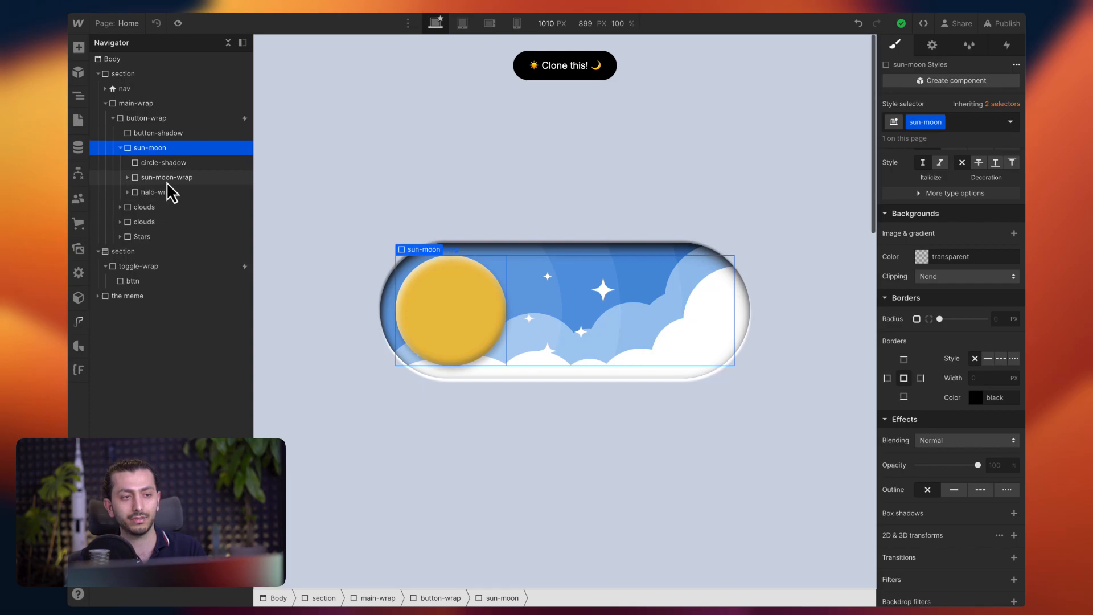
left_click(165, 178)
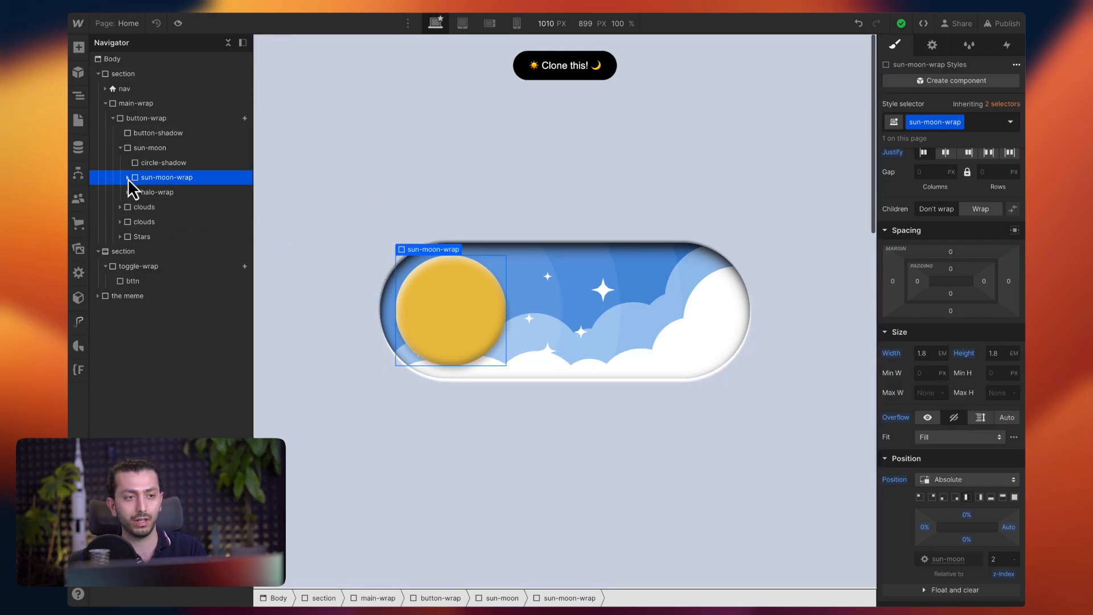
Inspect the Moon layer and its craters, then reselect sun-moon-wrap.
left_click(152, 192)
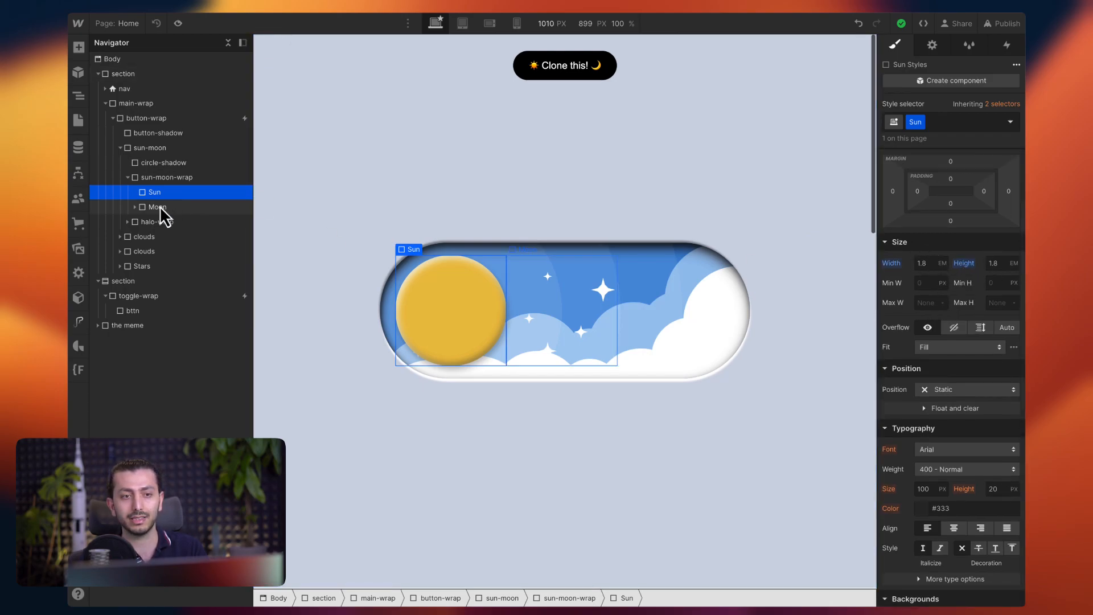
left_click(157, 206)
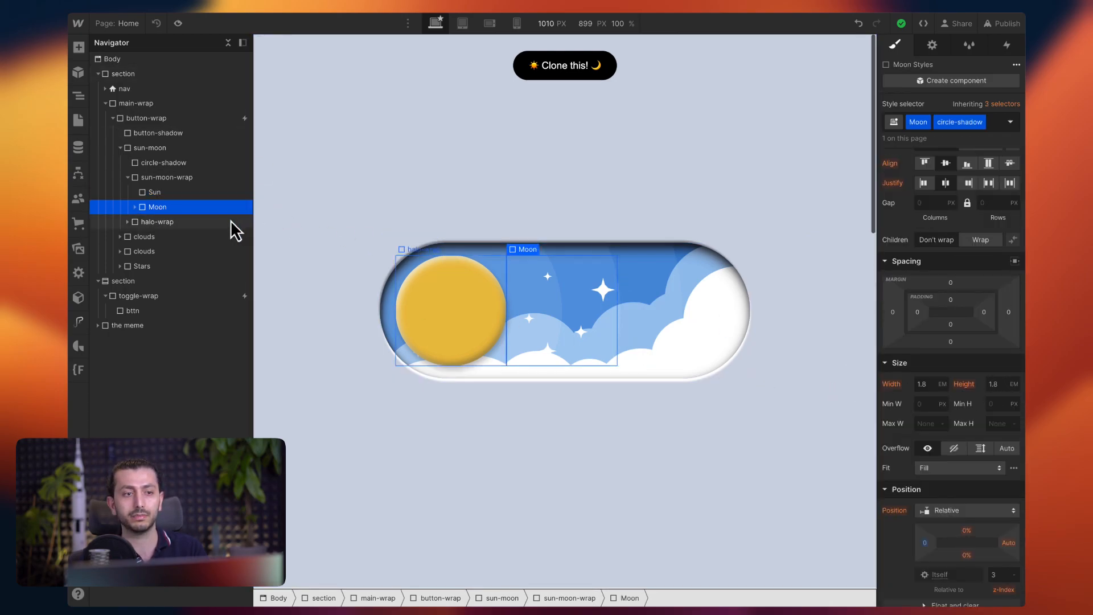
left_click(127, 207)
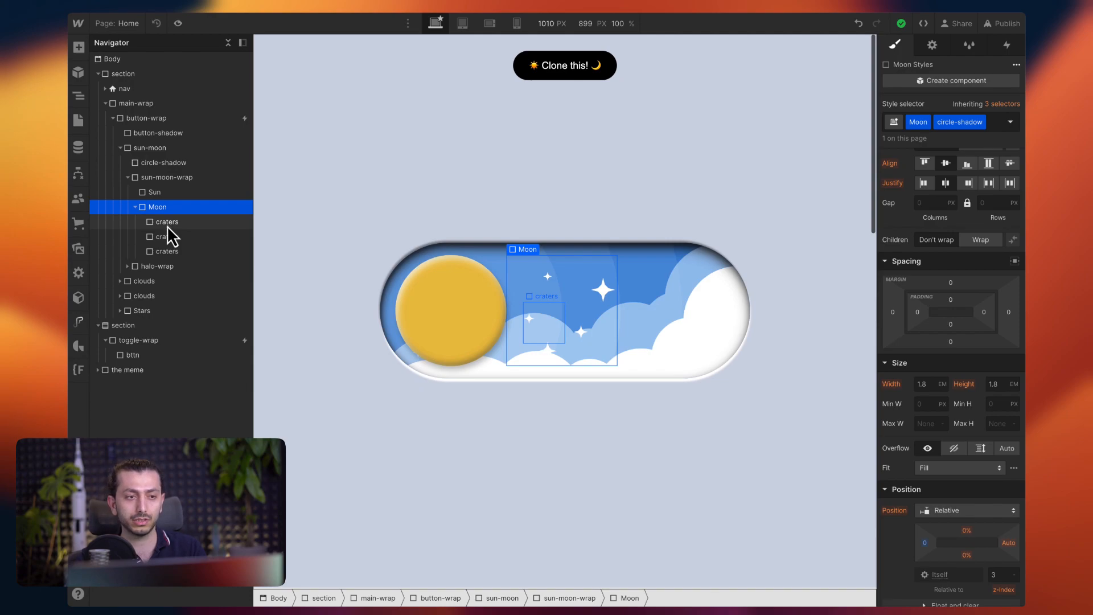
left_click(133, 206)
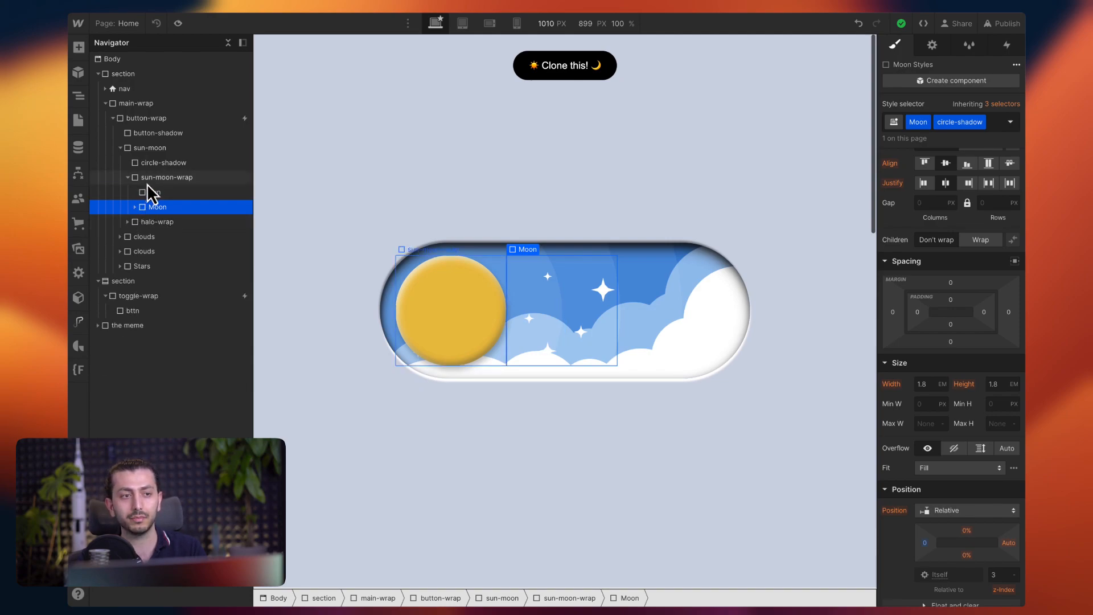
left_click(166, 176)
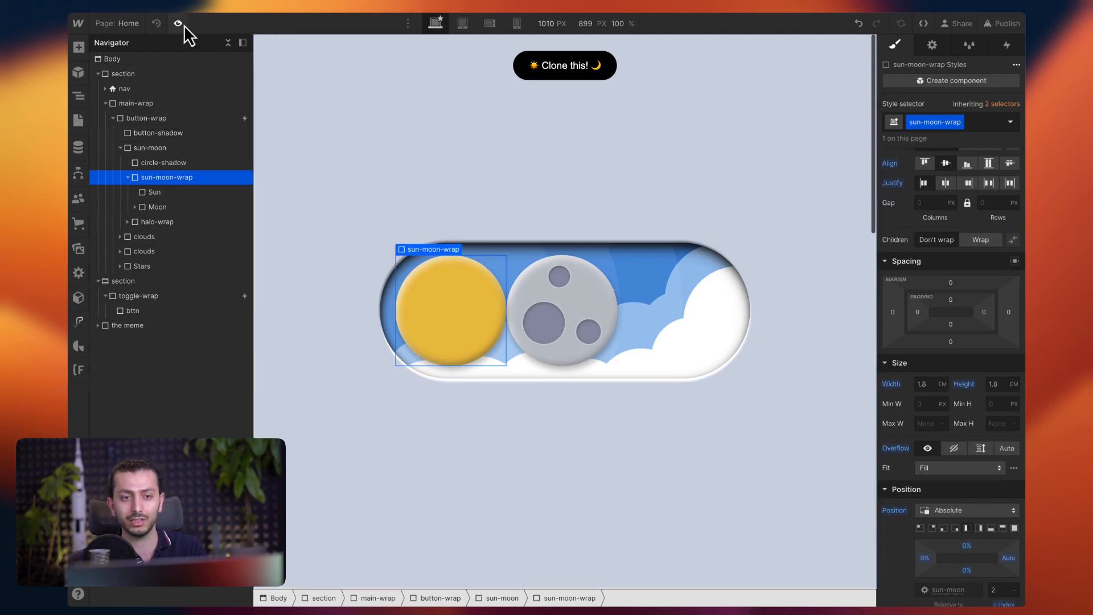
left_click(178, 23)
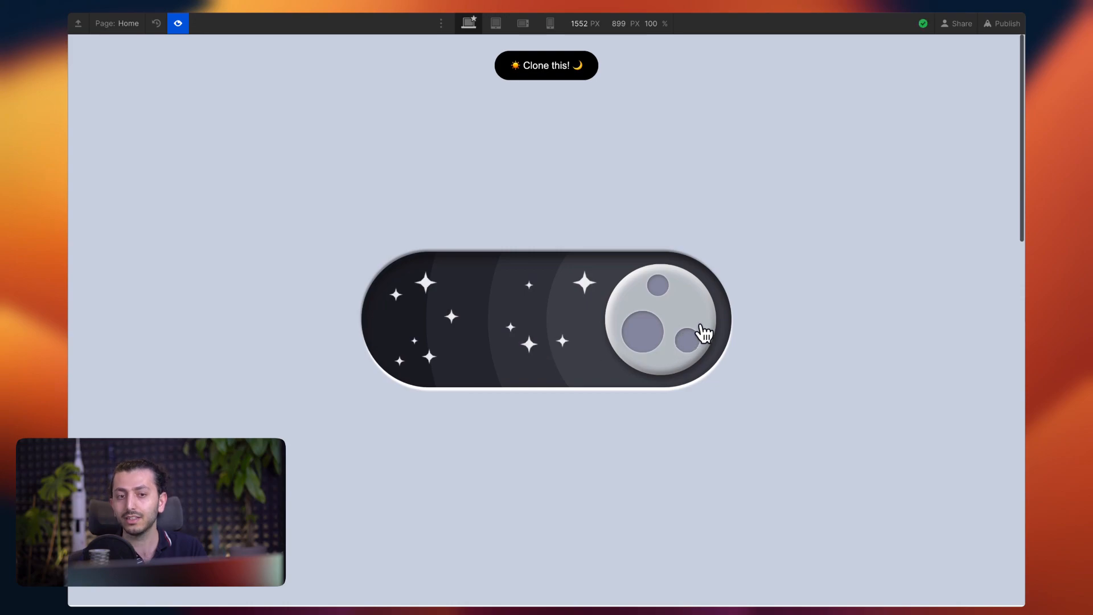
mouse_move(545, 403)
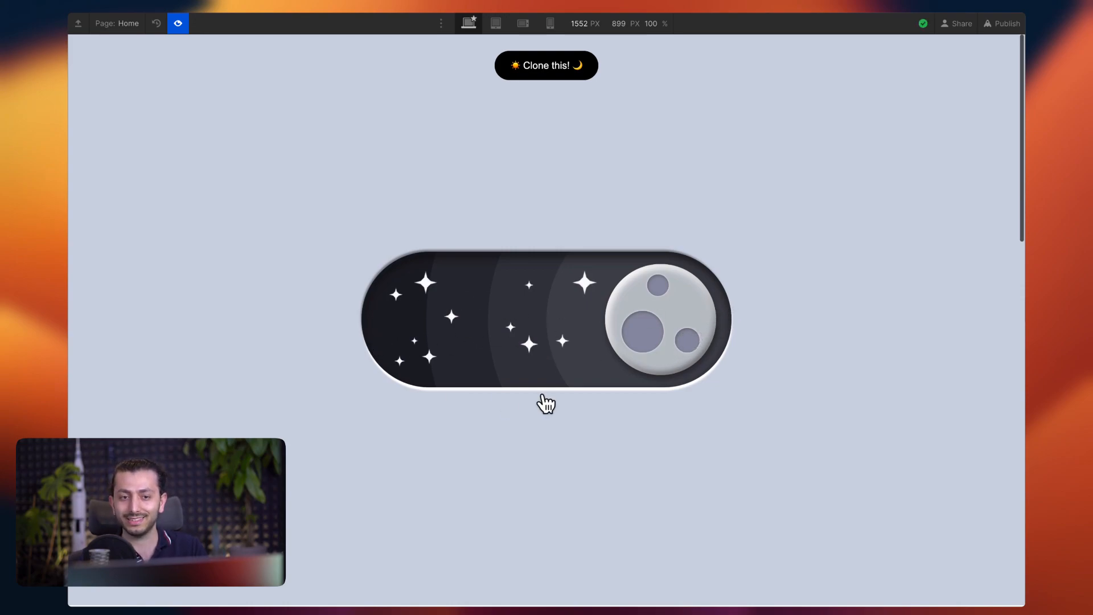
mouse_move(696, 354)
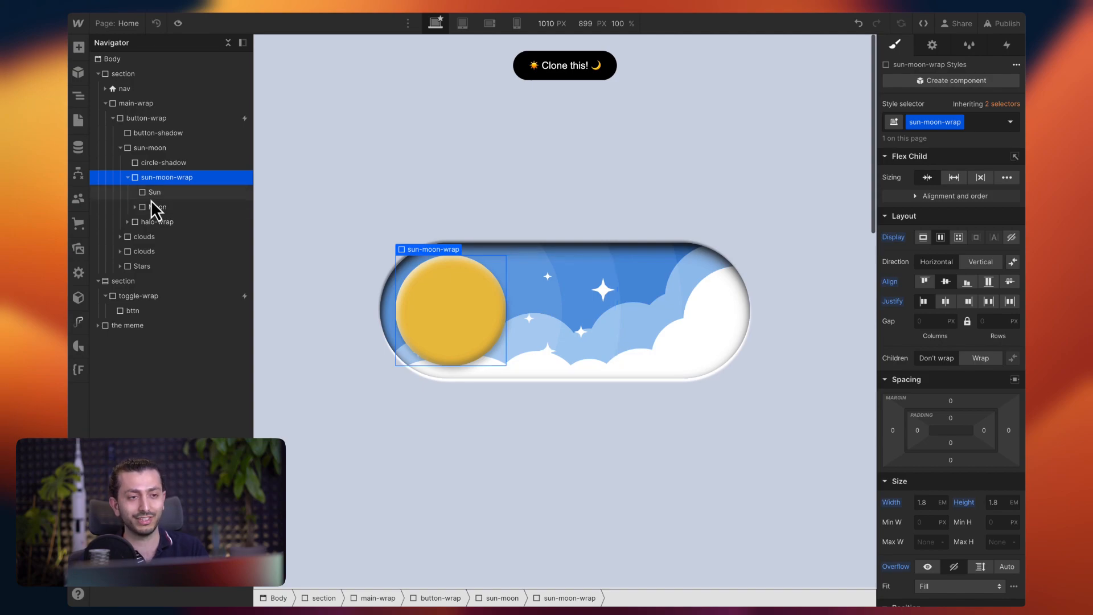
left_click(119, 147)
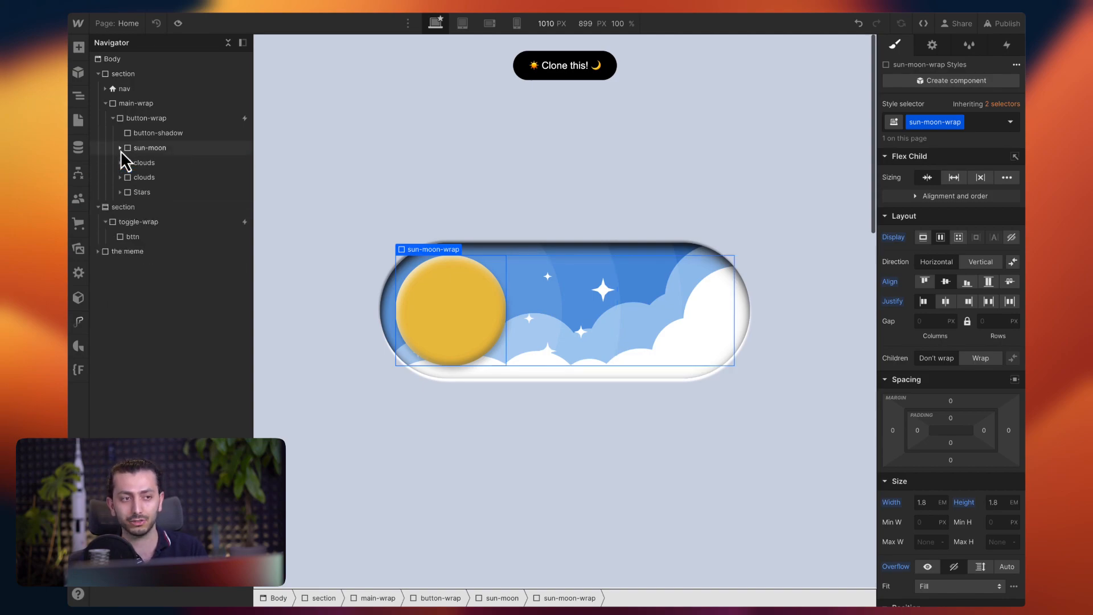
left_click(143, 163)
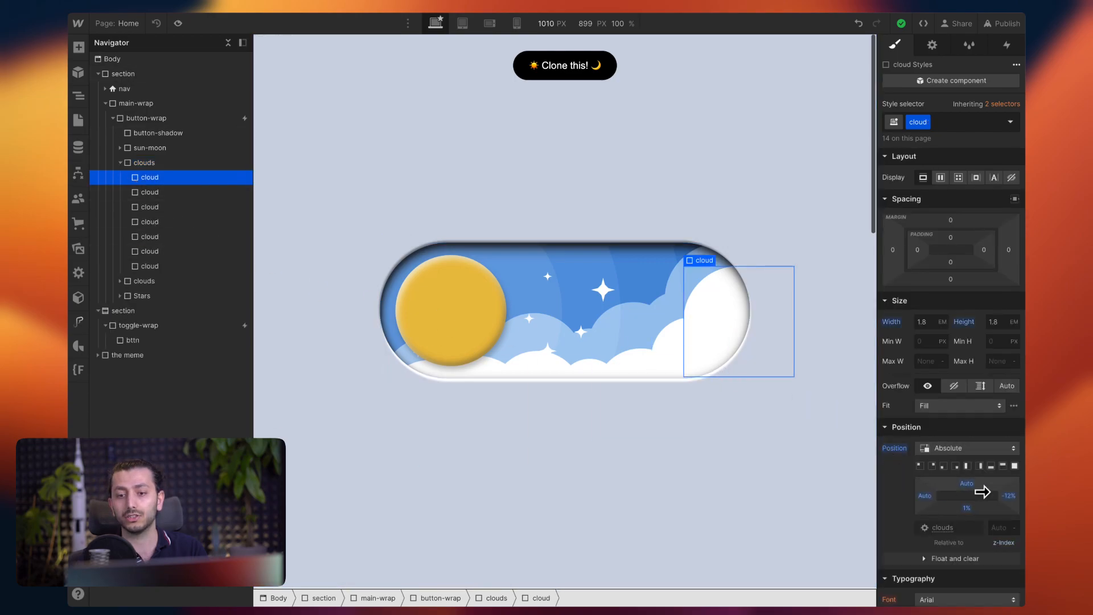
left_click_drag(966, 495, 966, 508)
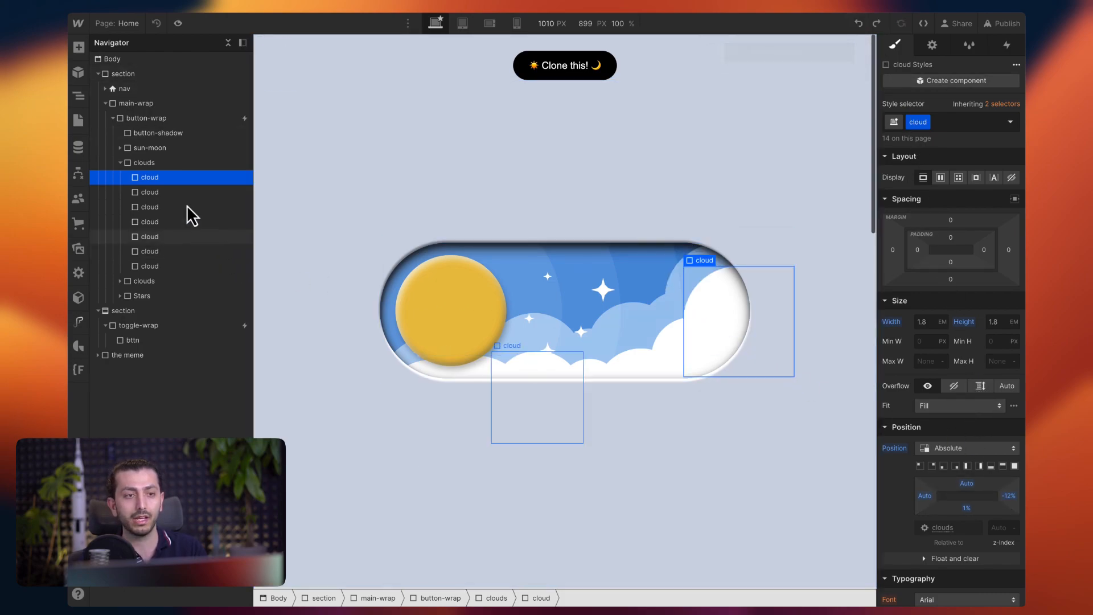
left_click(119, 163)
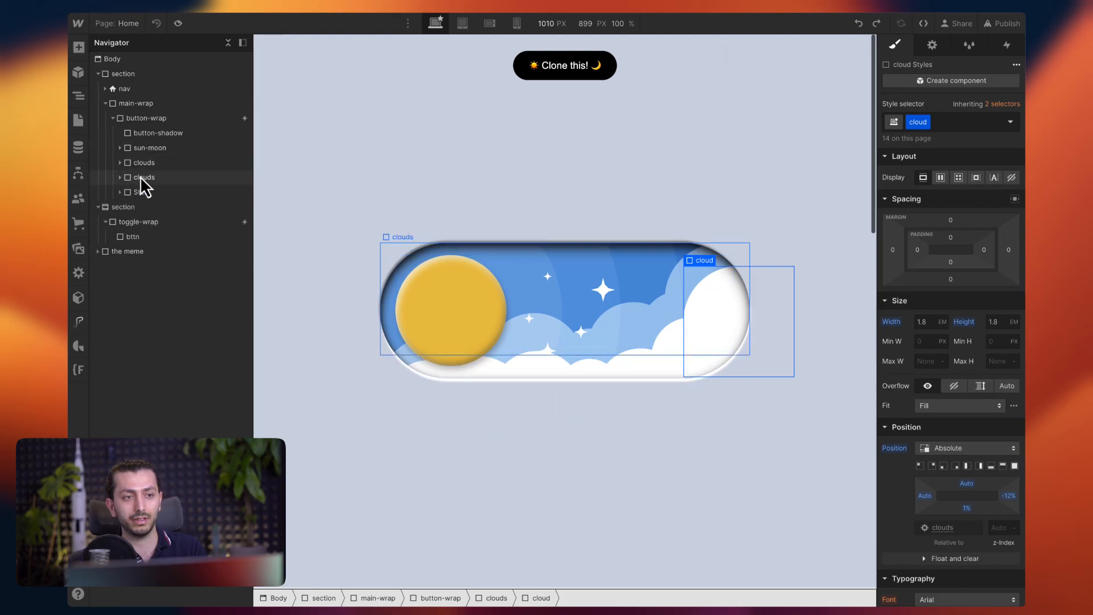
left_click(143, 177)
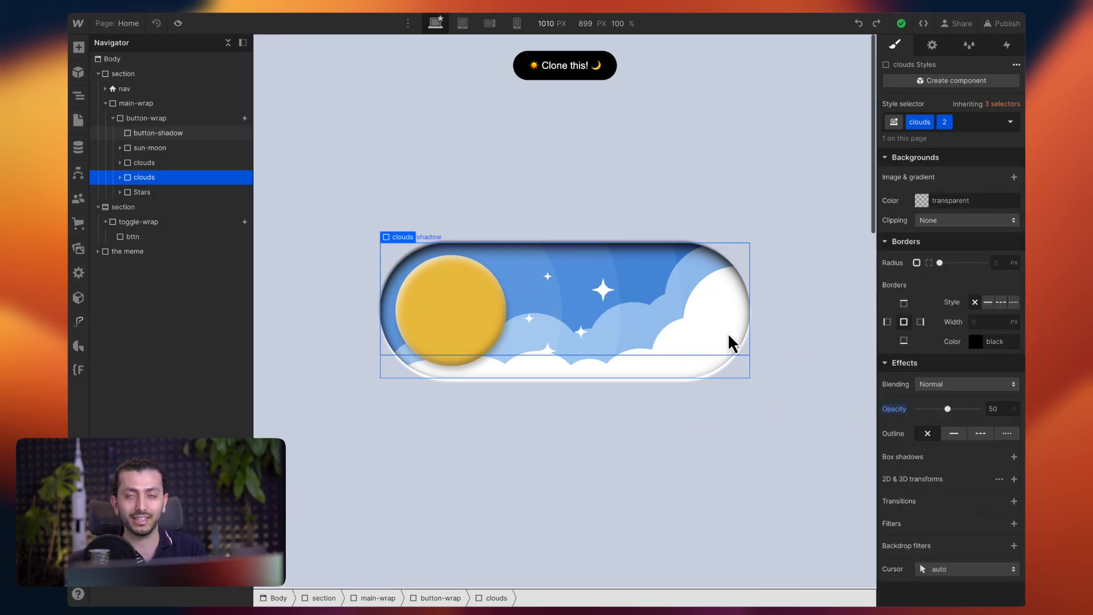
Expand Stars, select the first star-base and adjust its scale transform.
left_click(141, 191)
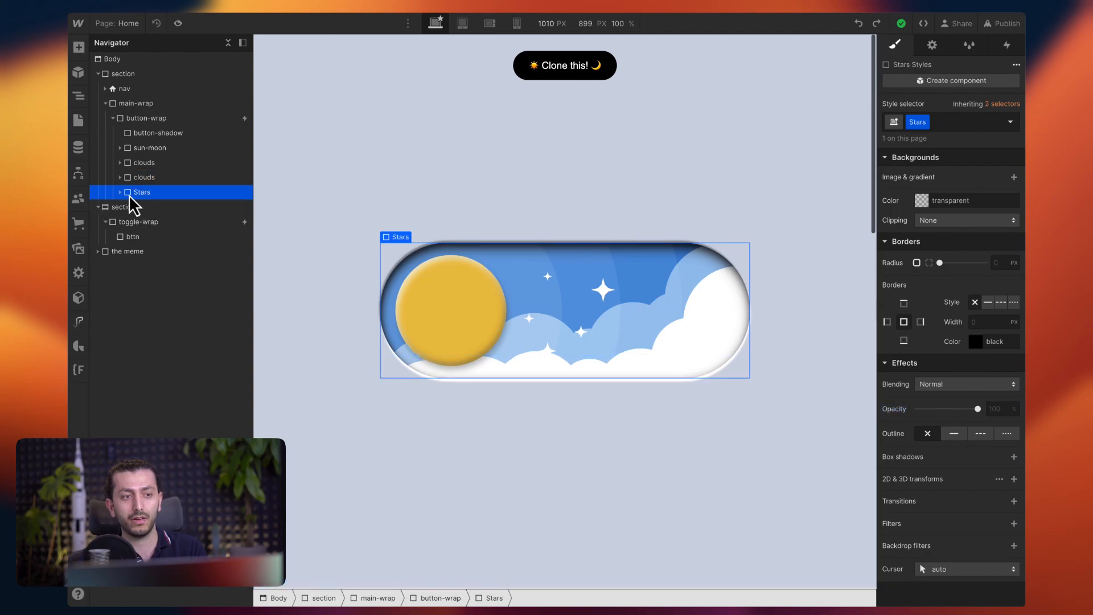
left_click(119, 191)
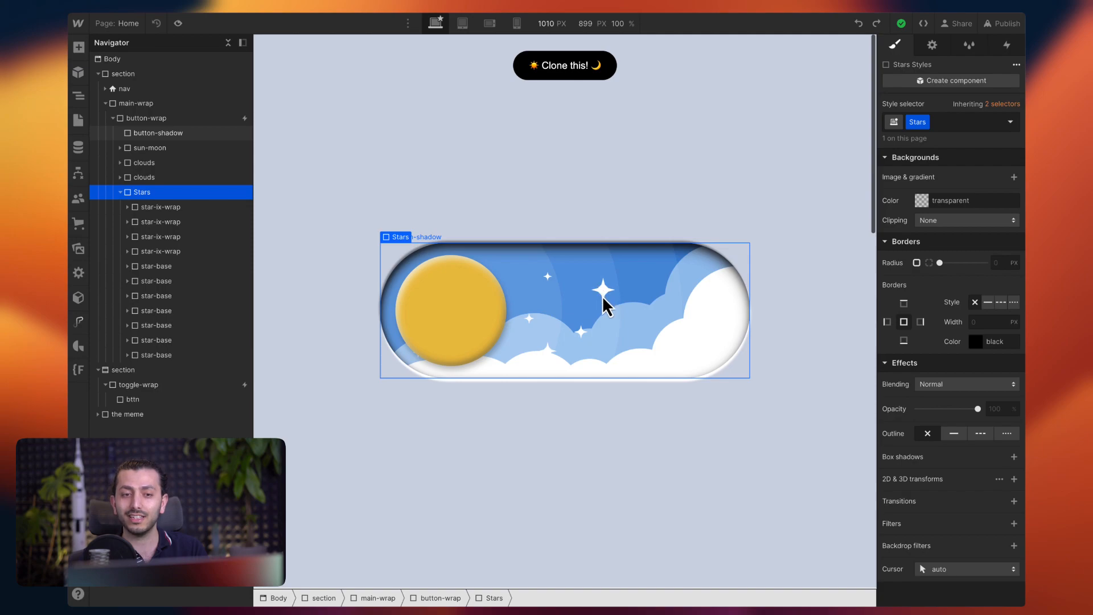
mouse_move(605, 306)
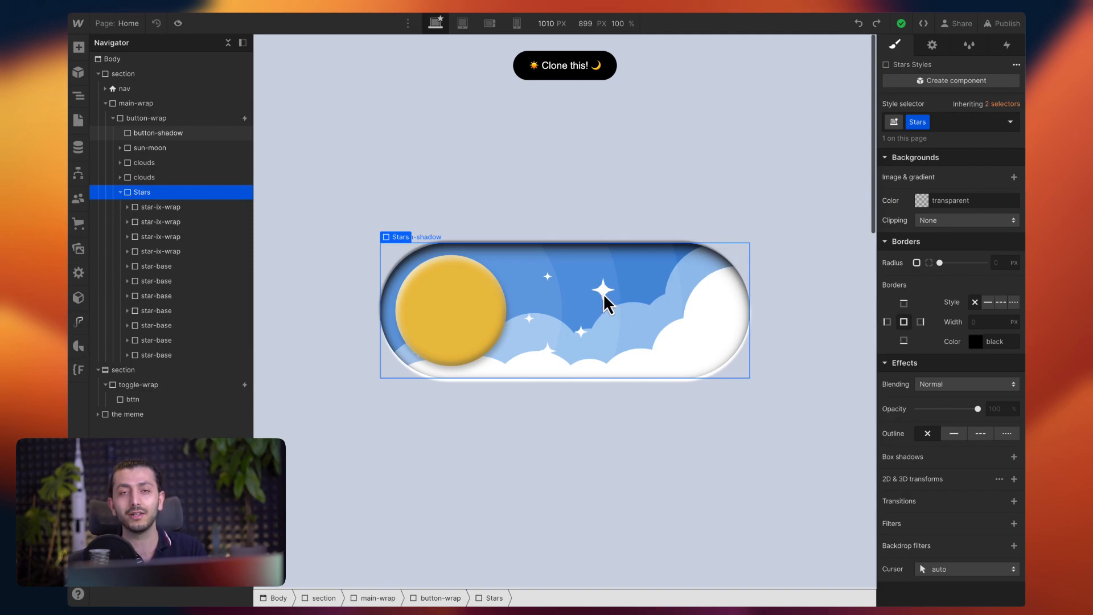
mouse_move(604, 308)
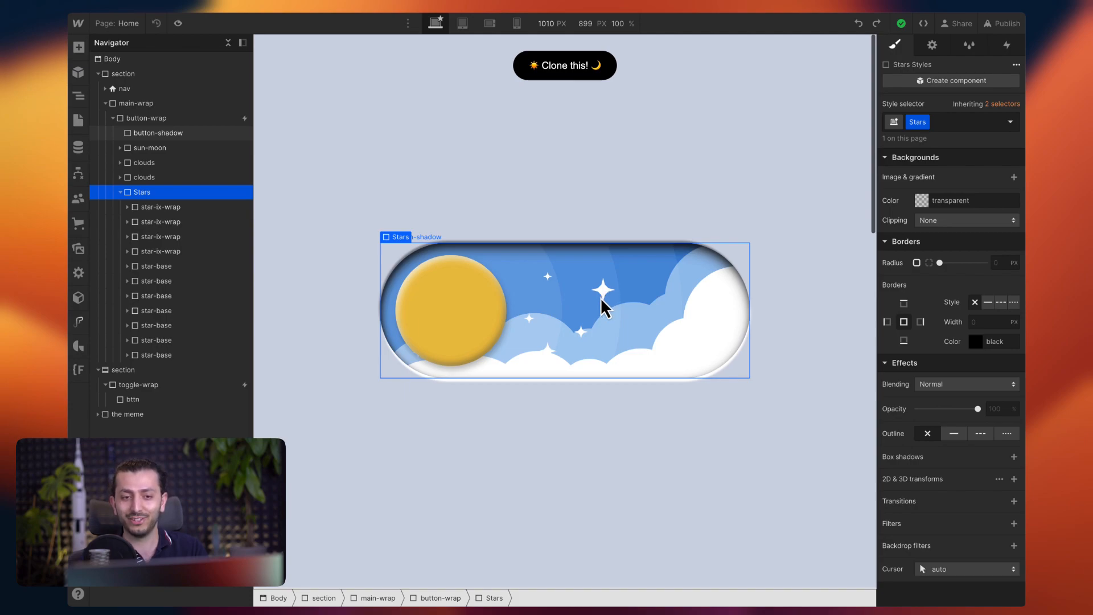
mouse_move(594, 303)
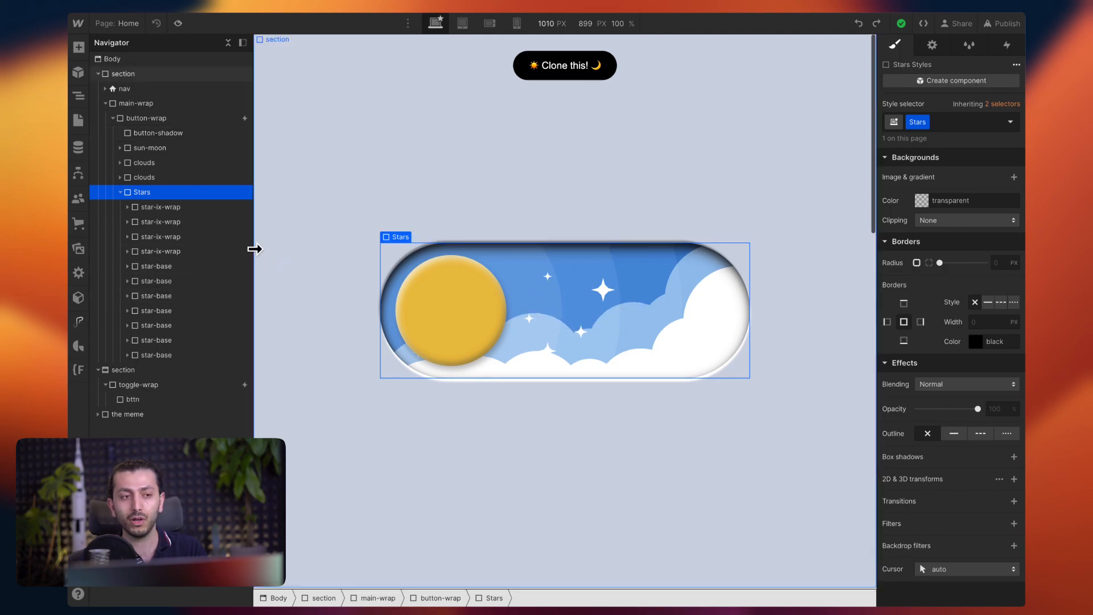
left_click(155, 265)
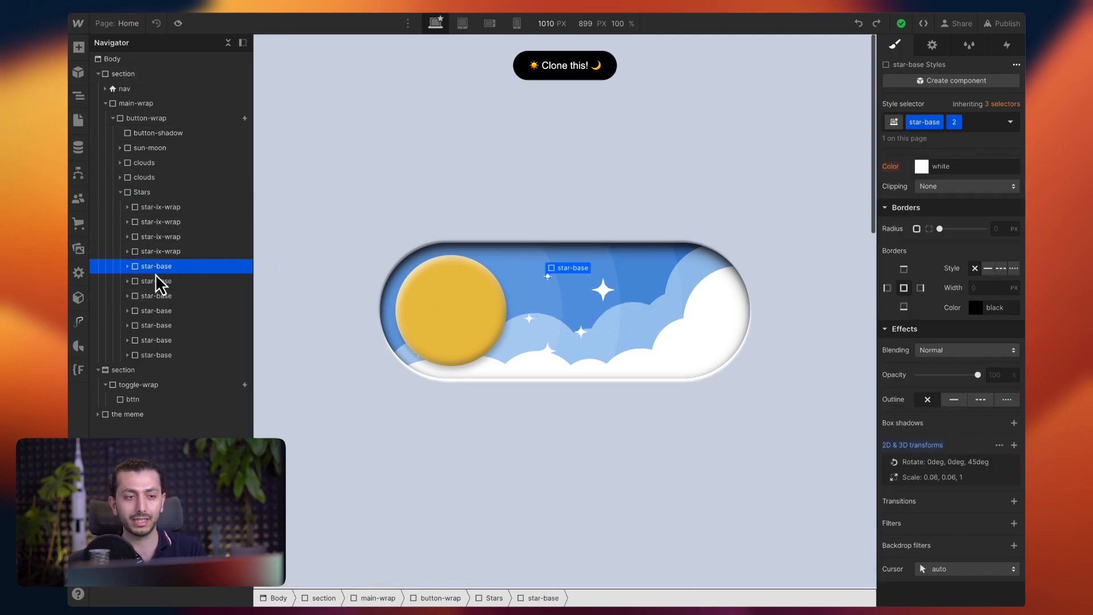
left_click(155, 280)
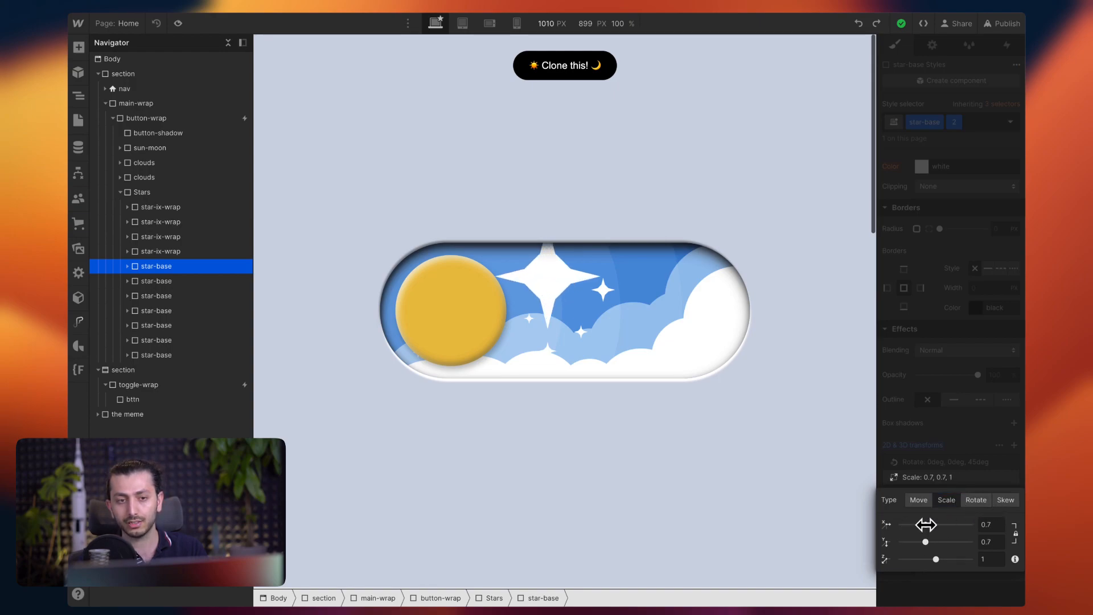
left_click_drag(925, 542, 928, 541)
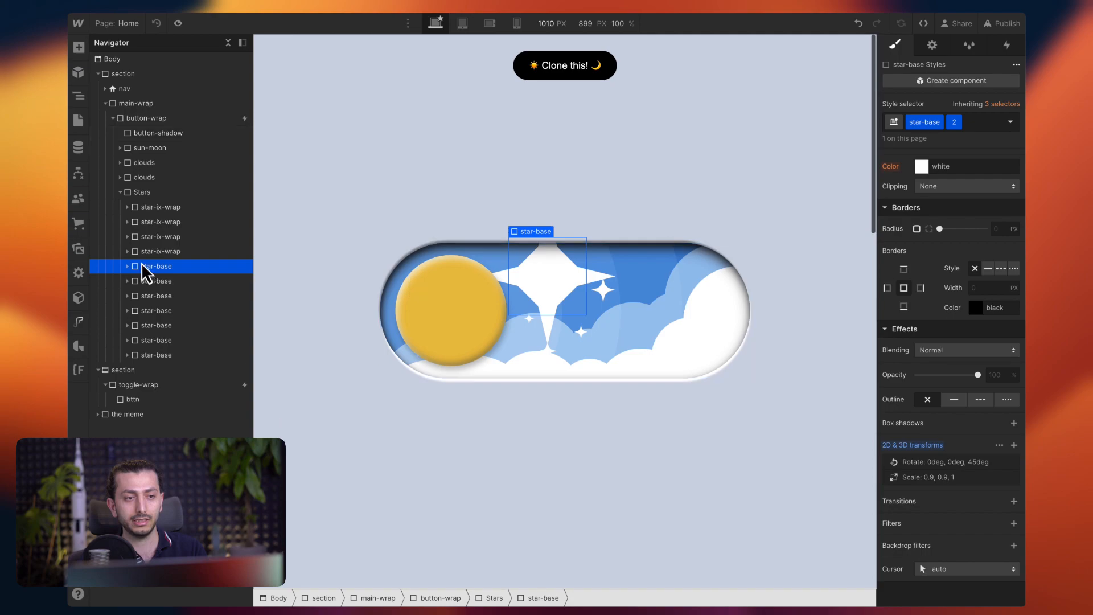
Inspect the edges-of-the-star children, then reselect star-base with its 45° rotation and 0.06 scale.
left_click(127, 267)
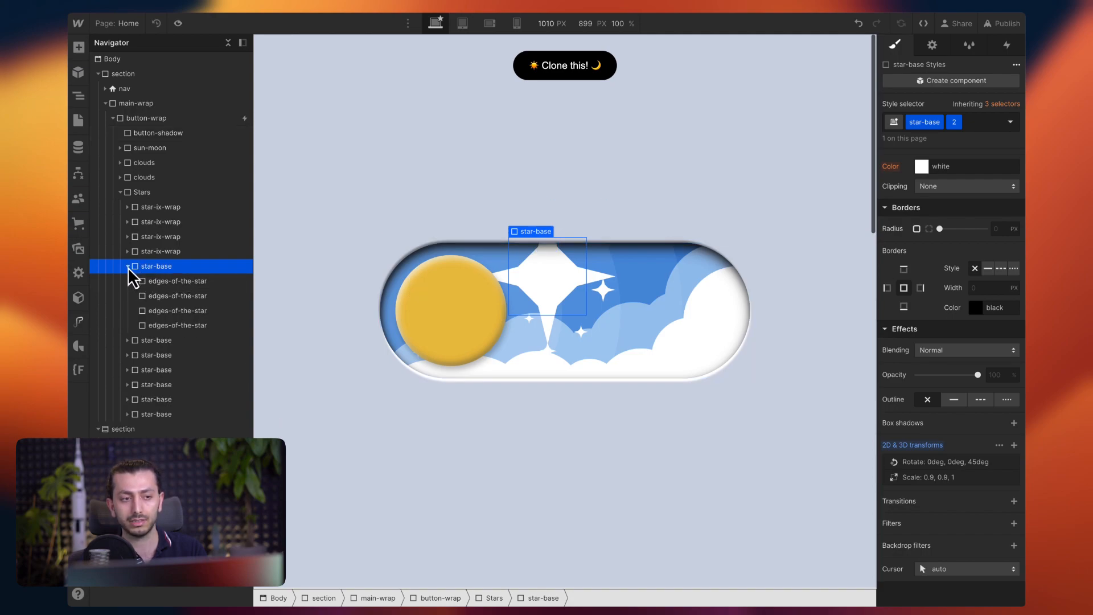
left_click(129, 266)
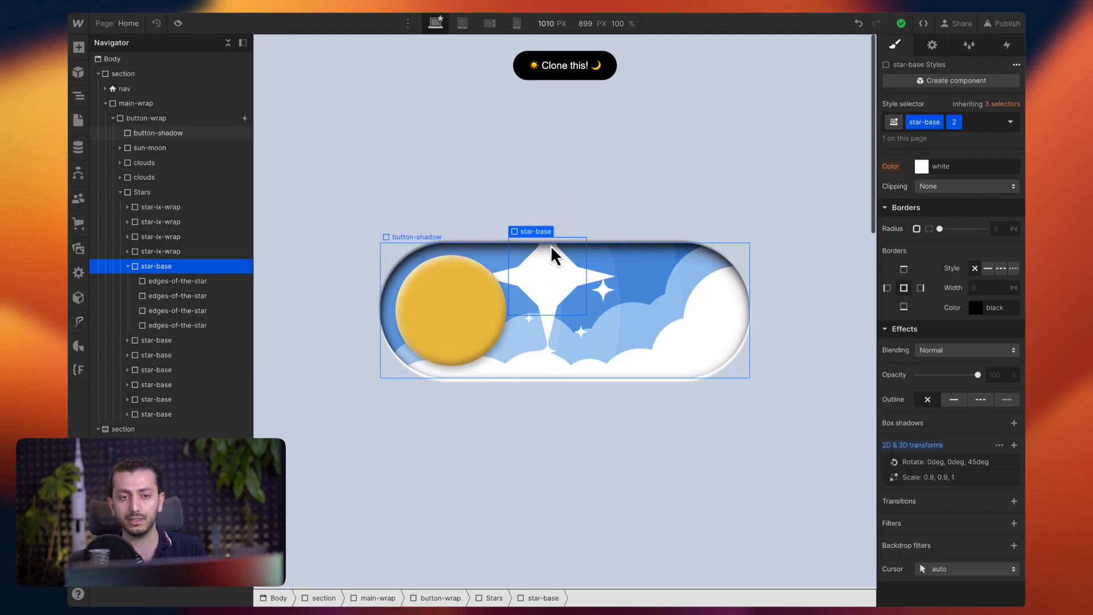
mouse_move(515, 256)
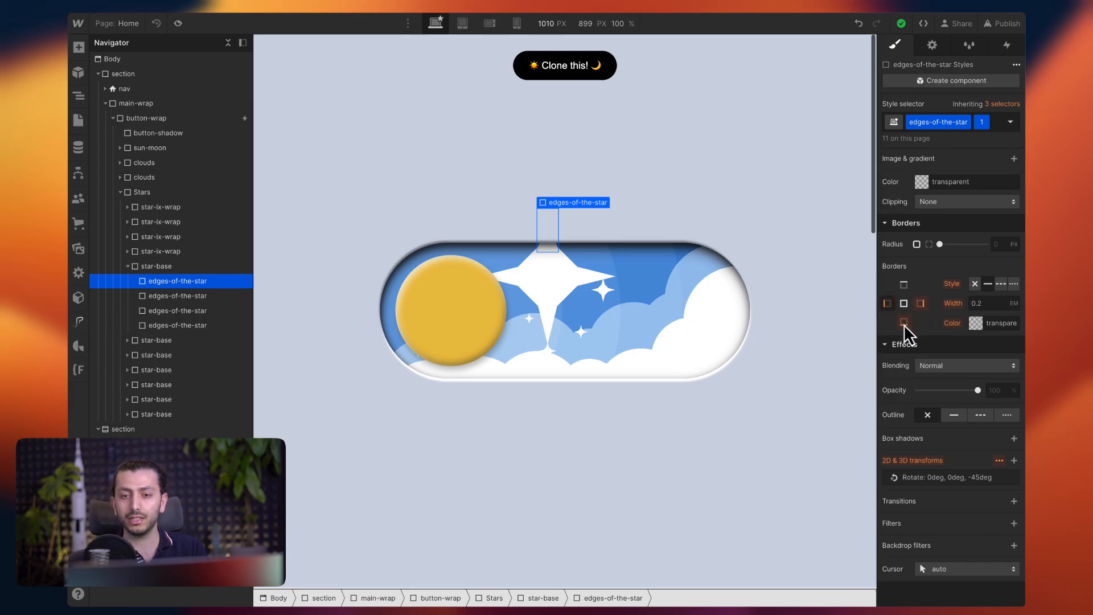
left_click(903, 322)
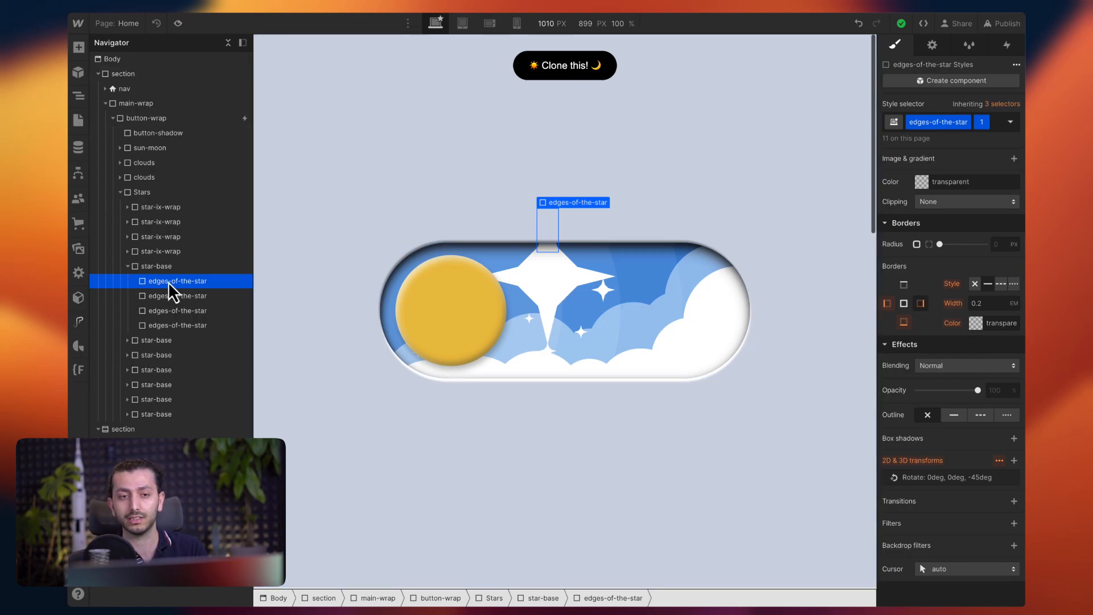
left_click(156, 266)
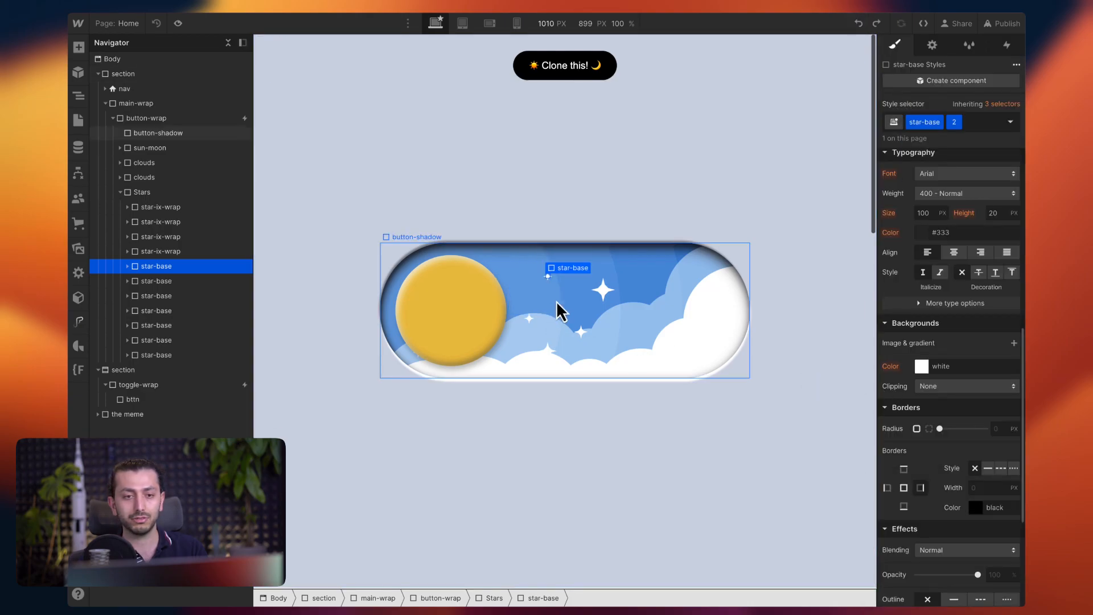
mouse_move(590, 305)
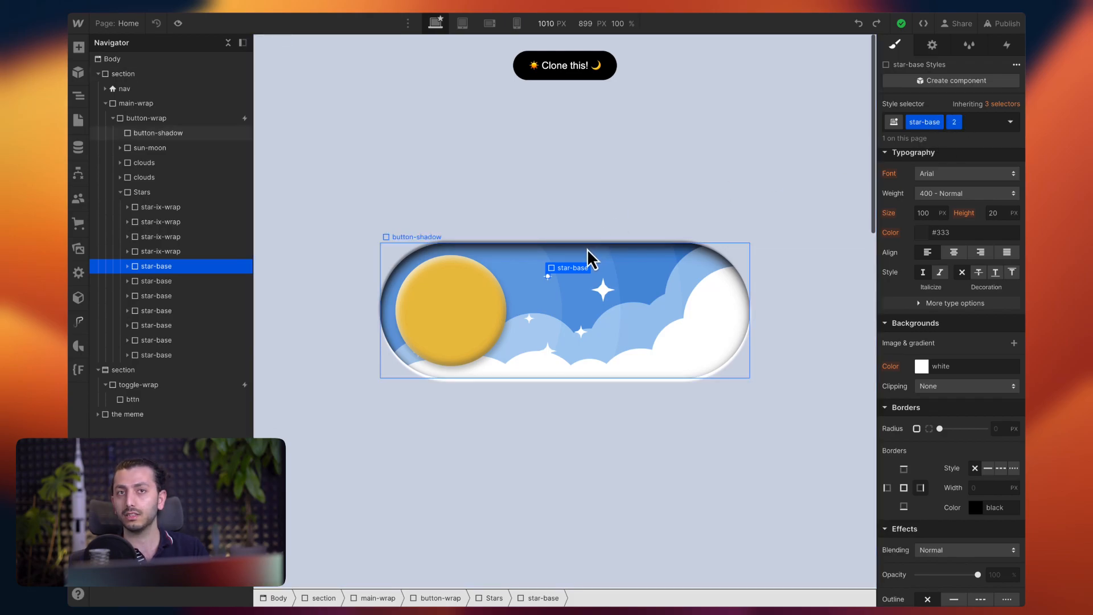
scroll("down", 3)
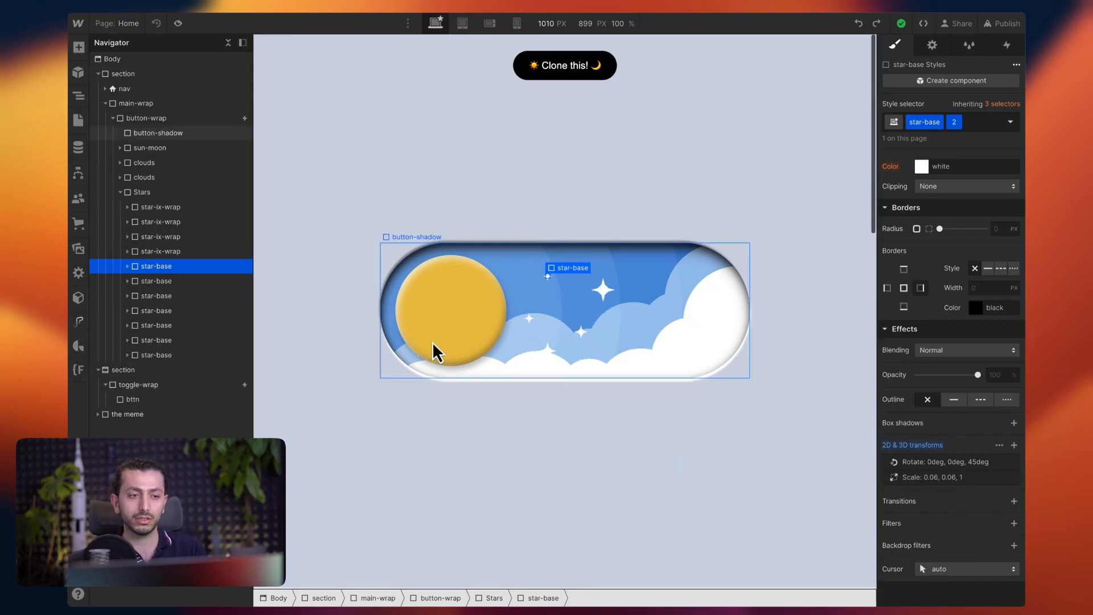
Review button-wrap's Hover IN animation and its halo size actions, then return from preview.
left_click(147, 117)
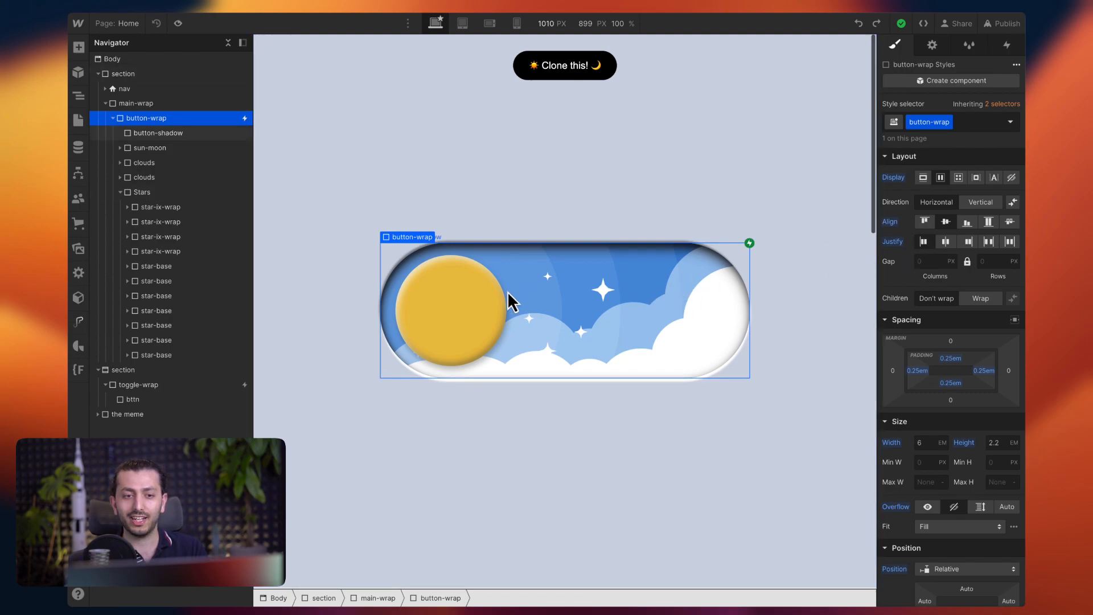
left_click(1006, 44)
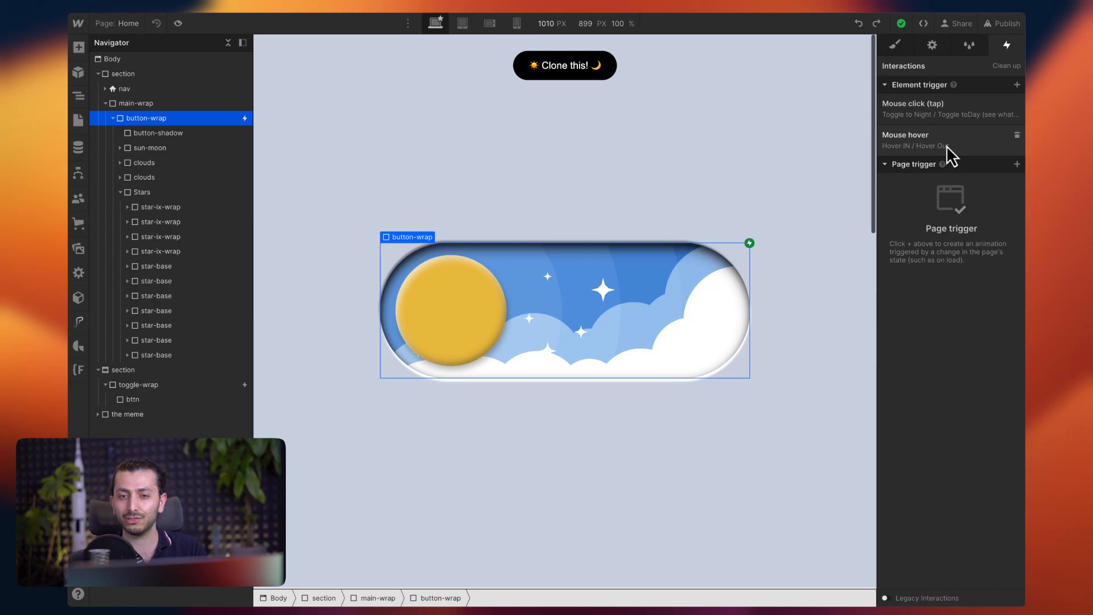
left_click(906, 134)
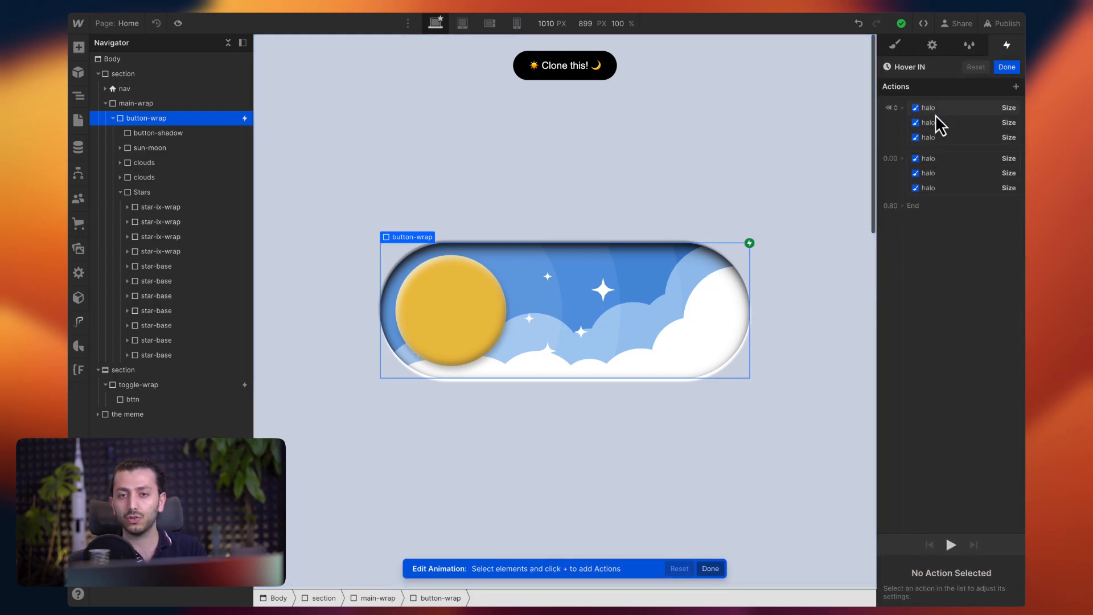
left_click(927, 122)
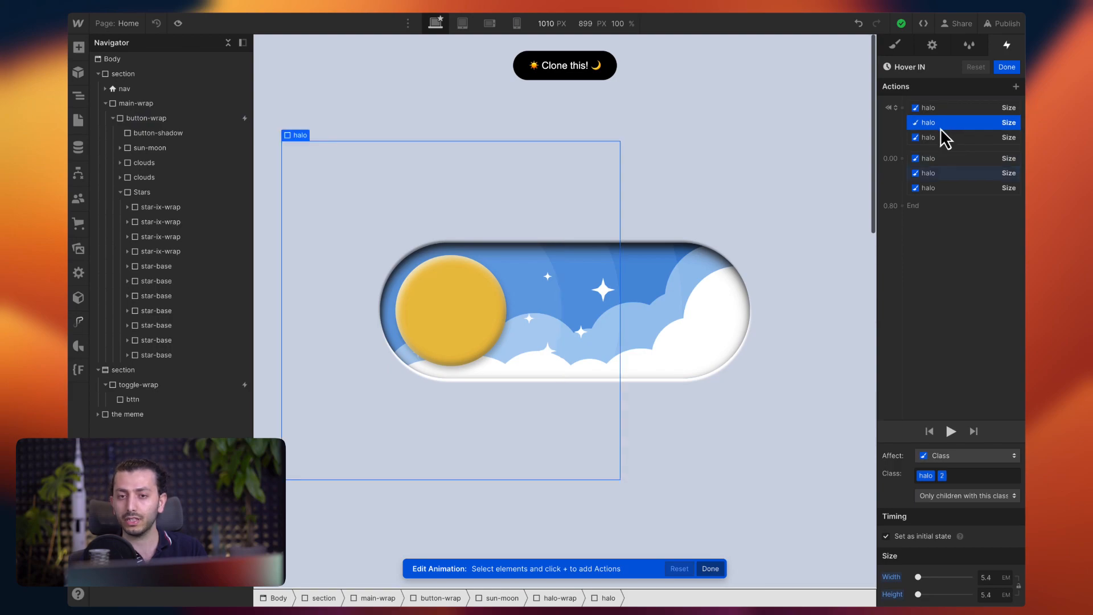
left_click(926, 107)
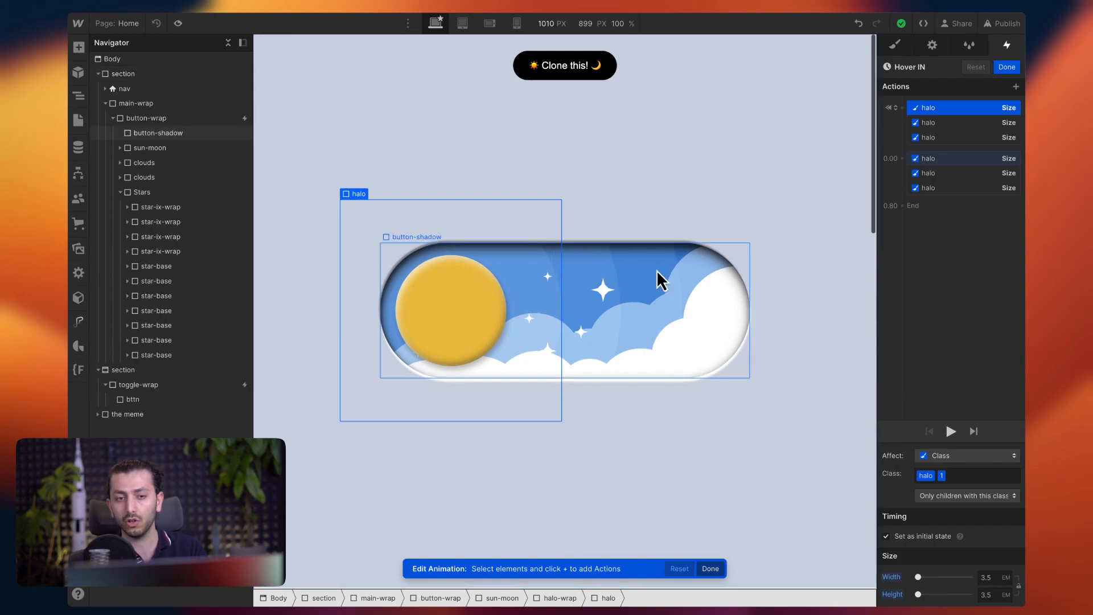
mouse_move(563, 301)
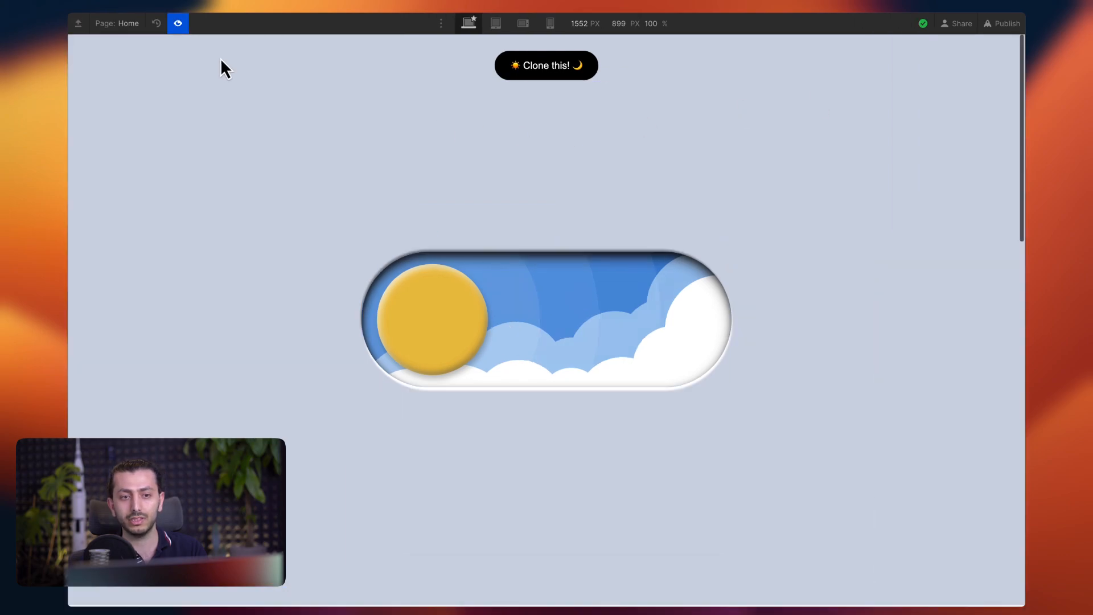
mouse_move(219, 55)
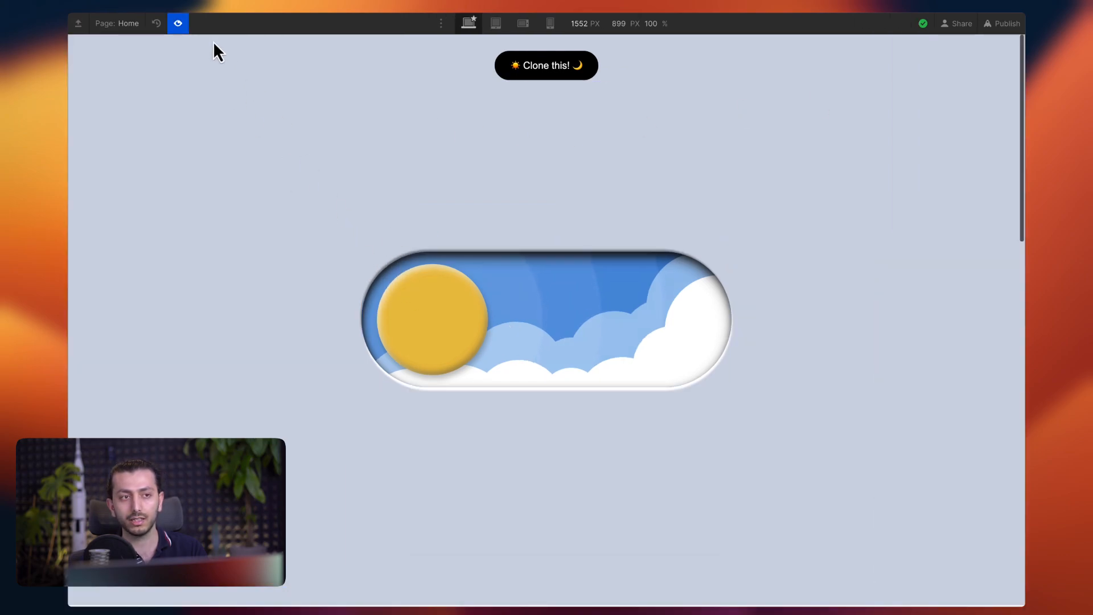
left_click(177, 23)
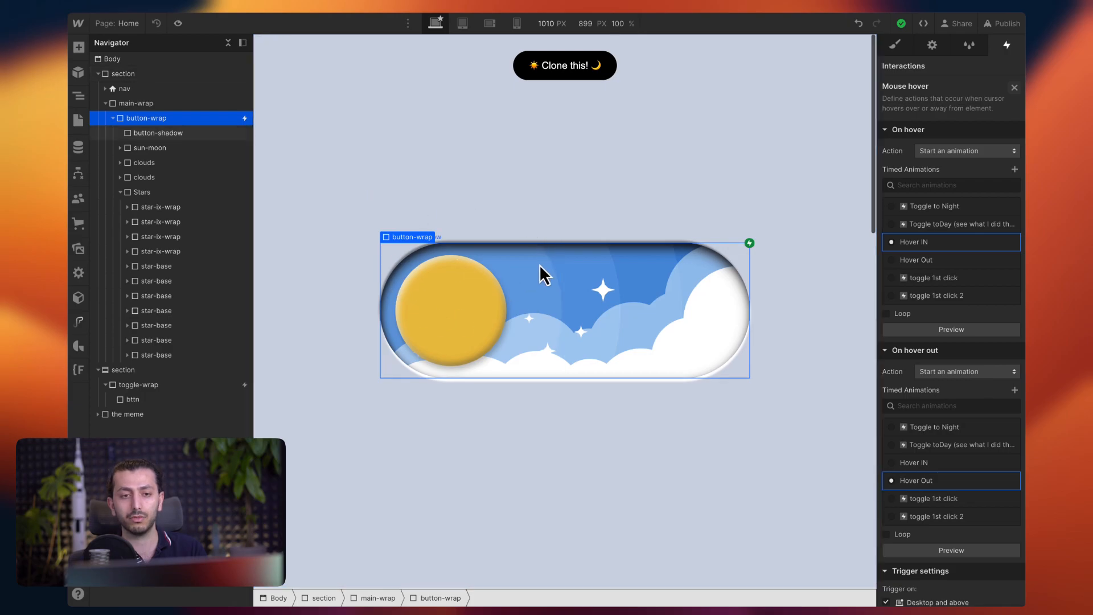
mouse_move(687, 272)
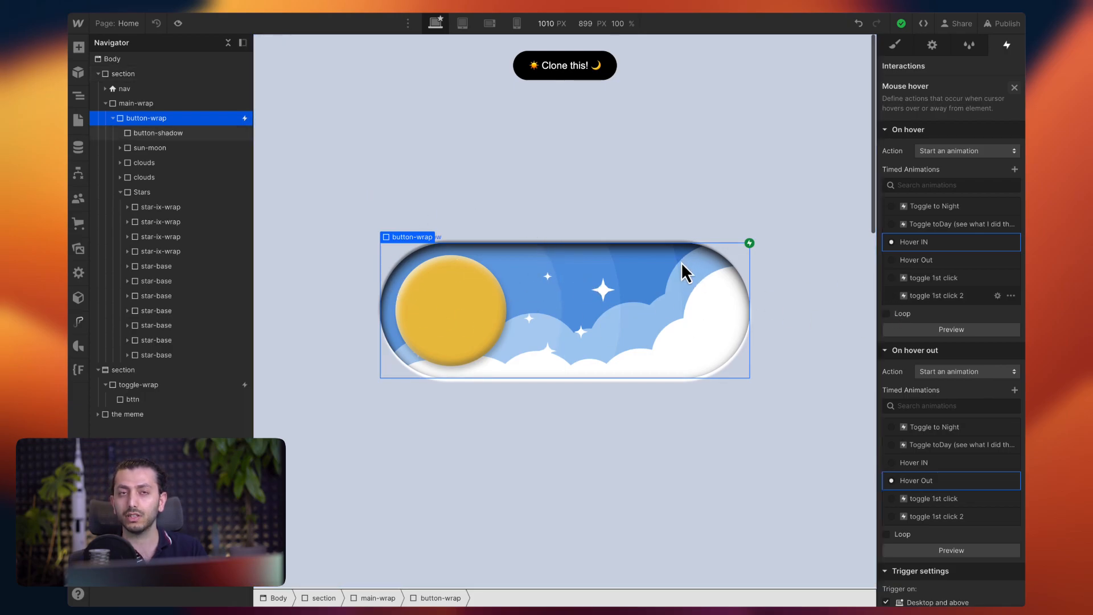
mouse_move(953, 266)
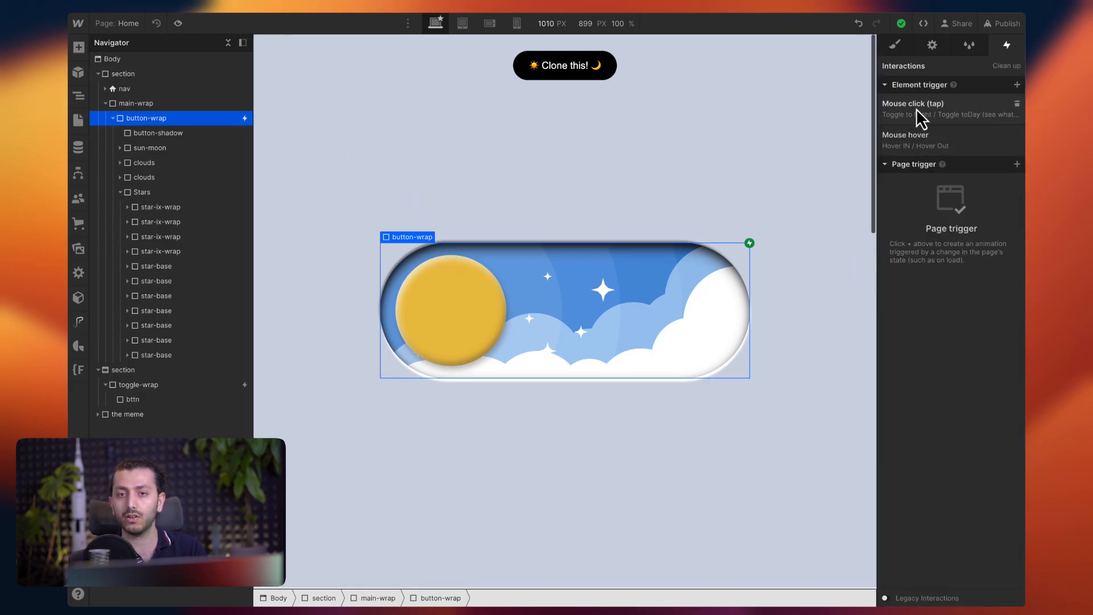
Open Toggle to Night from the mouse click trigger and inspect its sun-moon-wrap and Stars move actions.
left_click(913, 103)
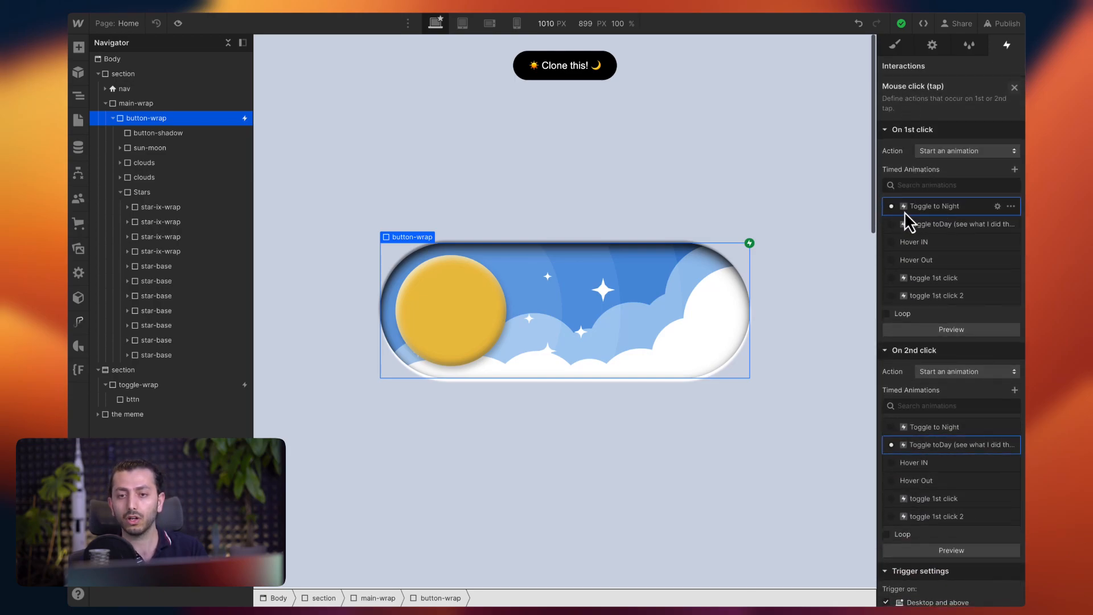
left_click(932, 206)
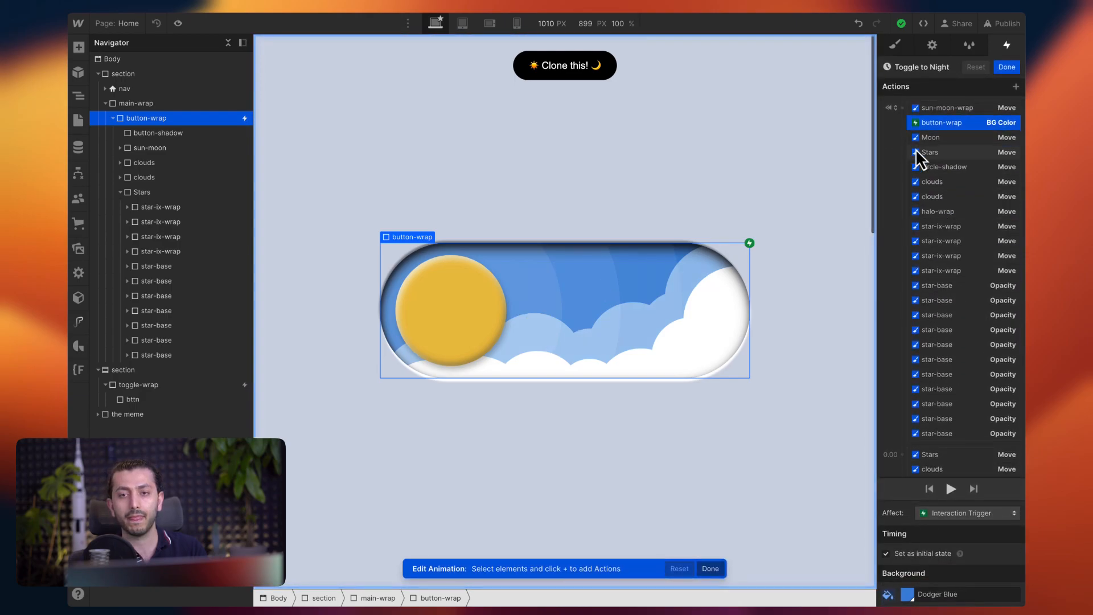
left_click(945, 107)
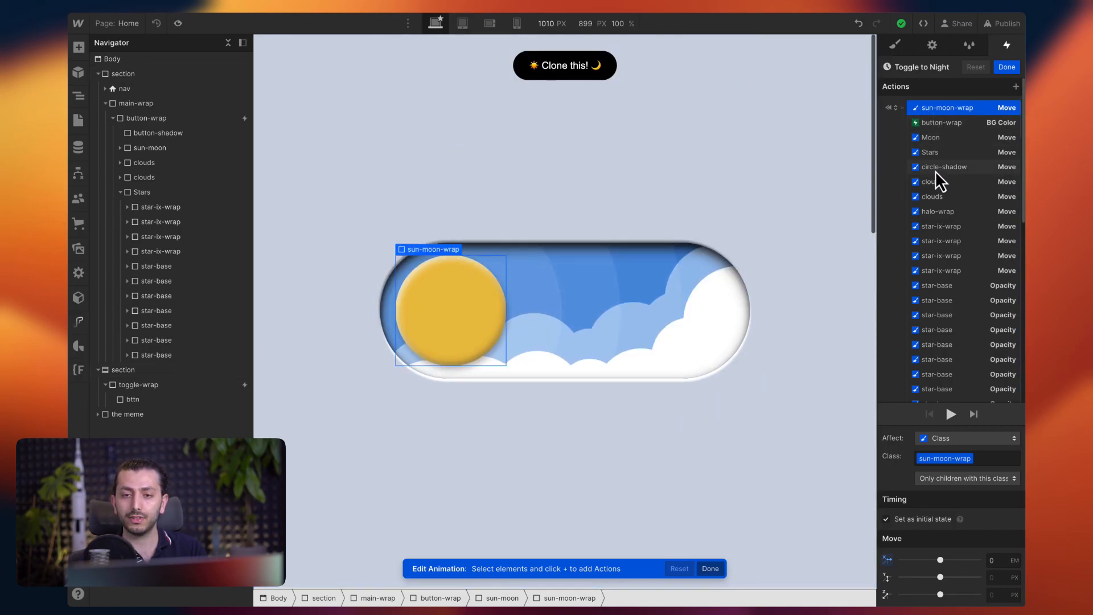
scroll("down", 3)
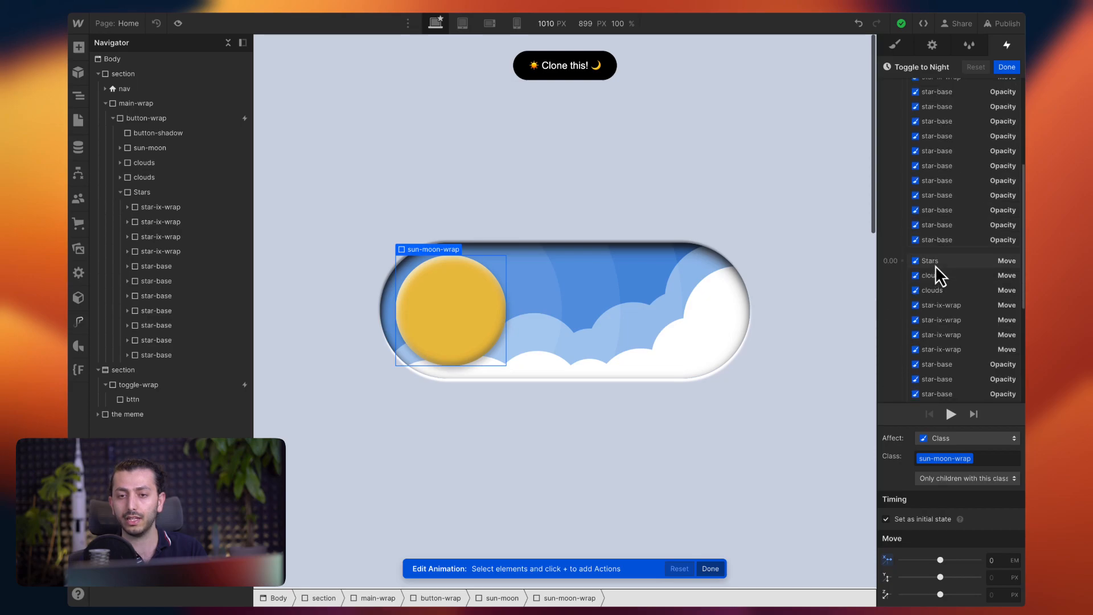
left_click(948, 259)
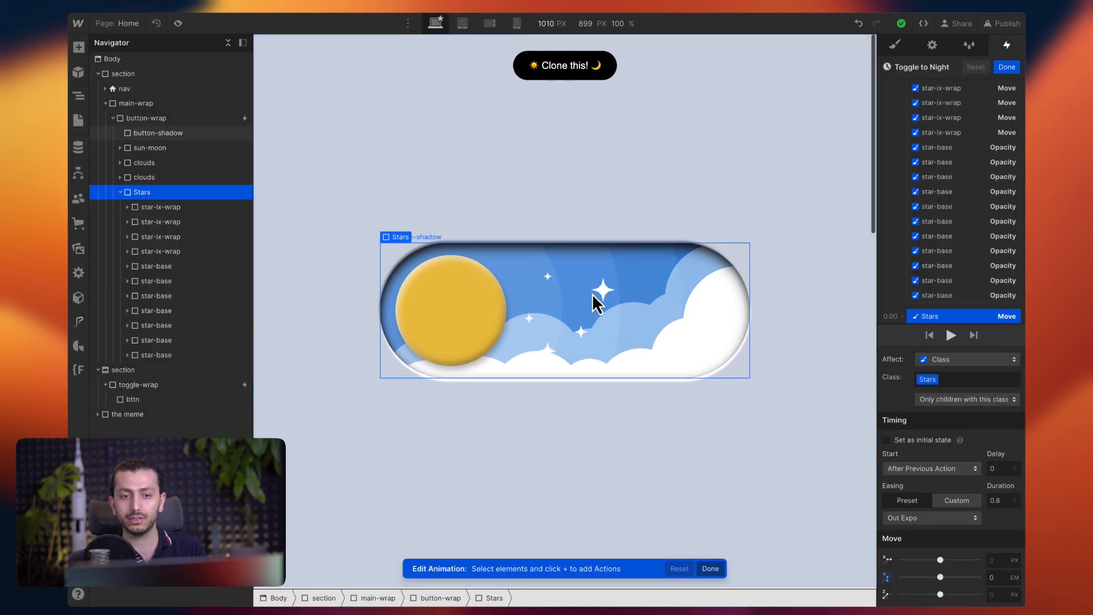
mouse_move(179, 23)
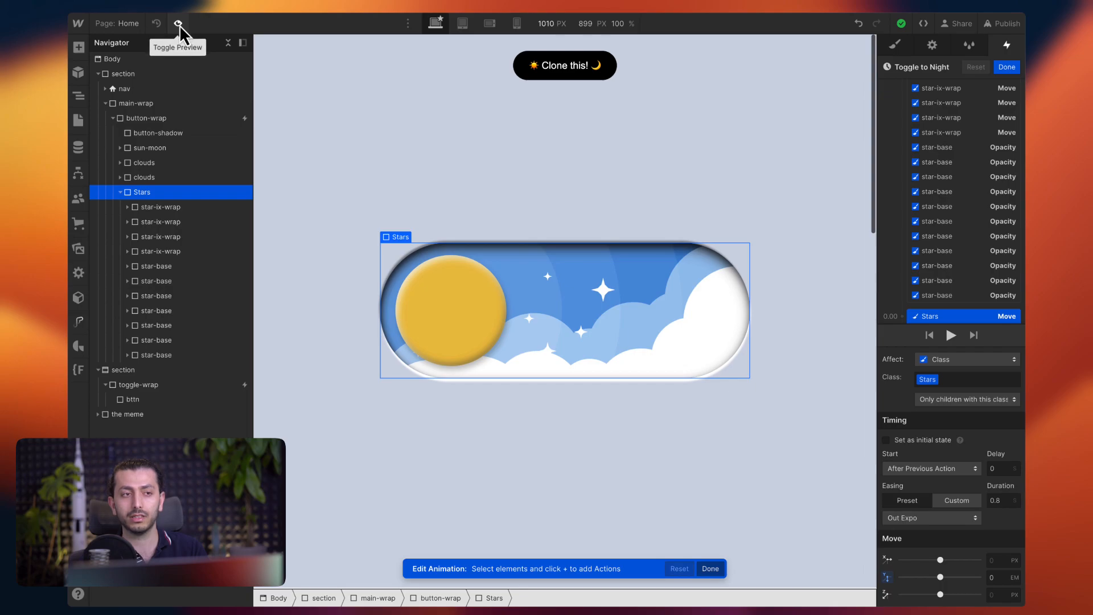
left_click(178, 23)
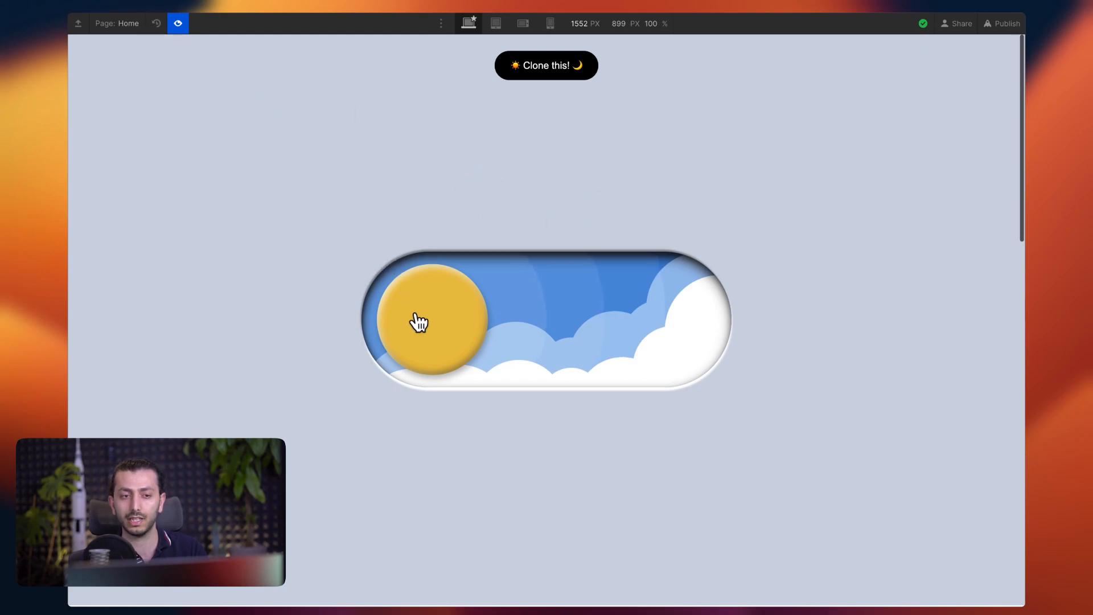
left_click(430, 321)
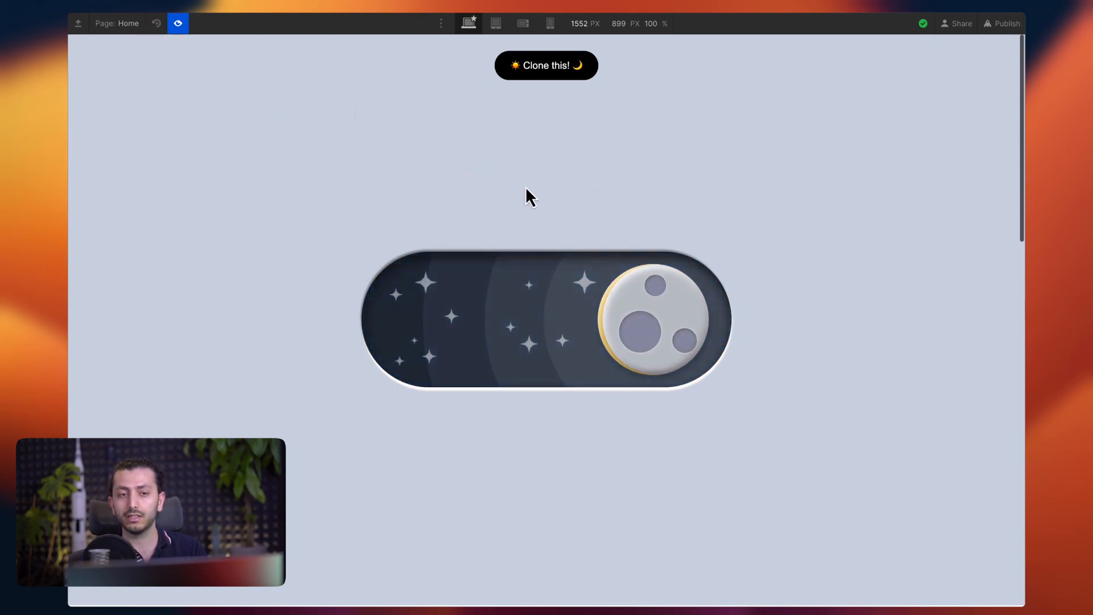
left_click(177, 23)
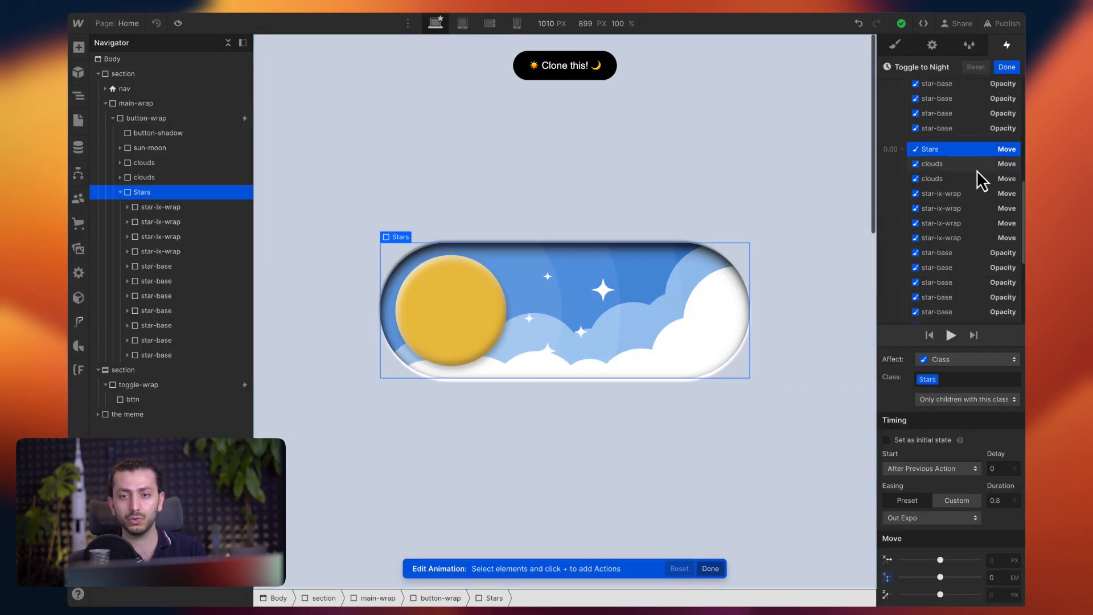
left_click(962, 163)
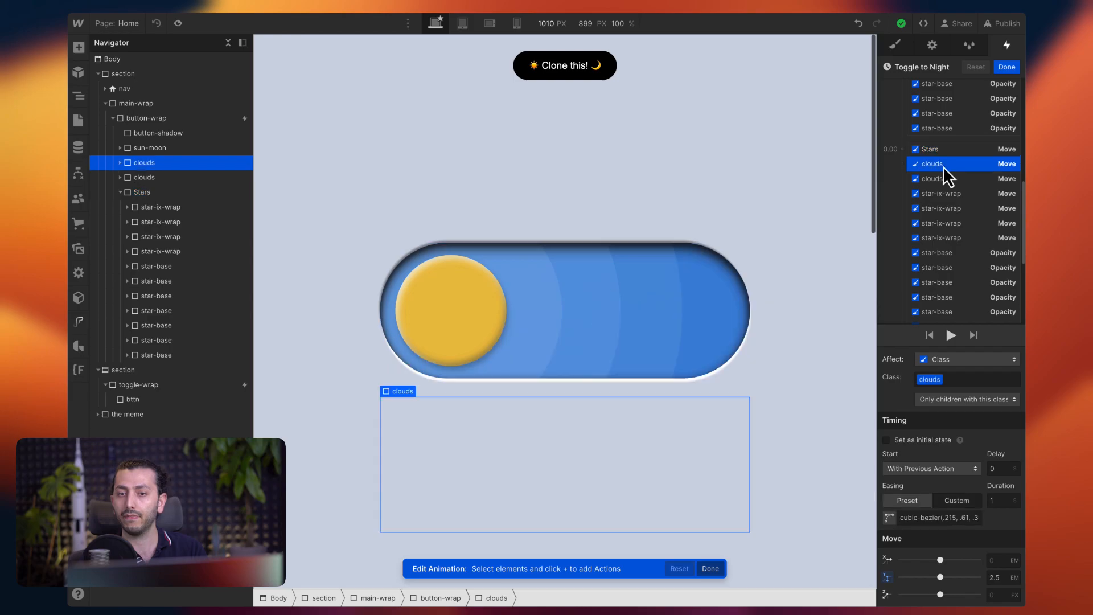
mouse_move(961, 209)
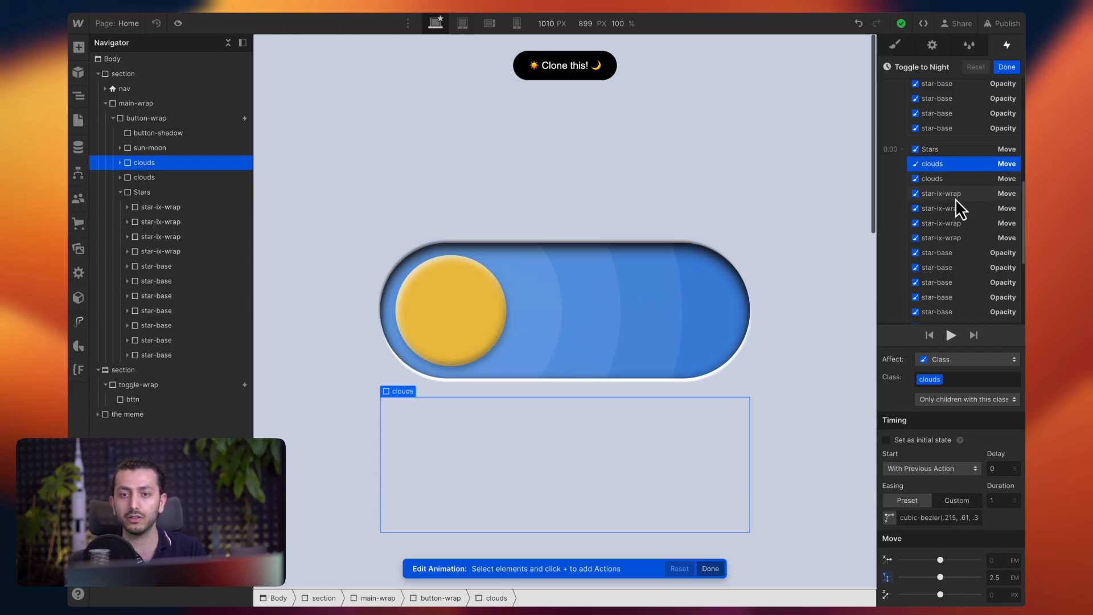
left_click(961, 193)
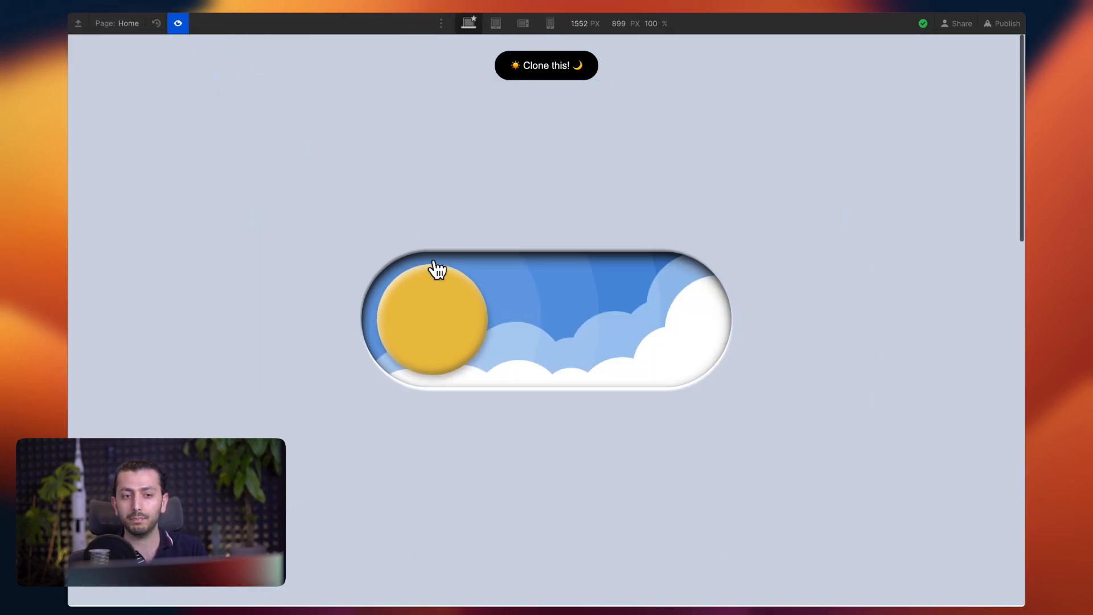
left_click(432, 317)
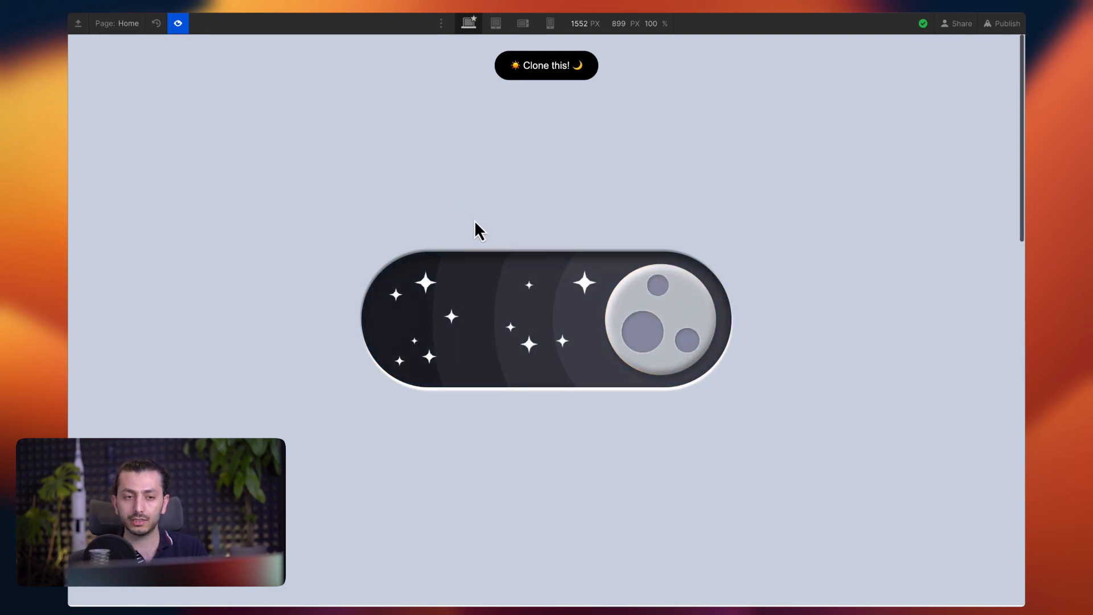
mouse_move(314, 108)
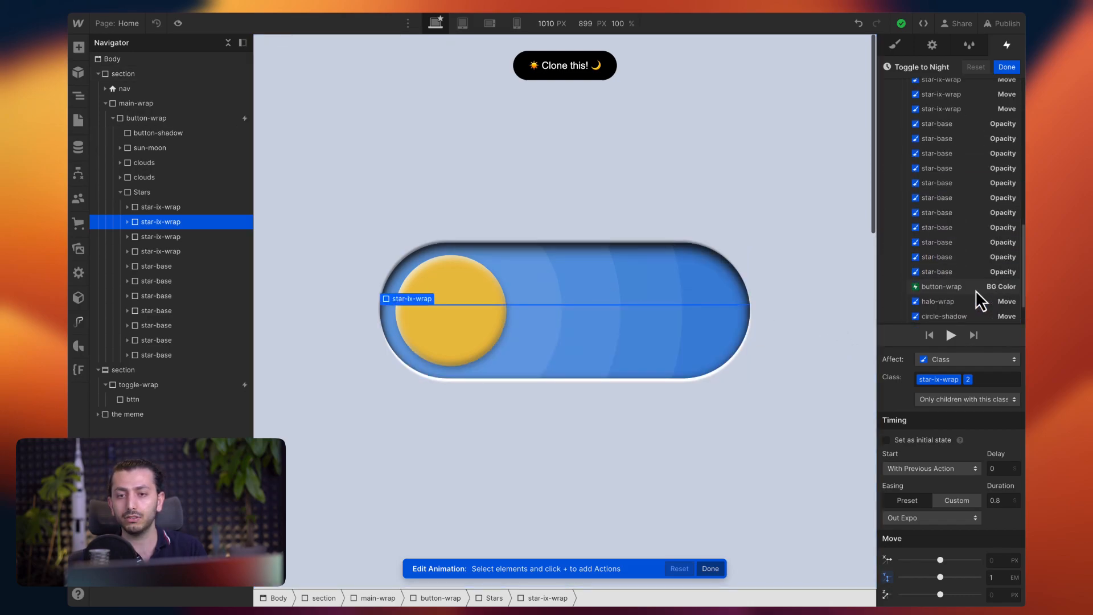
Play back the animation and inspect the custom easing curve of a move action.
scroll("down", 3)
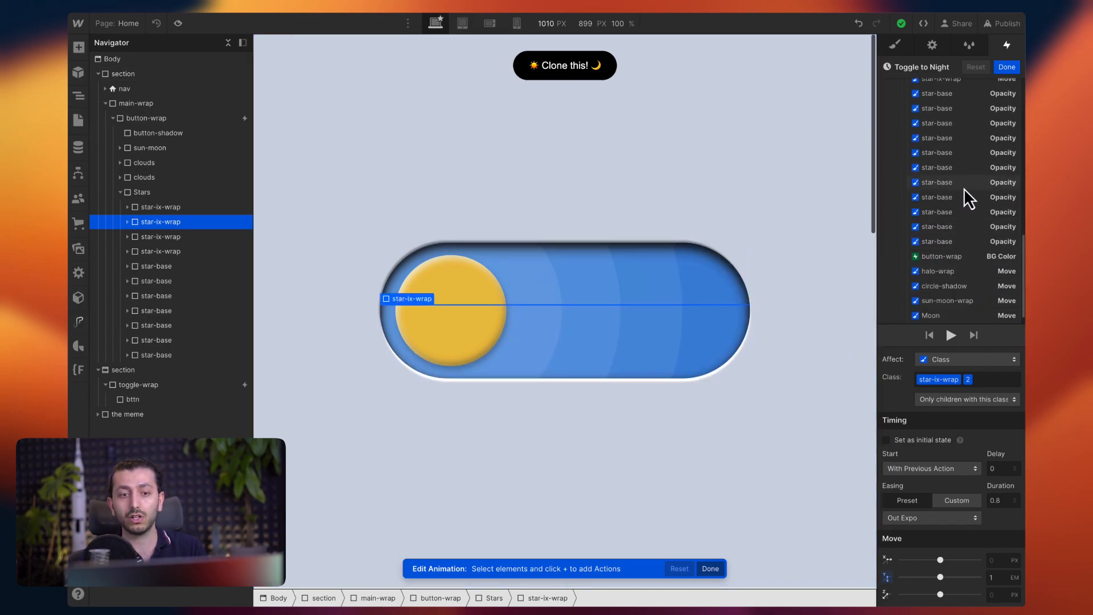
left_click(949, 335)
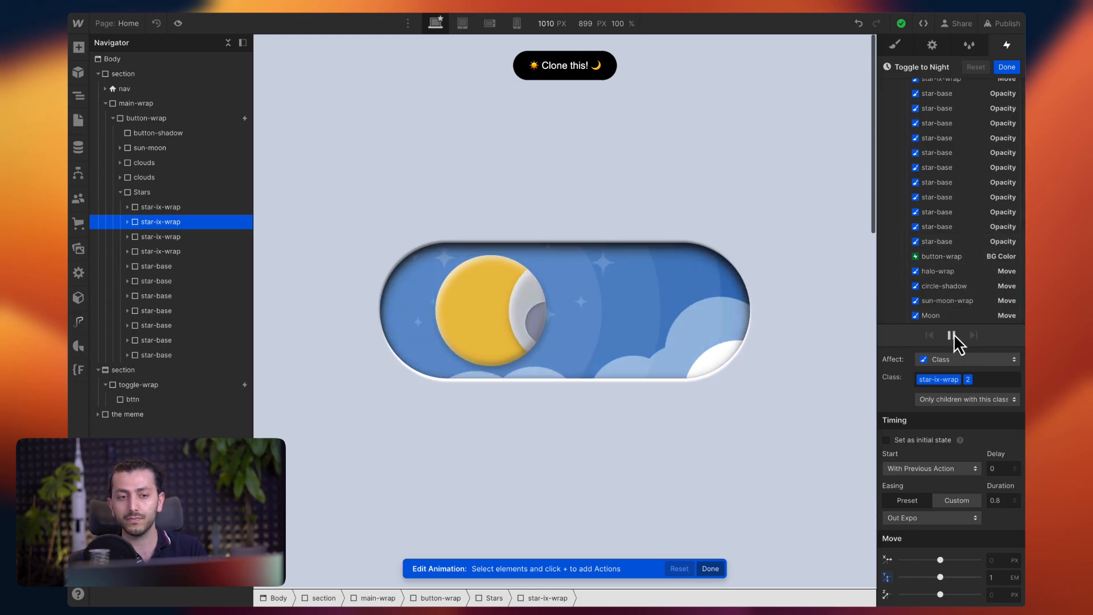
left_click(949, 334)
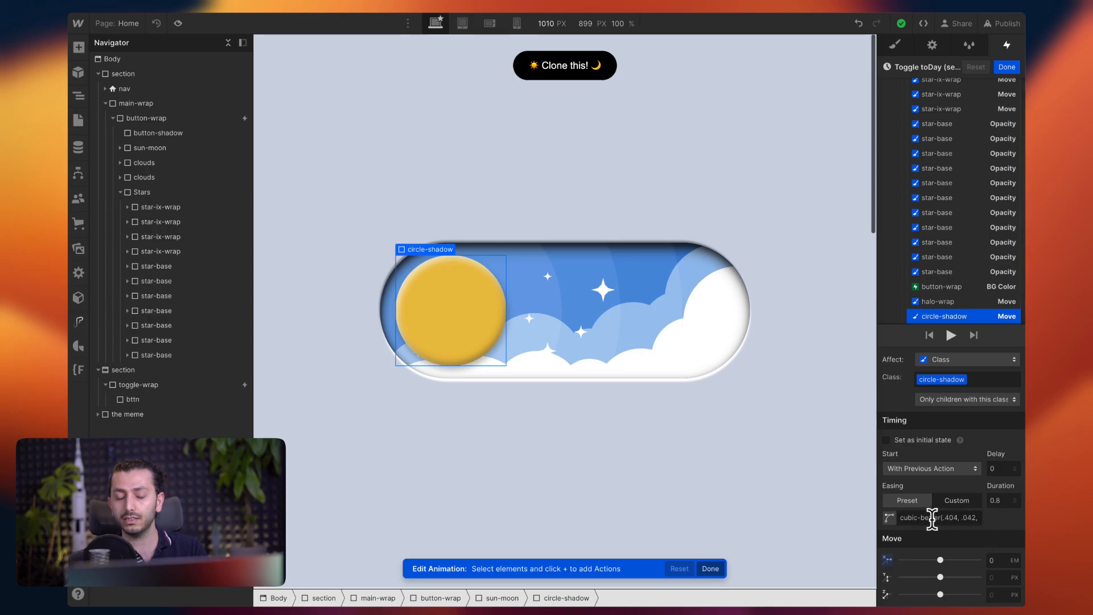
mouse_move(930, 496)
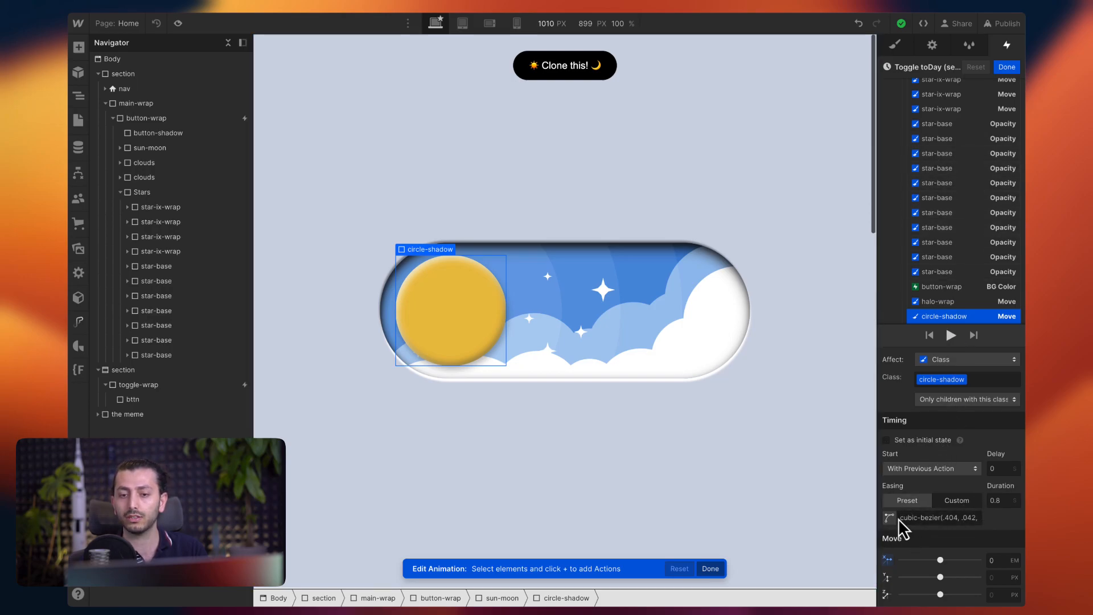
left_click(889, 517)
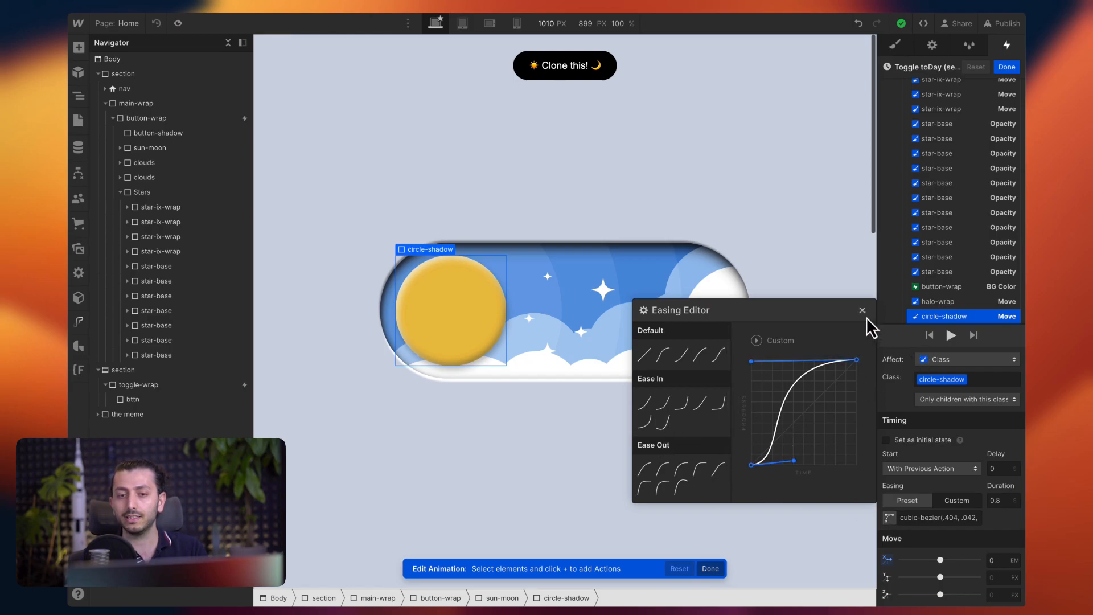
left_click(862, 310)
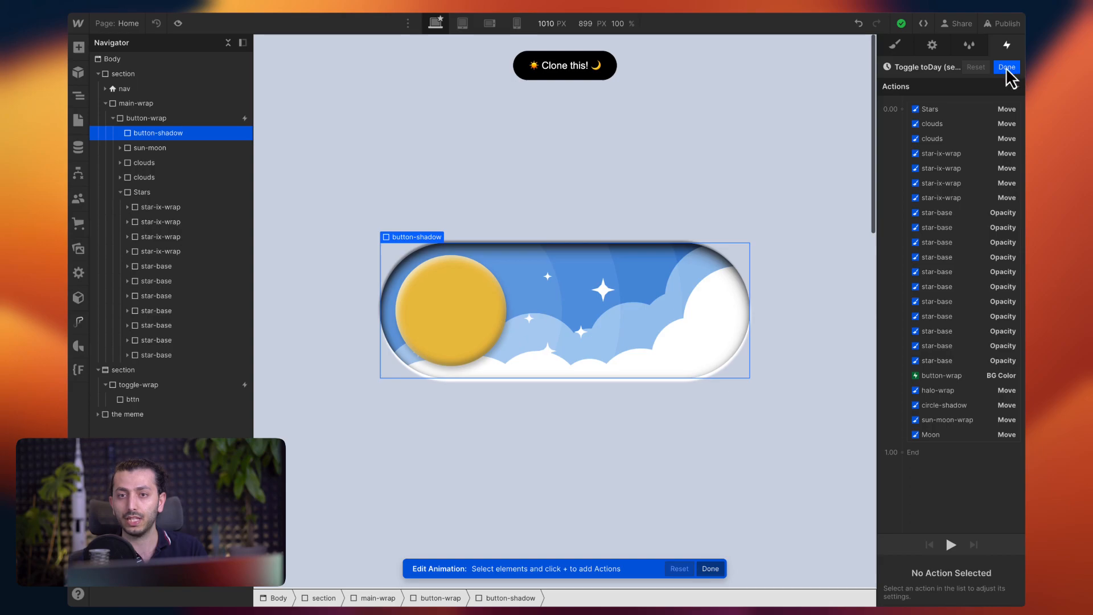
Finish editing the animation and select main-wrap in the Navigator.
left_click(1005, 68)
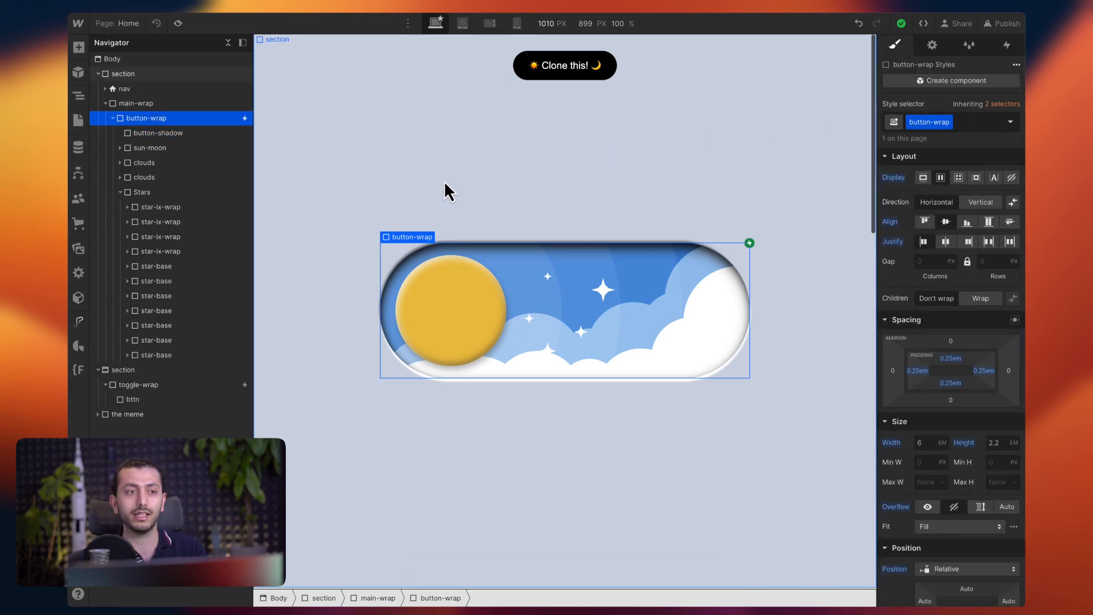
left_click(113, 117)
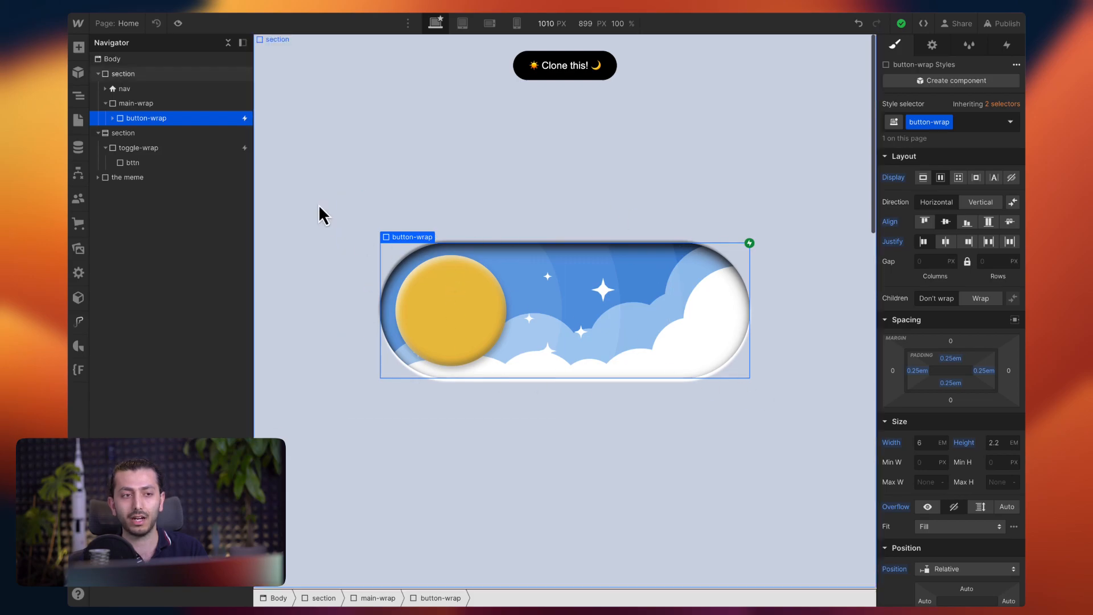
left_click(136, 103)
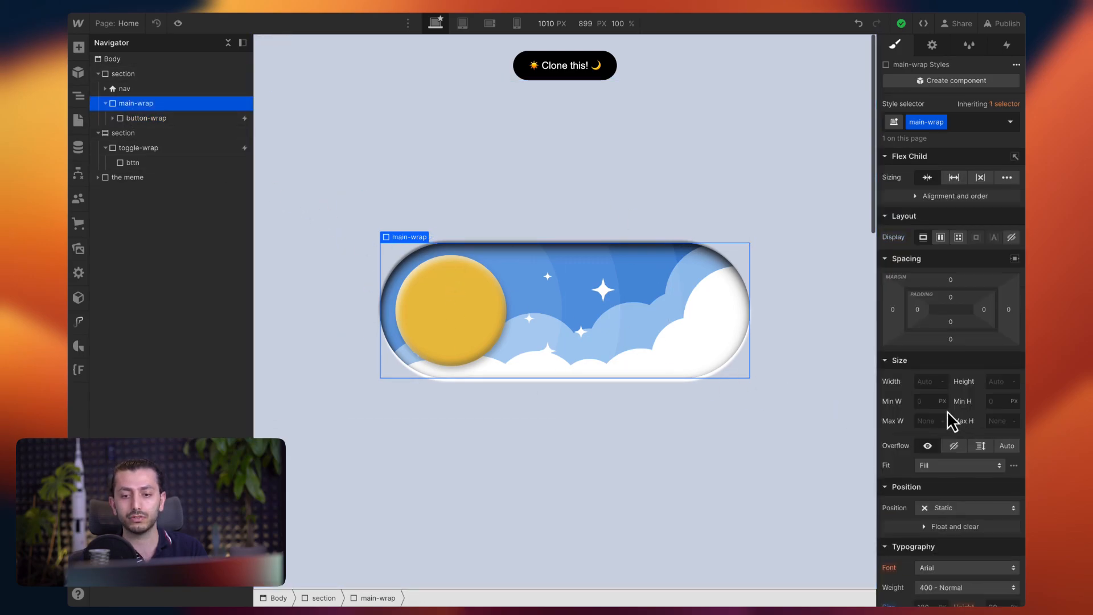
scroll("down", 3)
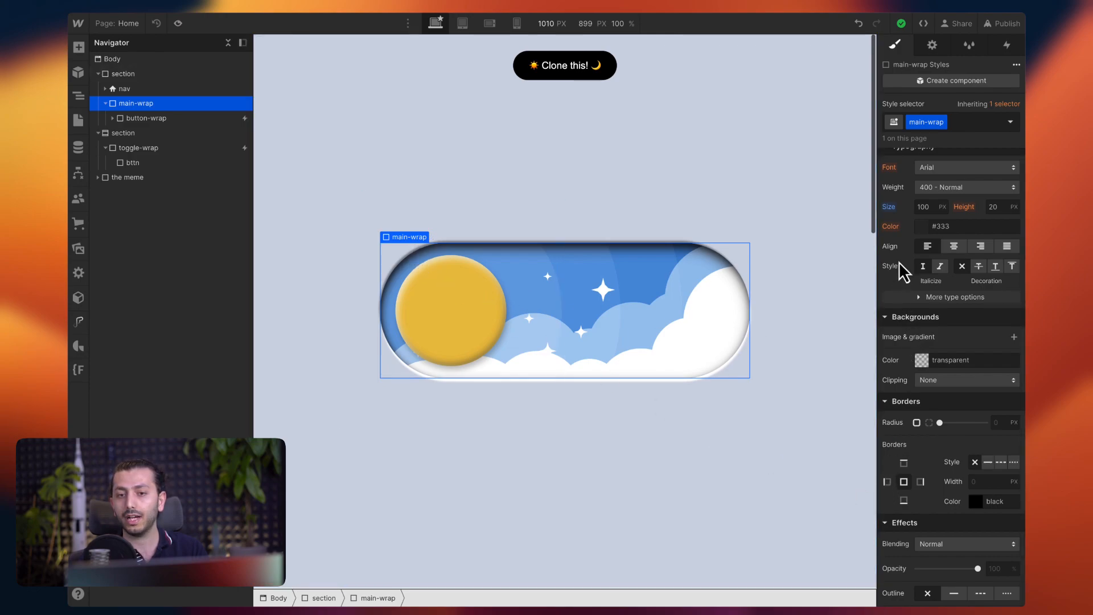
Try main-wrap's font size at 120, 100 and 80 px, then set it back to 100 px.
left_click(926, 206)
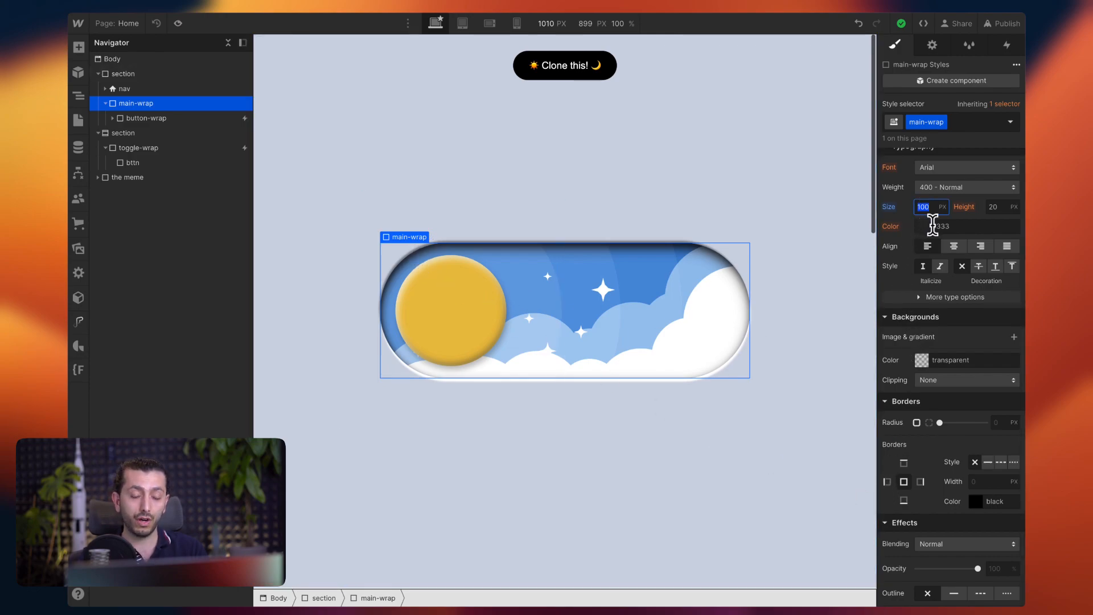
type("120")
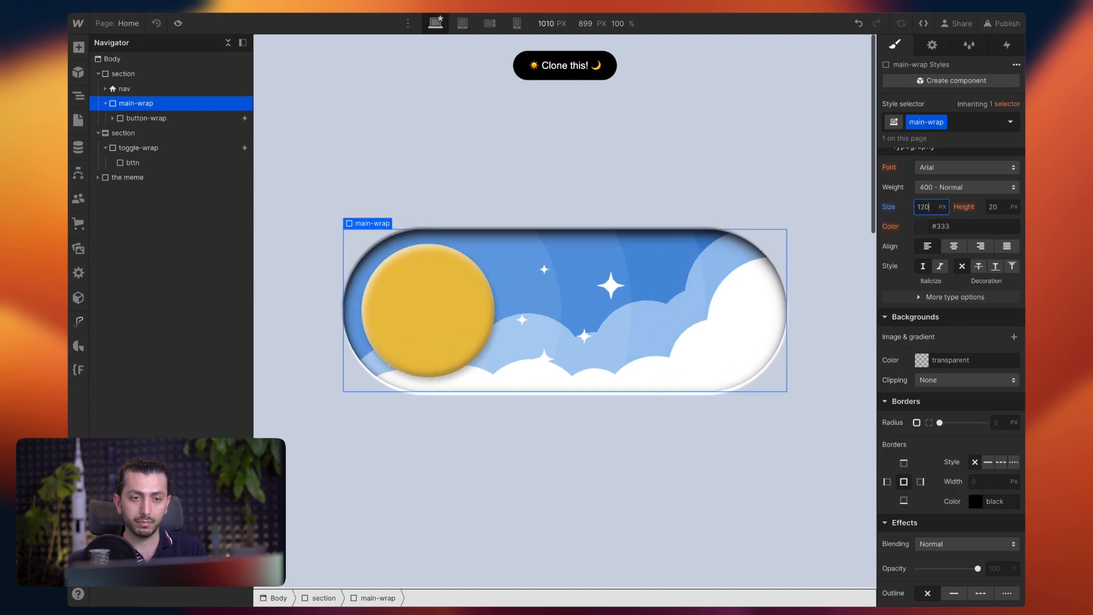
type("100")
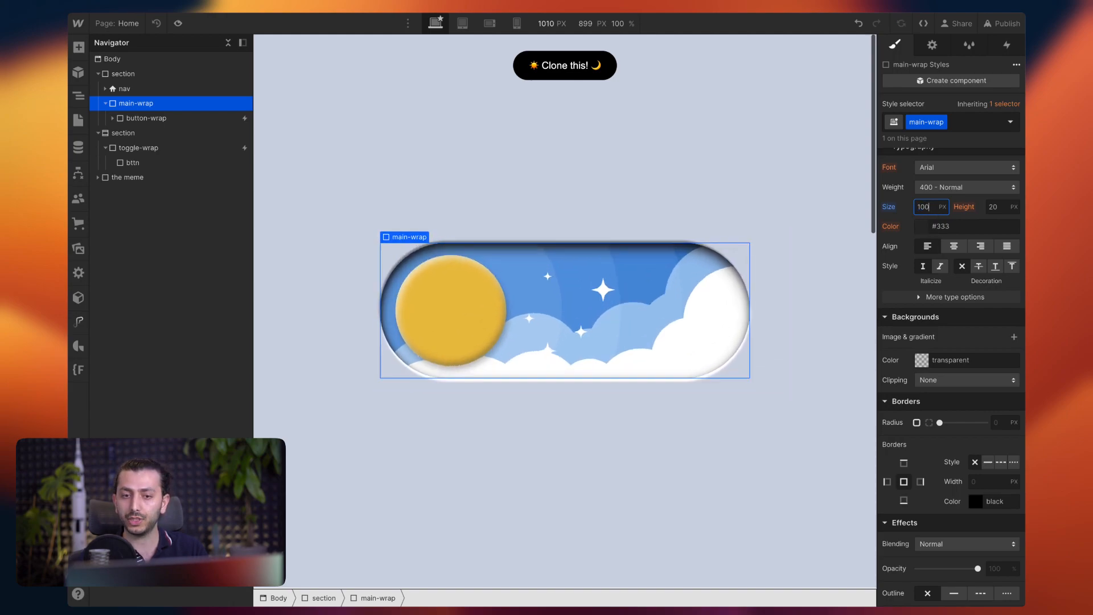
type("80")
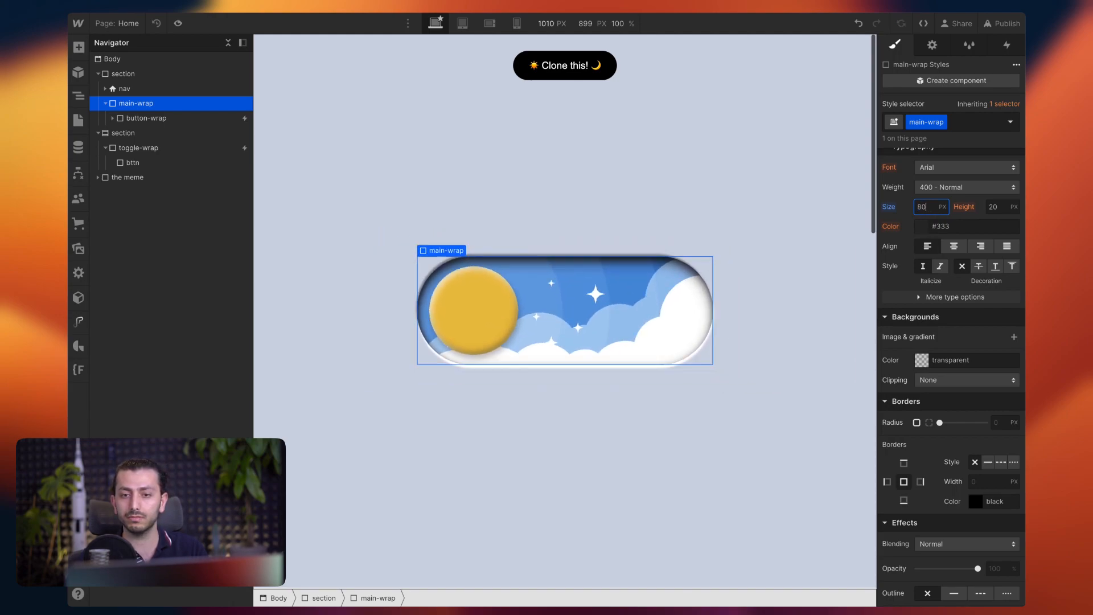
type("100")
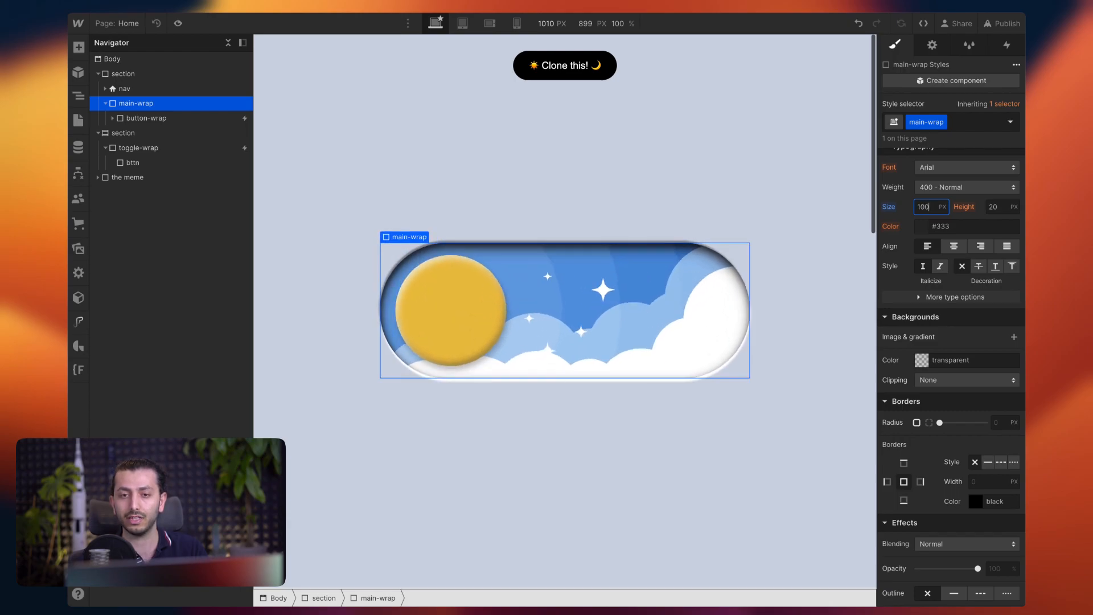
scroll("down", 3)
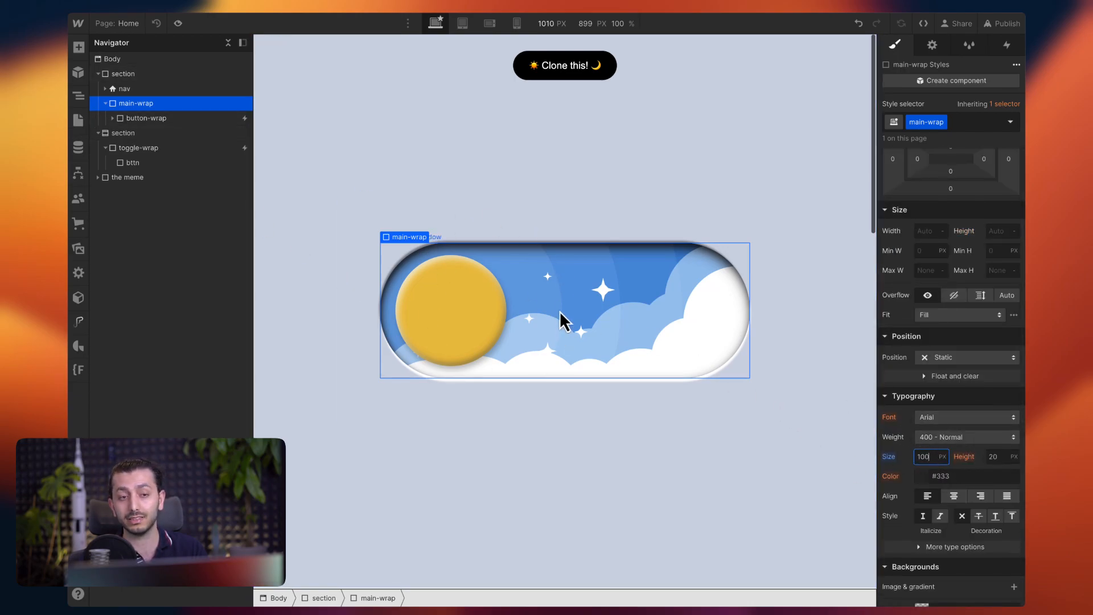
left_click(147, 117)
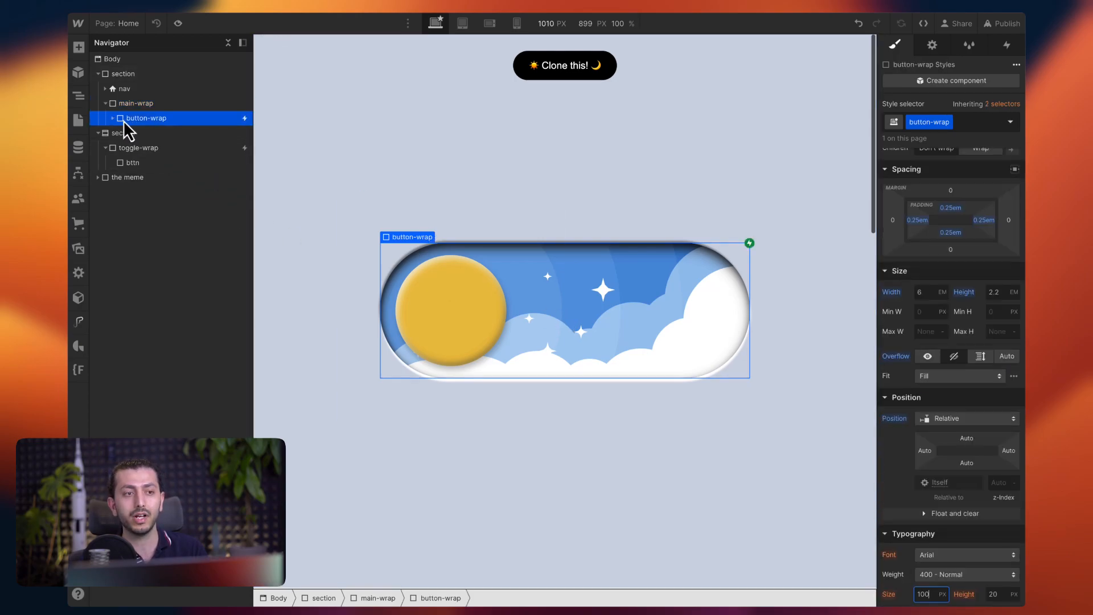
left_click(112, 117)
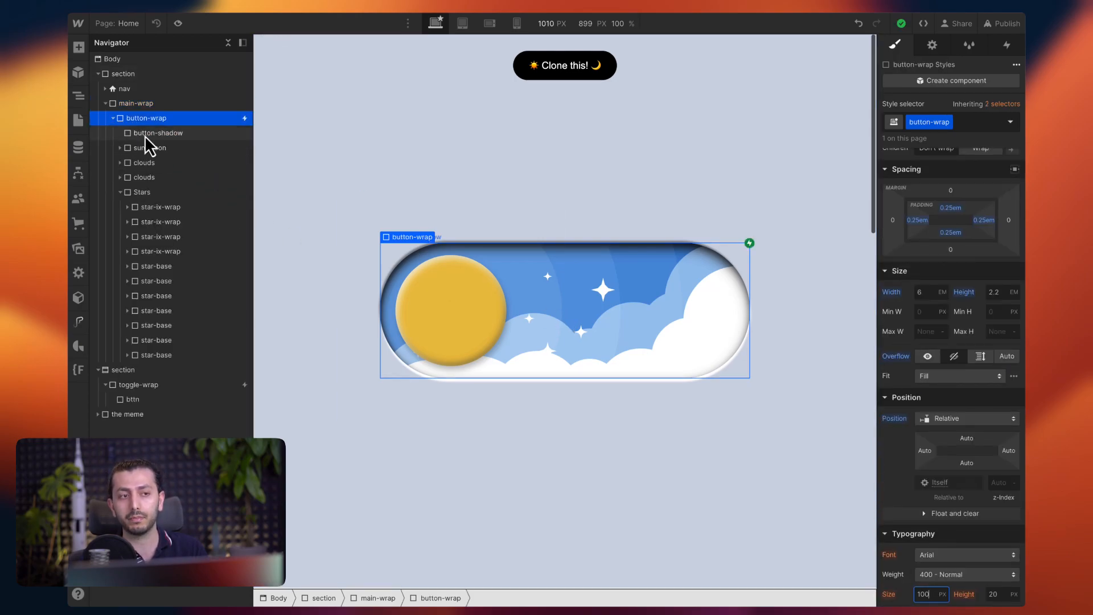
left_click(157, 132)
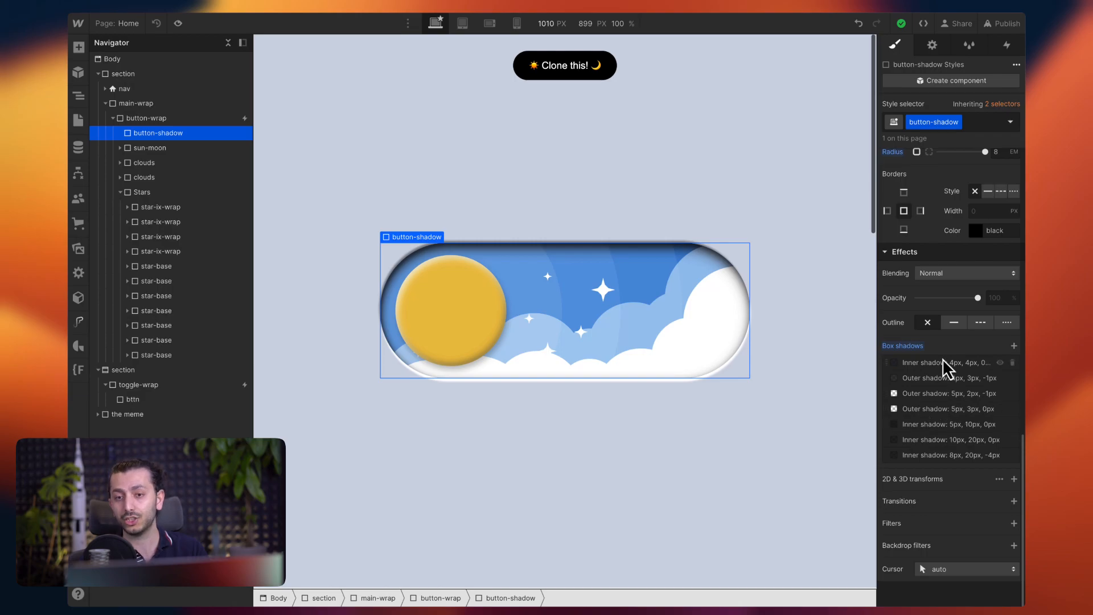
left_click(933, 44)
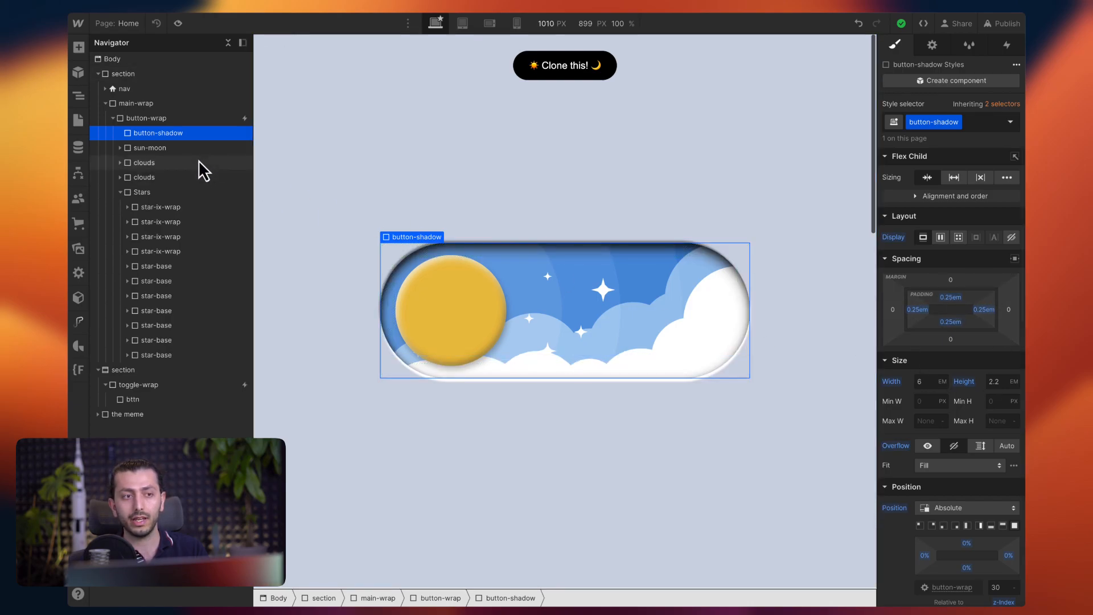
left_click(136, 104)
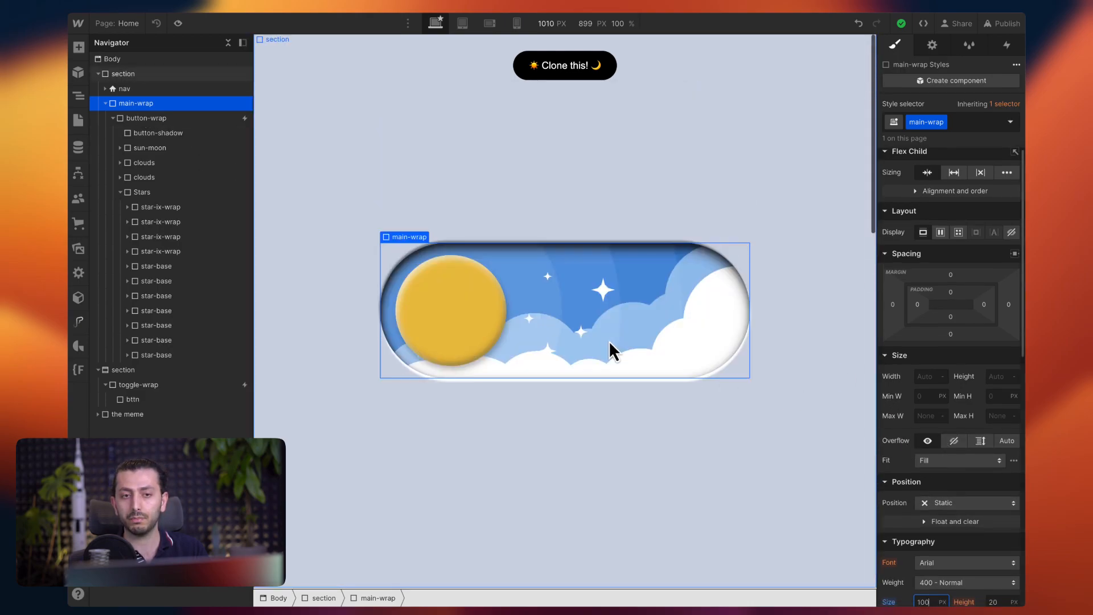
scroll("down", 3)
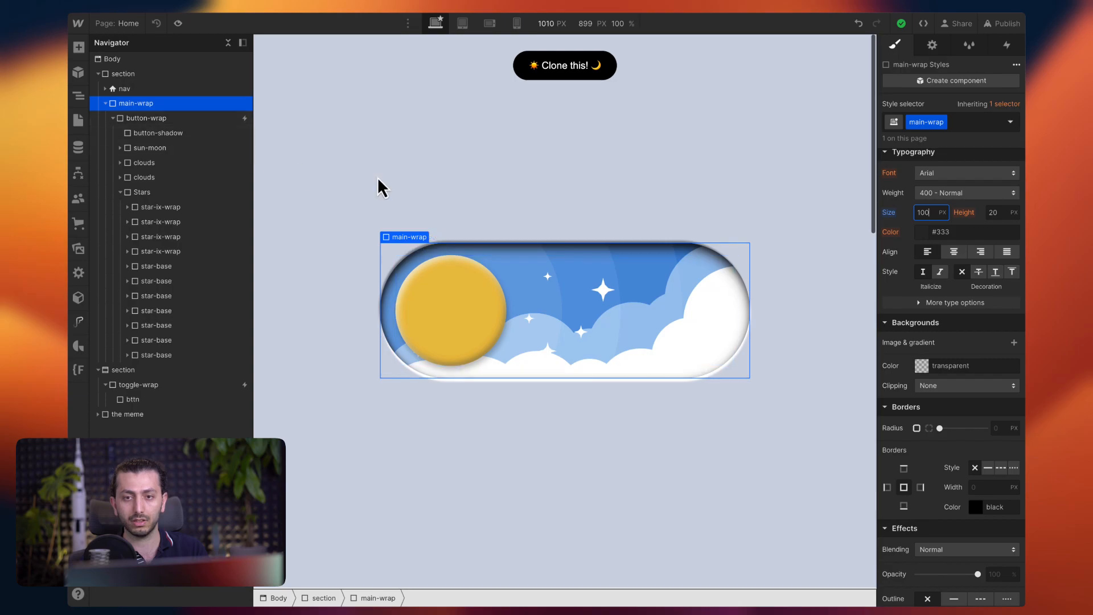
left_click(147, 118)
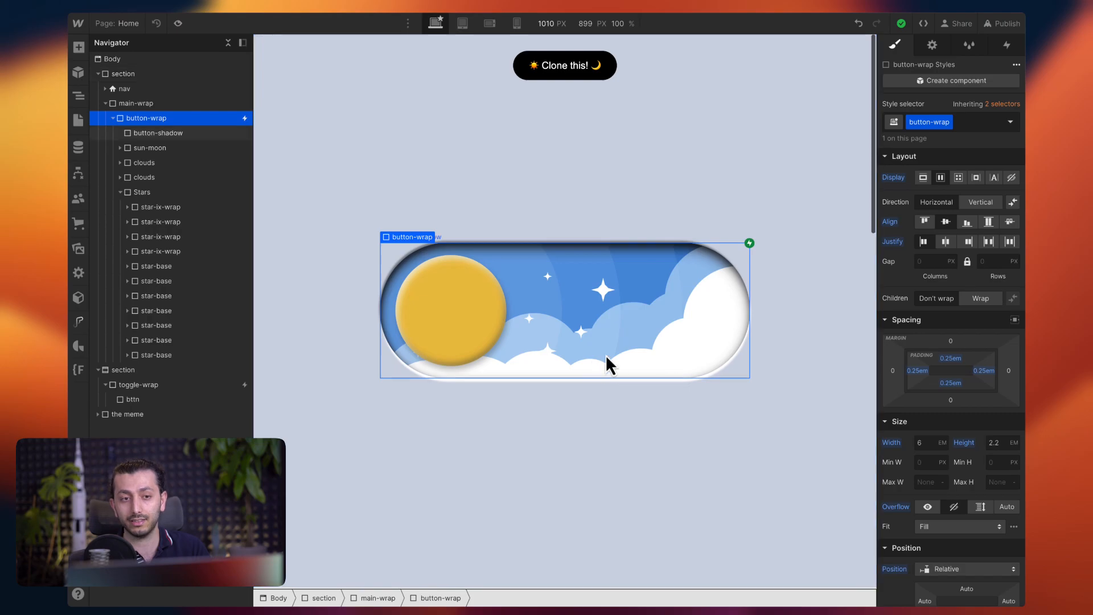
mouse_move(640, 382)
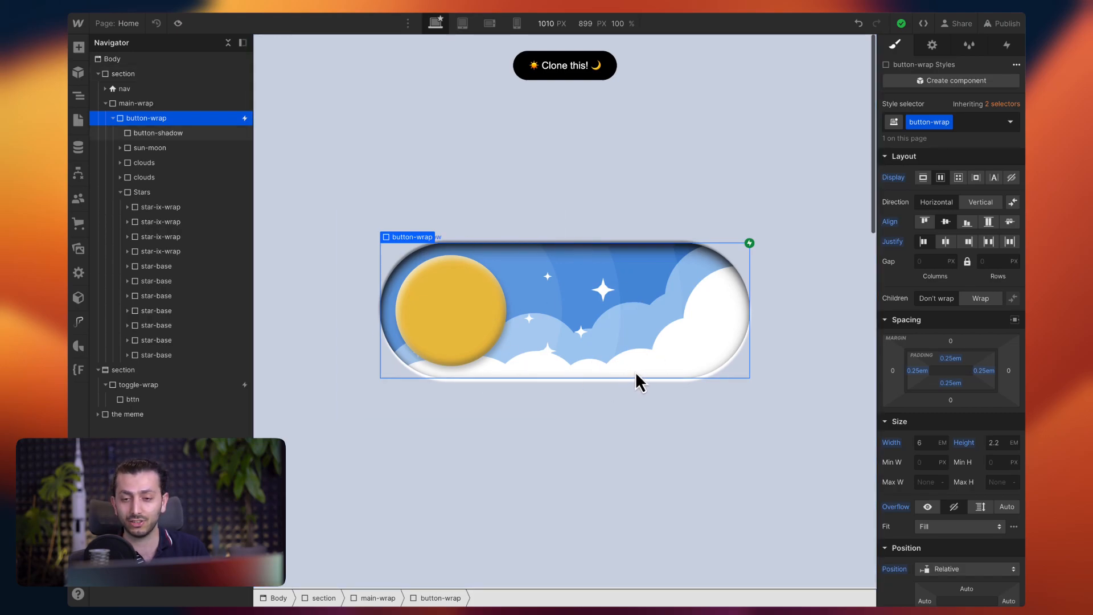
Test button-wrap with a fixed 600px width and check main-wrap's styles.
left_click(918, 442)
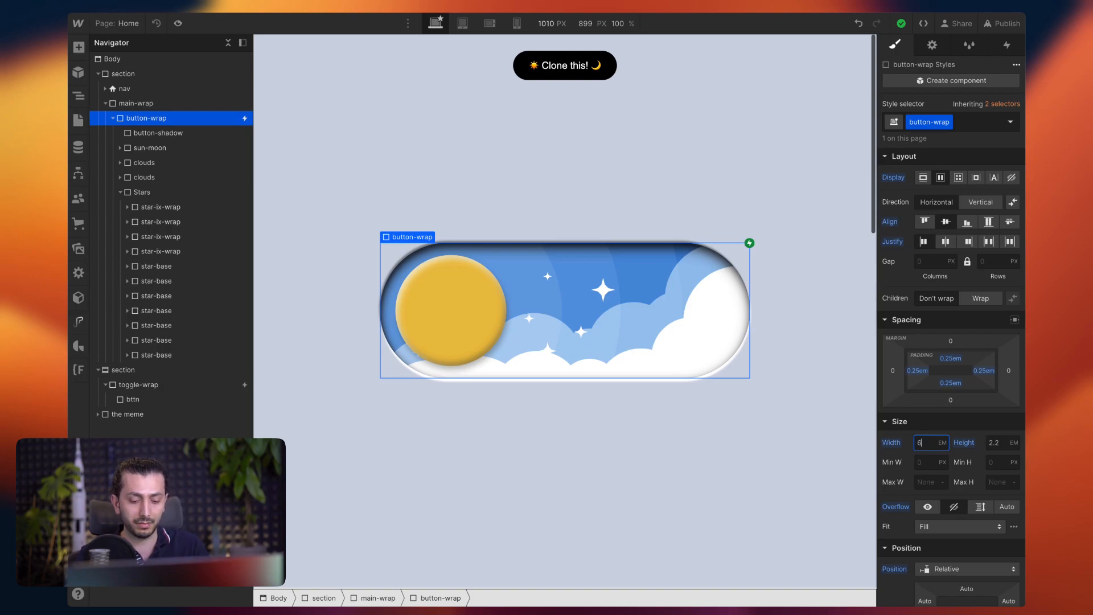
type("300px")
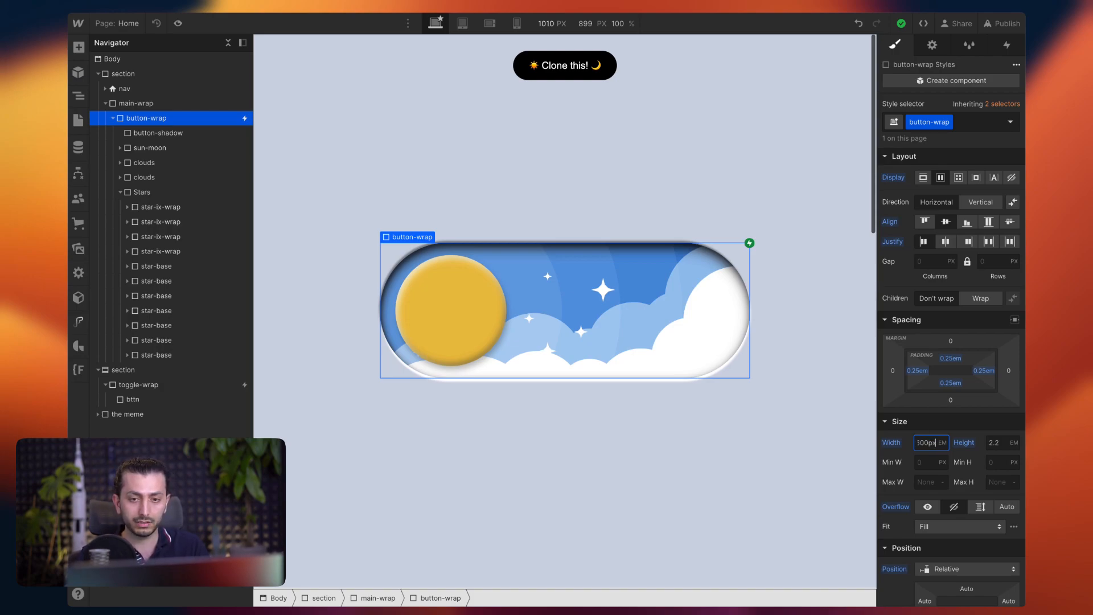
type("600")
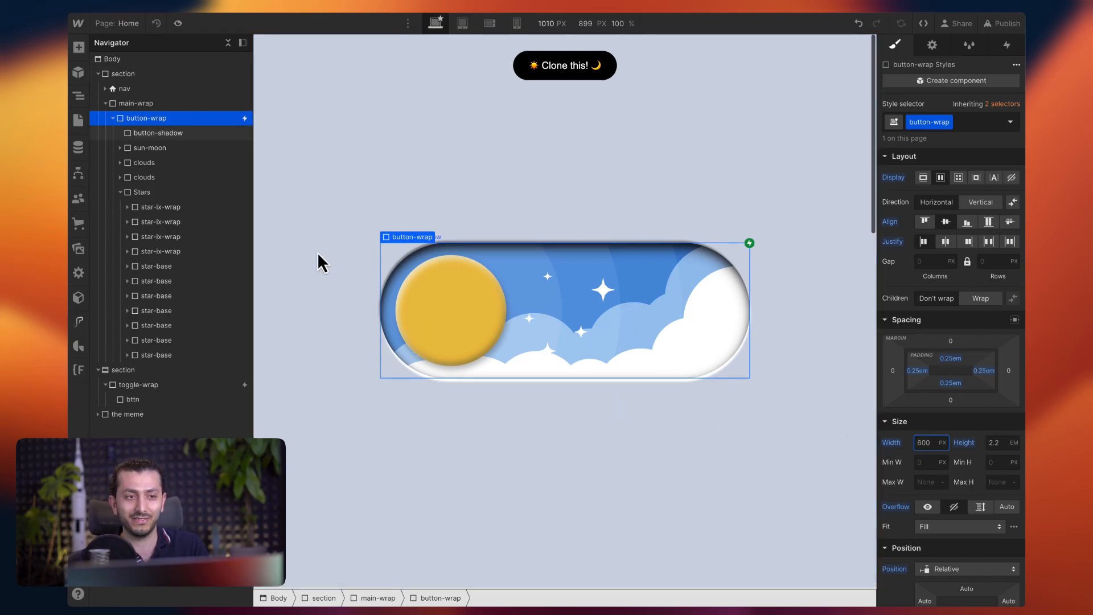
left_click(137, 104)
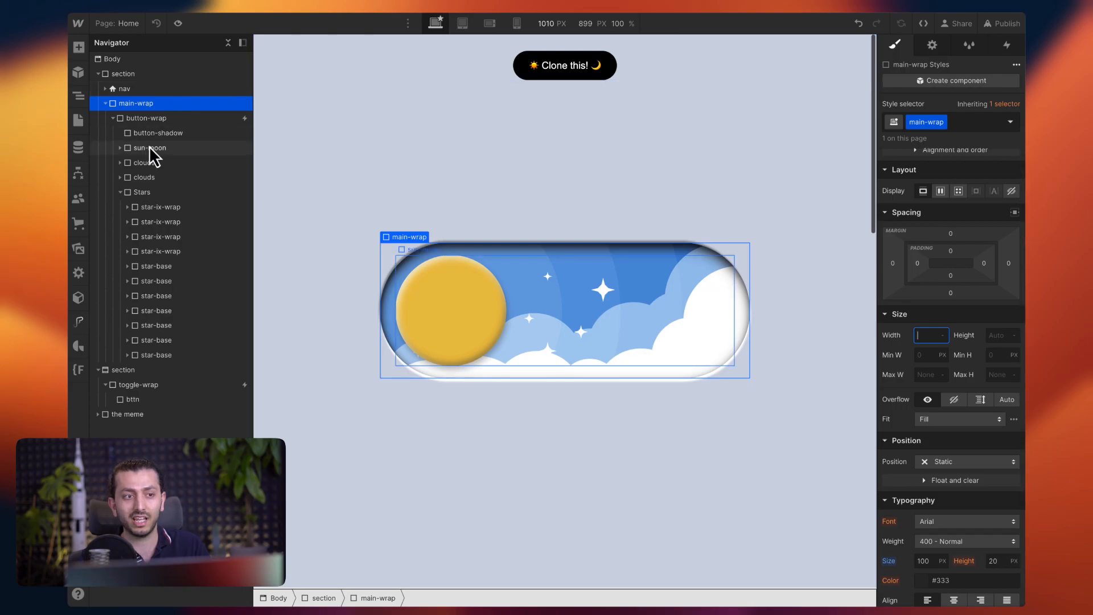
Restore button-wrap's width to 6em, then return to main-wrap and collapse button-wrap in the Navigator.
left_click(147, 117)
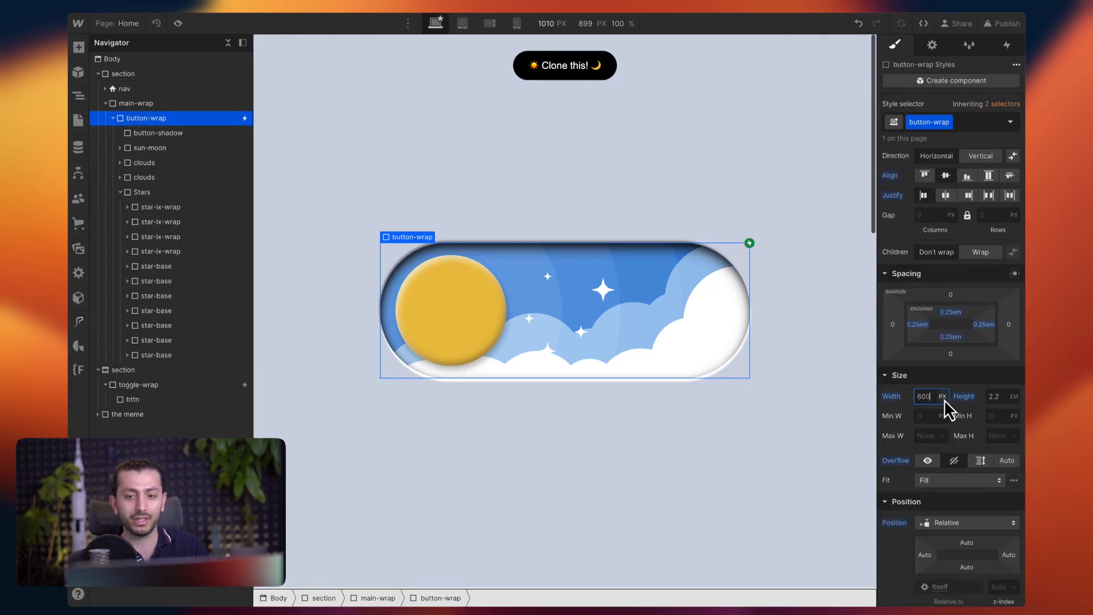
type("6em")
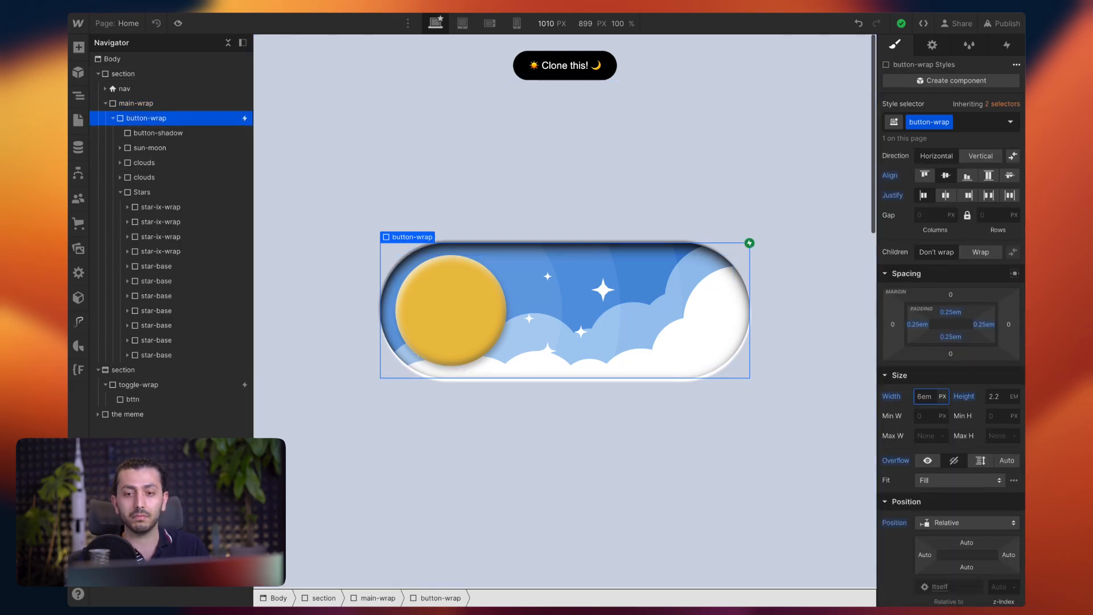
left_click(136, 104)
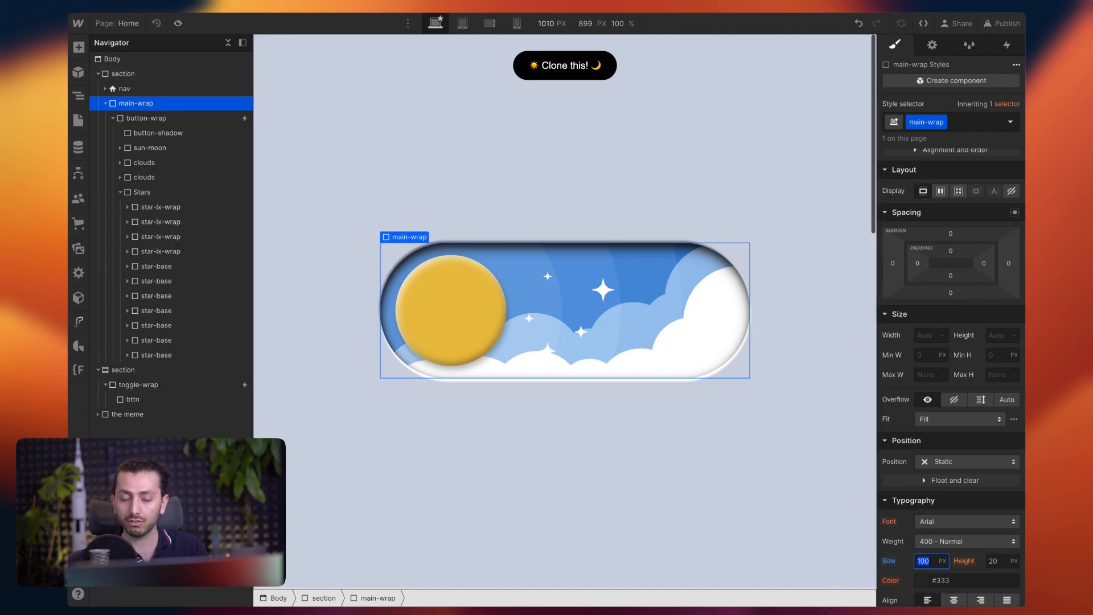
mouse_move(841, 506)
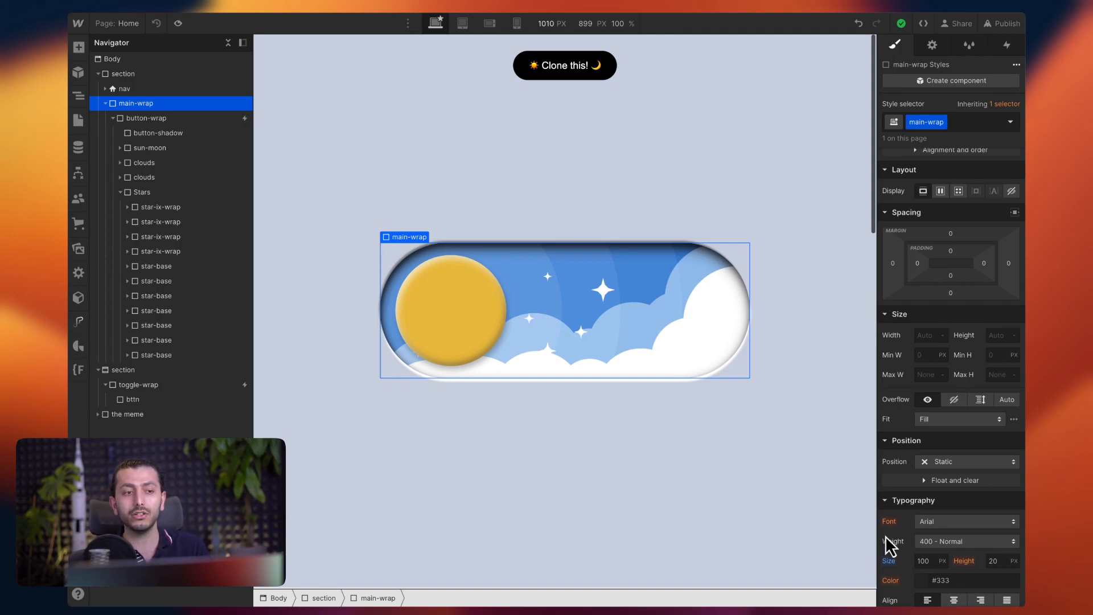
left_click(120, 117)
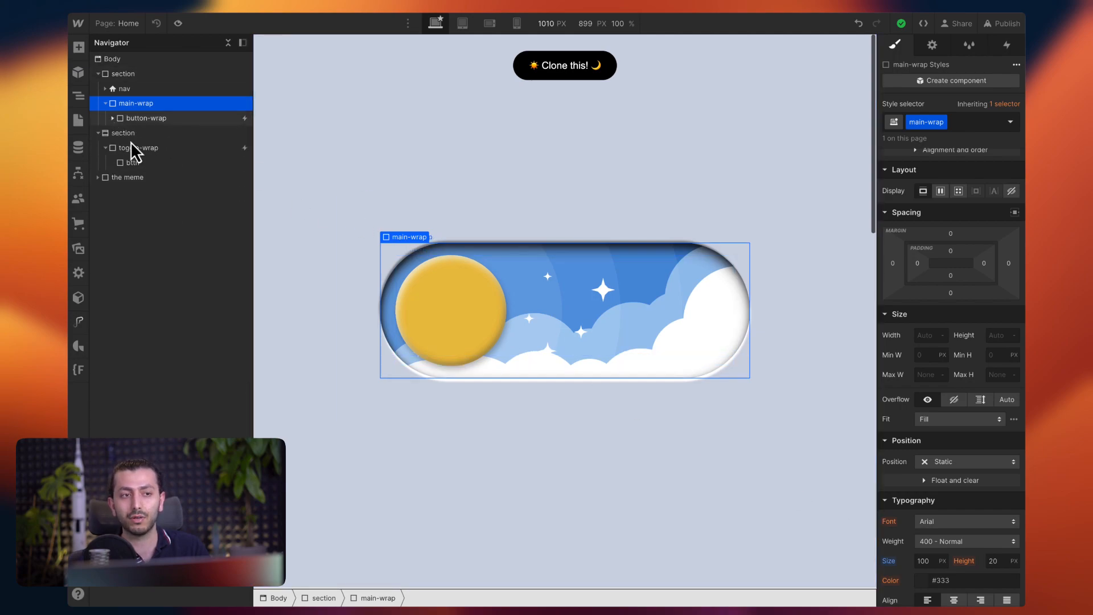